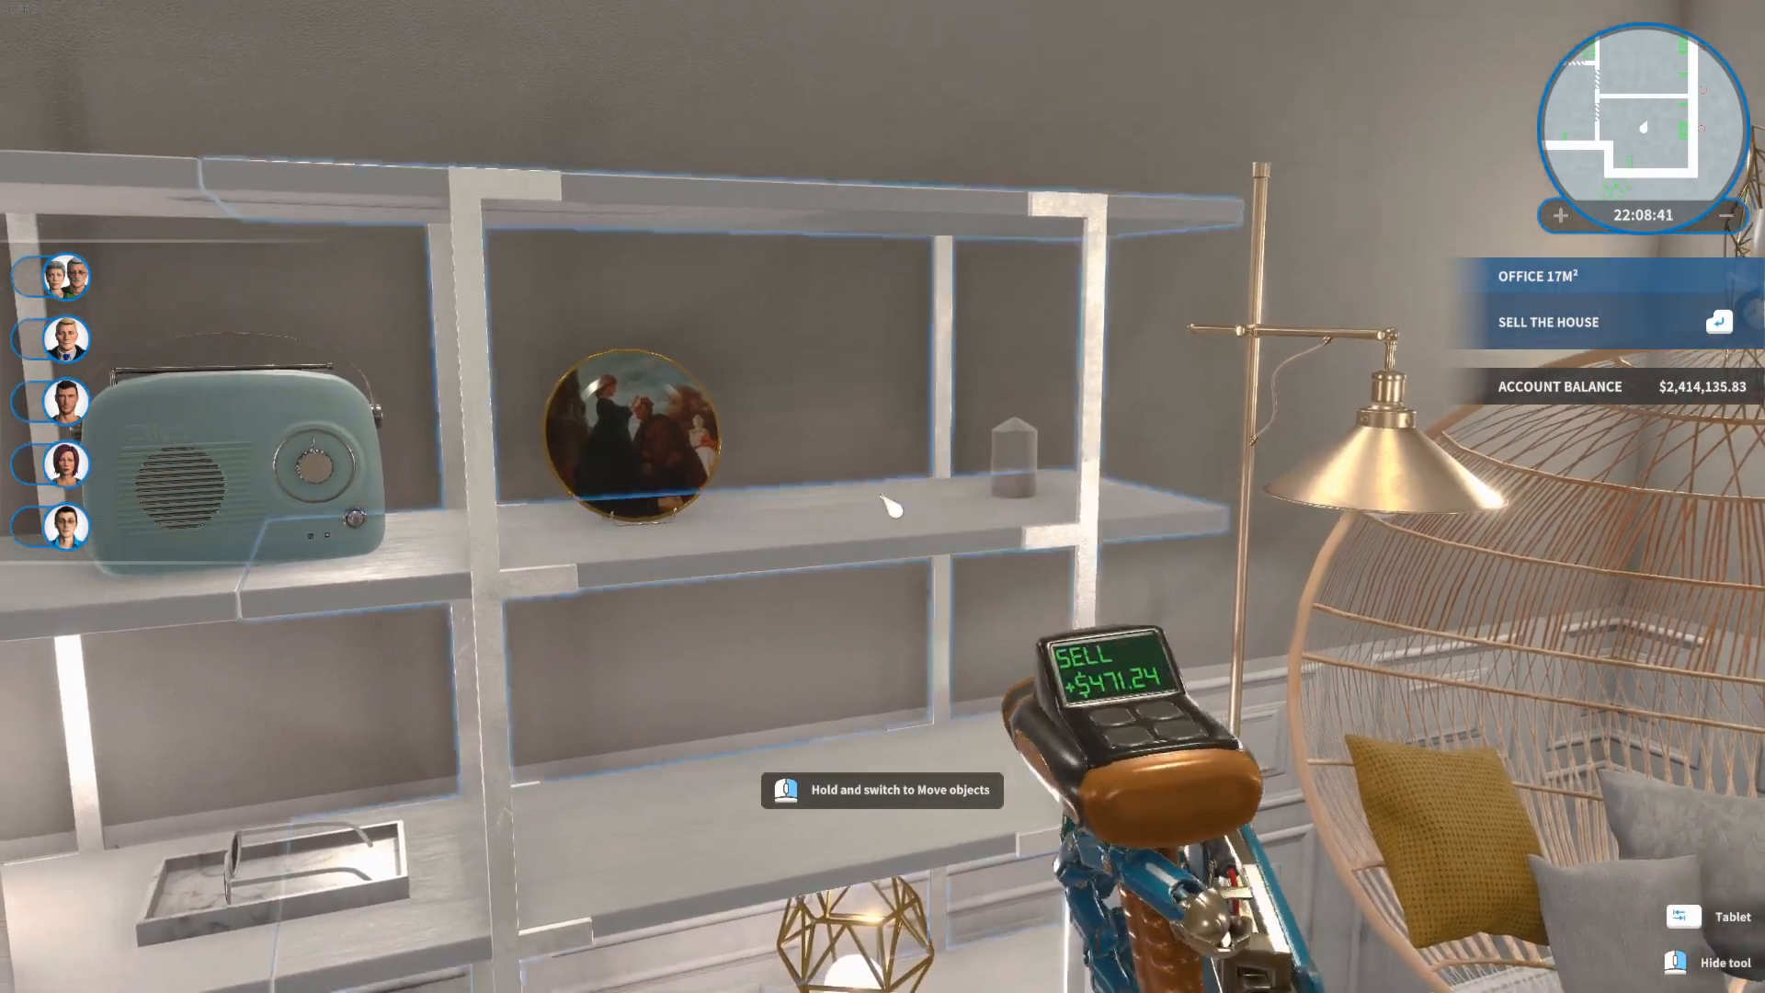
# Step: Browse the store's book category and buy the Mushroom Brown Vertical Stack 2 for $24.00
pyautogui.click(1730, 916)
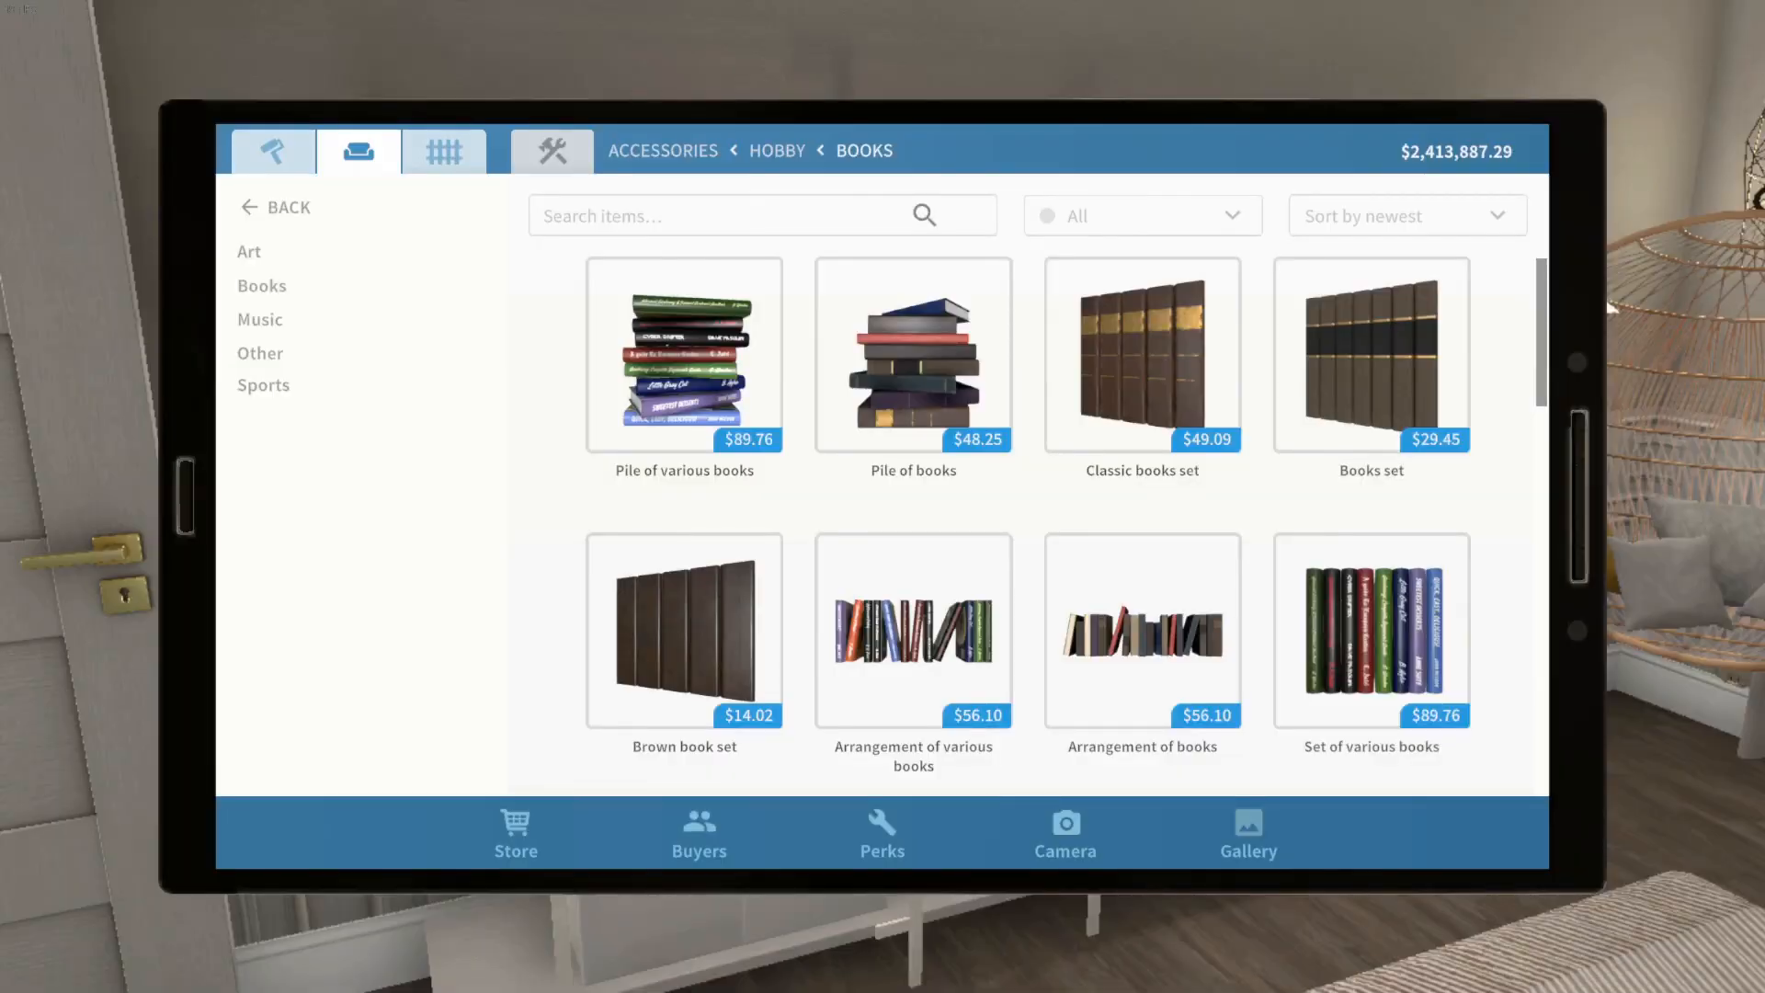
pyautogui.scroll(-3)
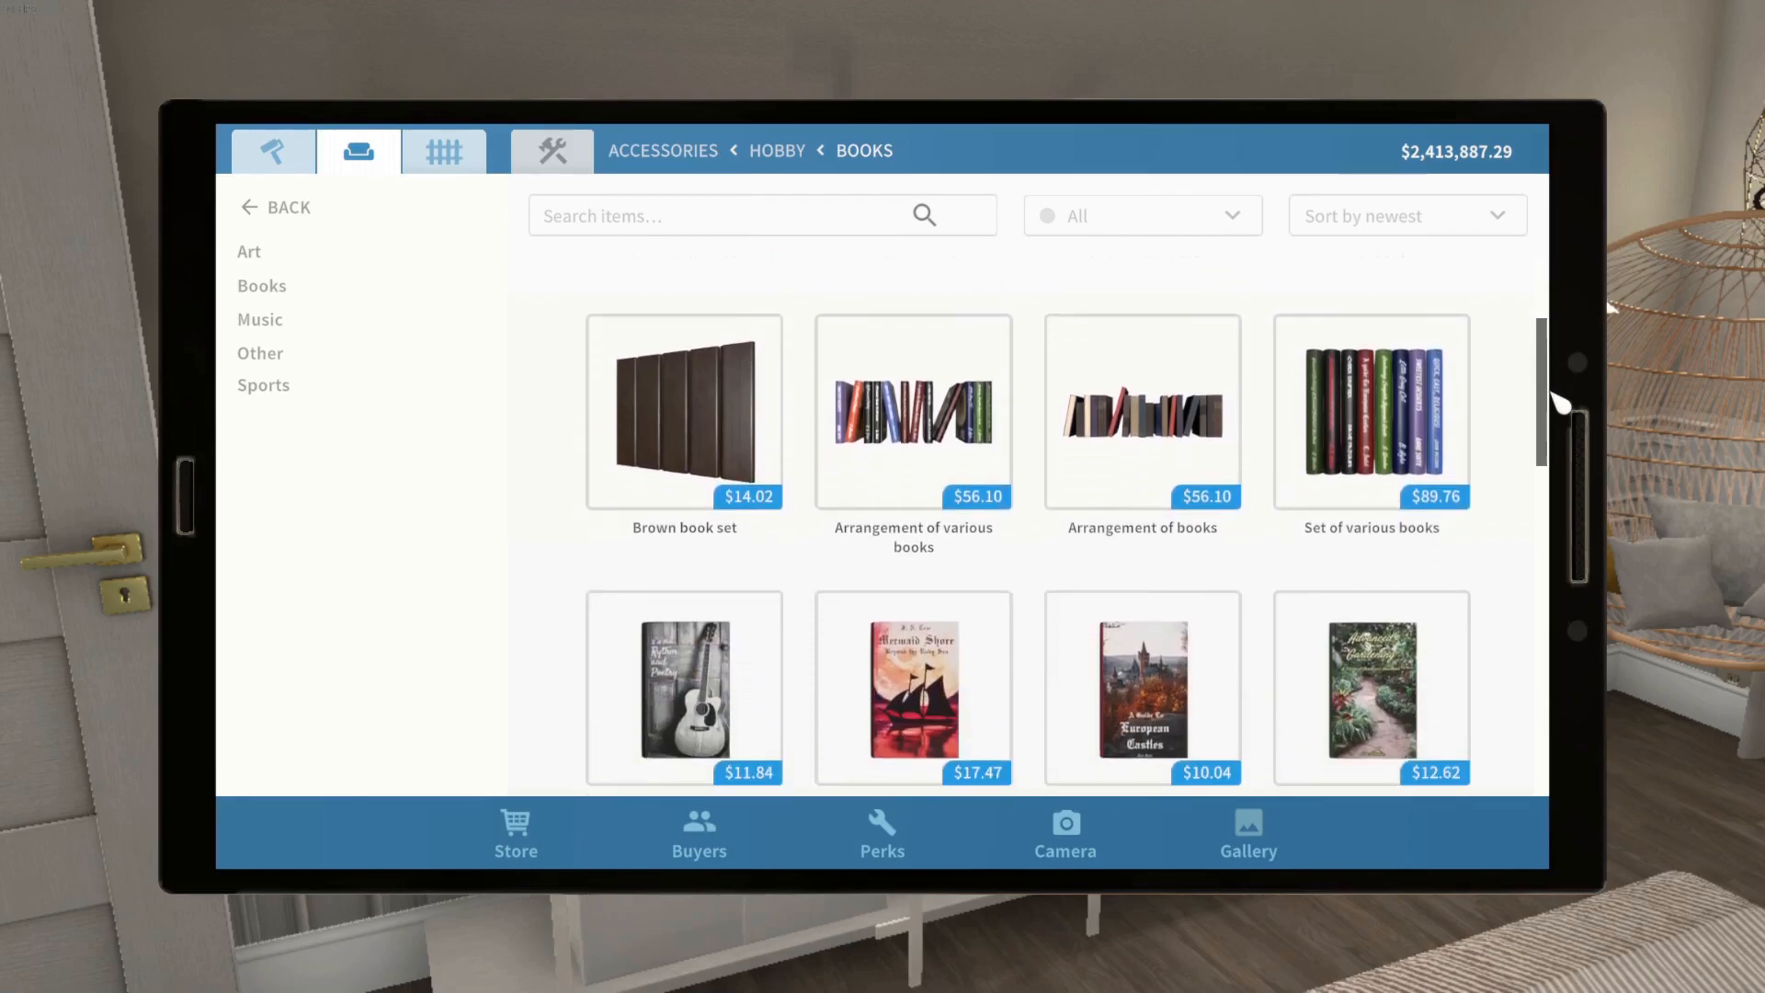
pyautogui.scroll(-3)
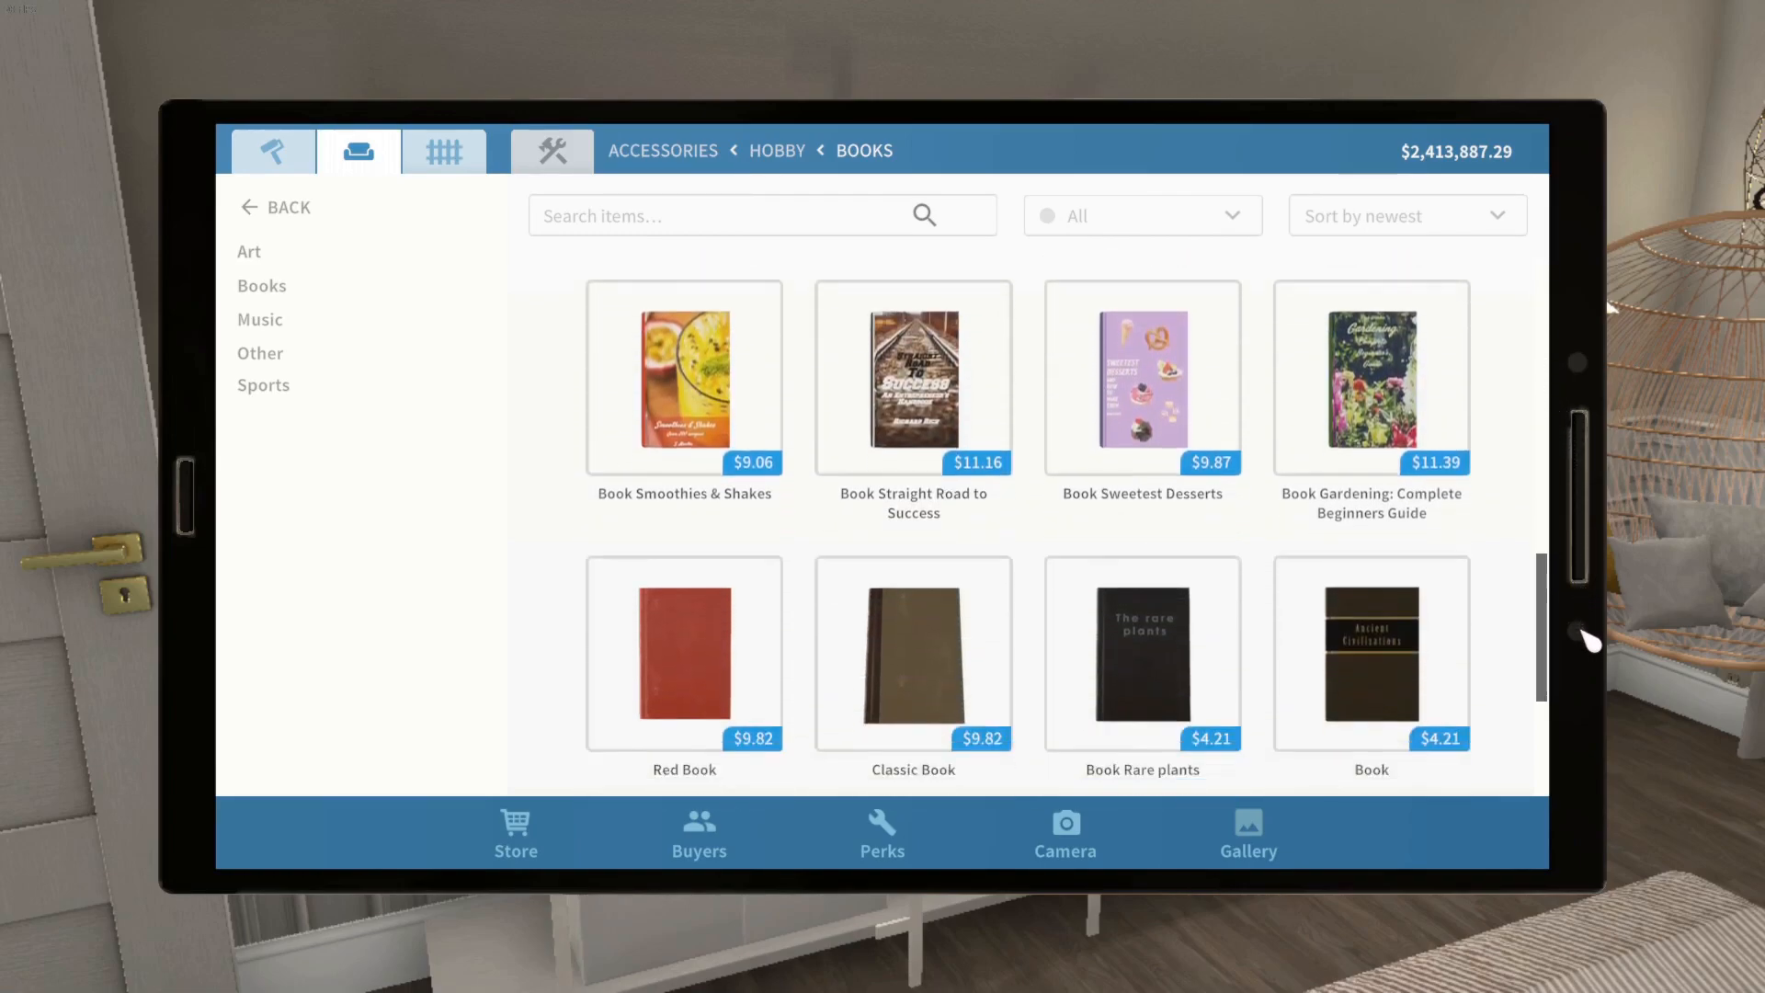
pyautogui.scroll(-3)
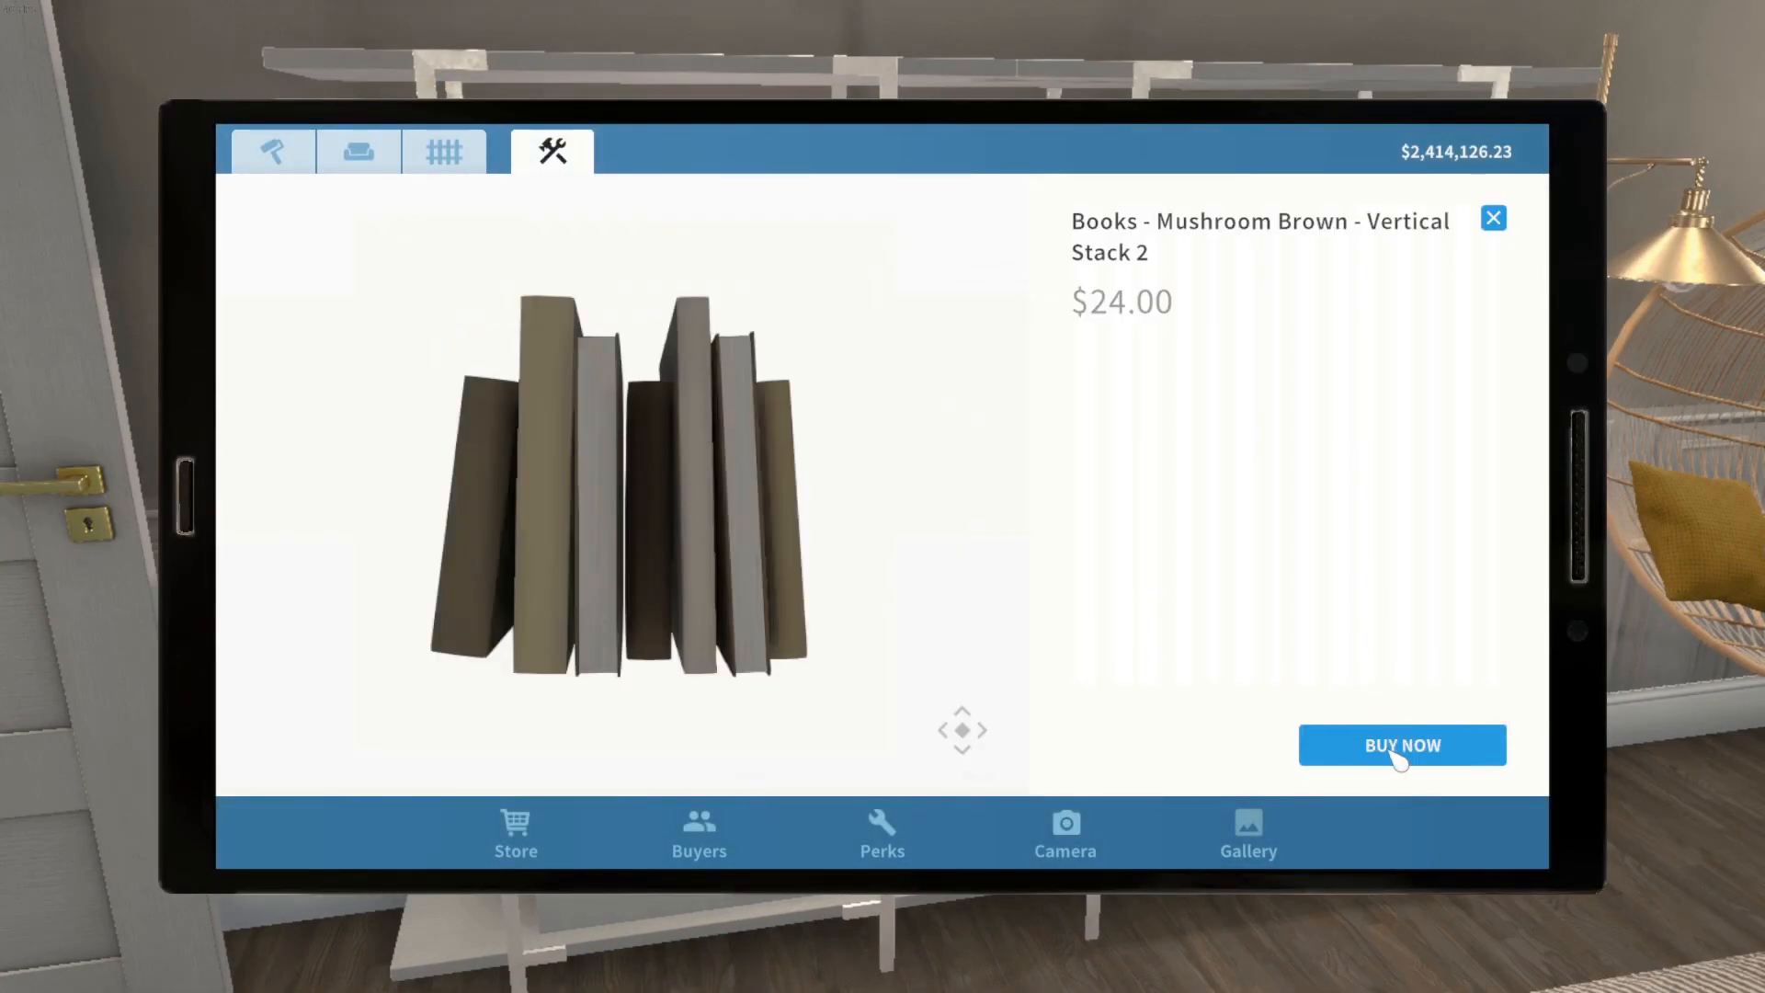
pyautogui.click(1402, 745)
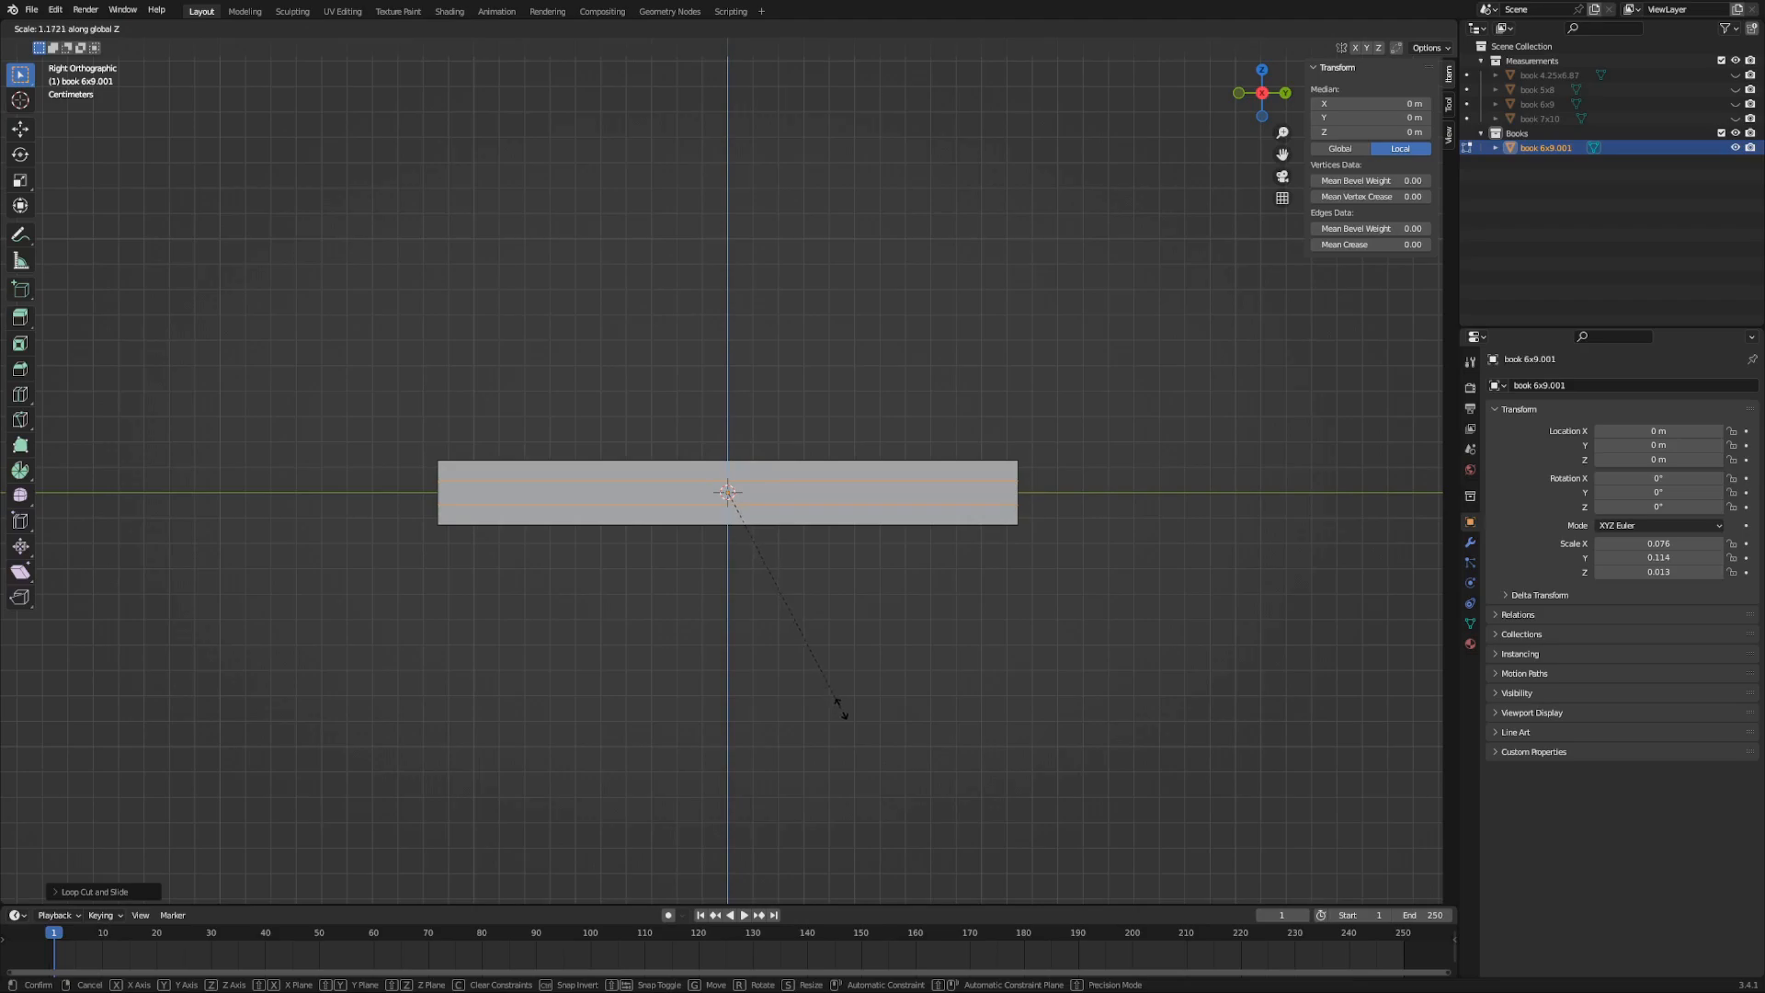
pyautogui.moveTo(1096, 849)
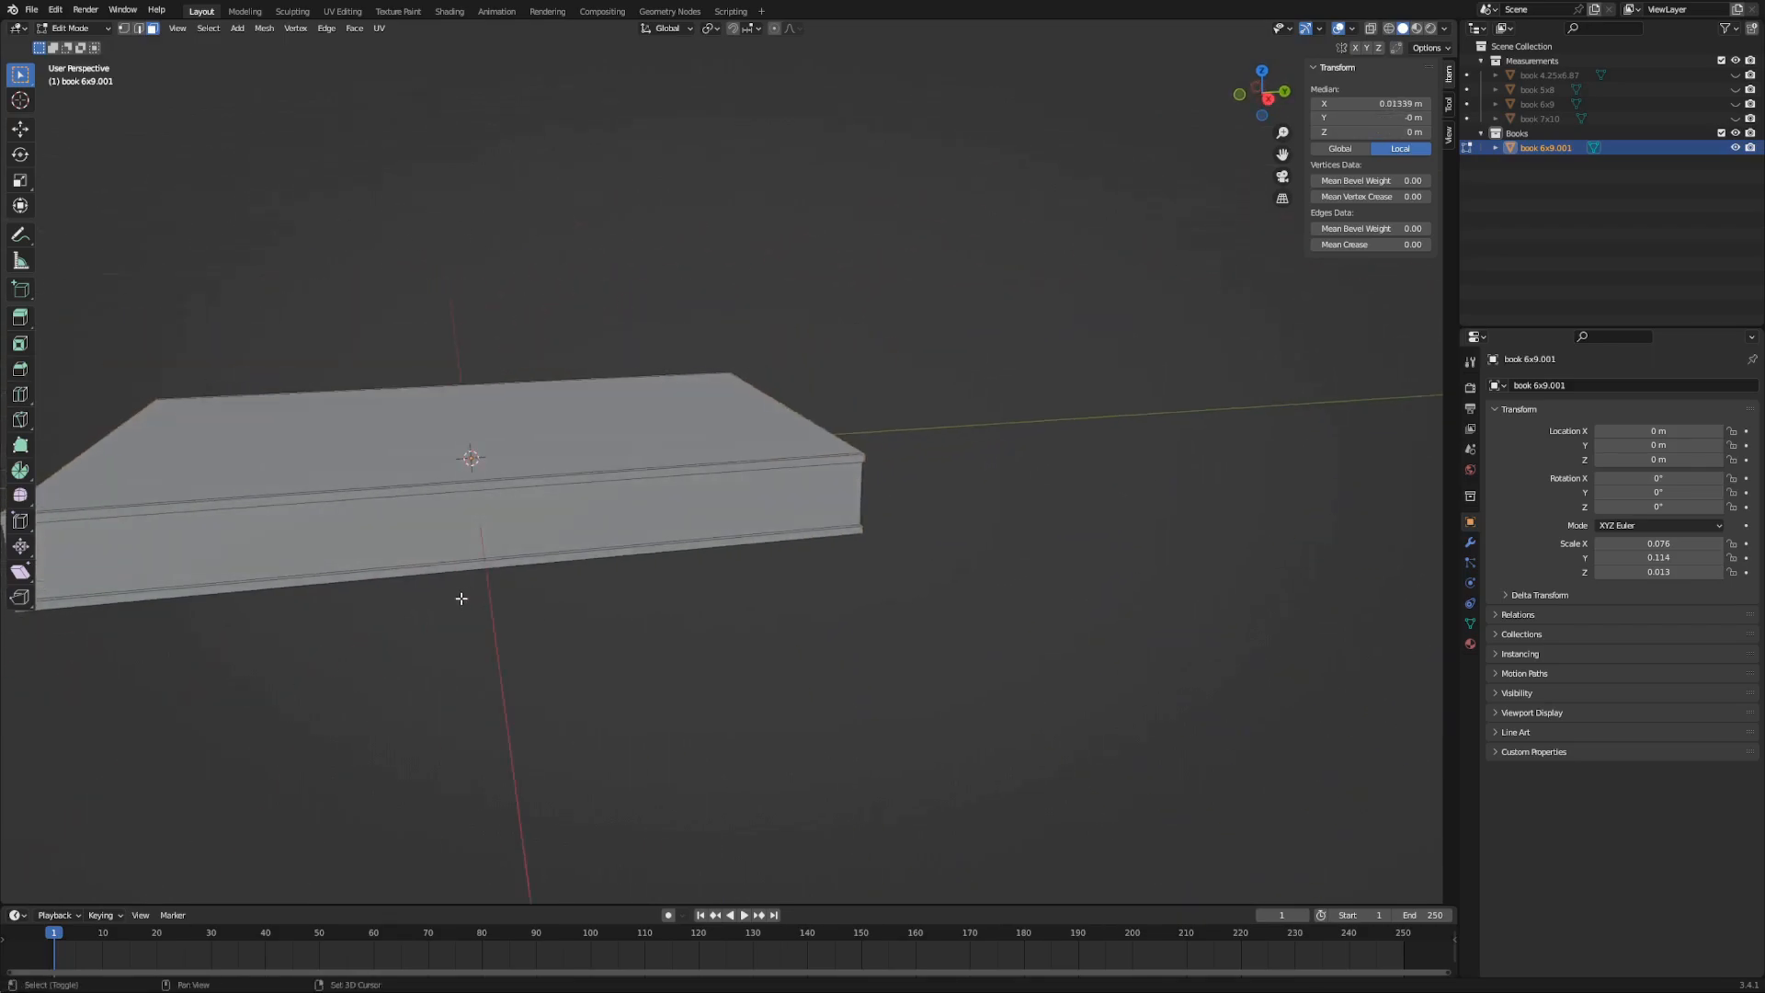
# Step: Finish the loop-cut edits forming the 6x9 book's cover and page sections
pyautogui.press('s')
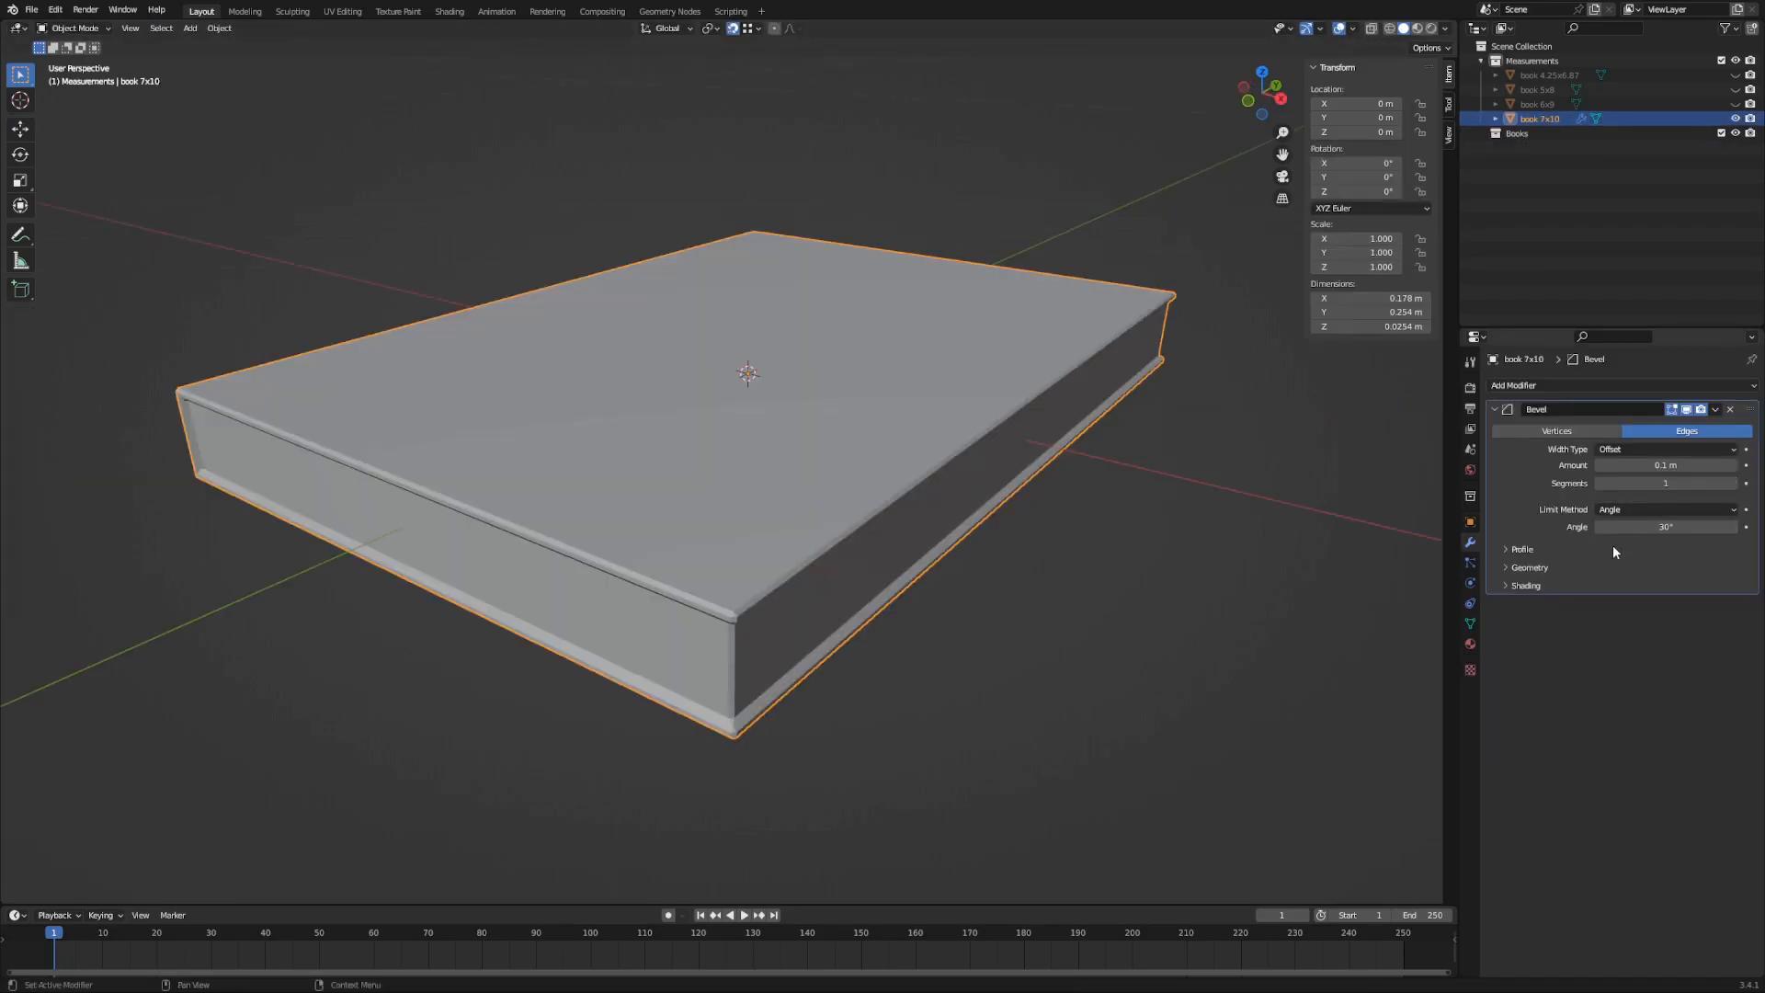
# Step: Enable Harden Normals in the 7x10 book's Bevel modifier shading options
pyautogui.click(1524, 585)
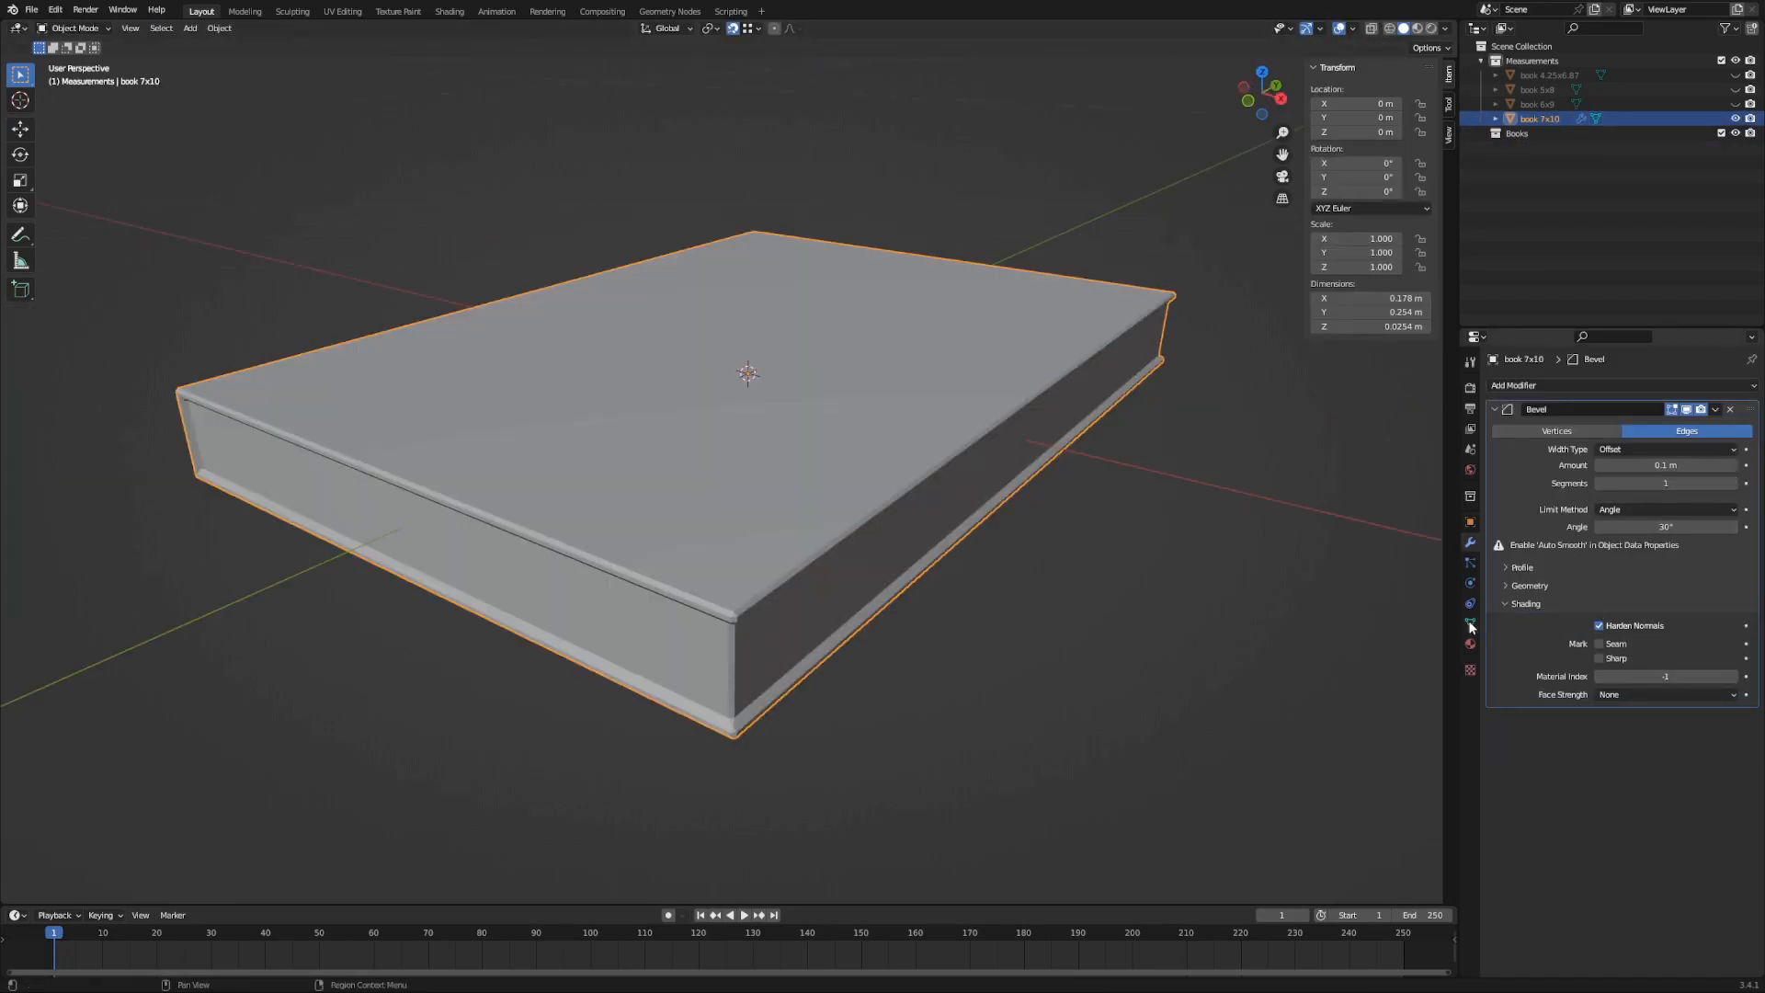
pyautogui.click(1469, 624)
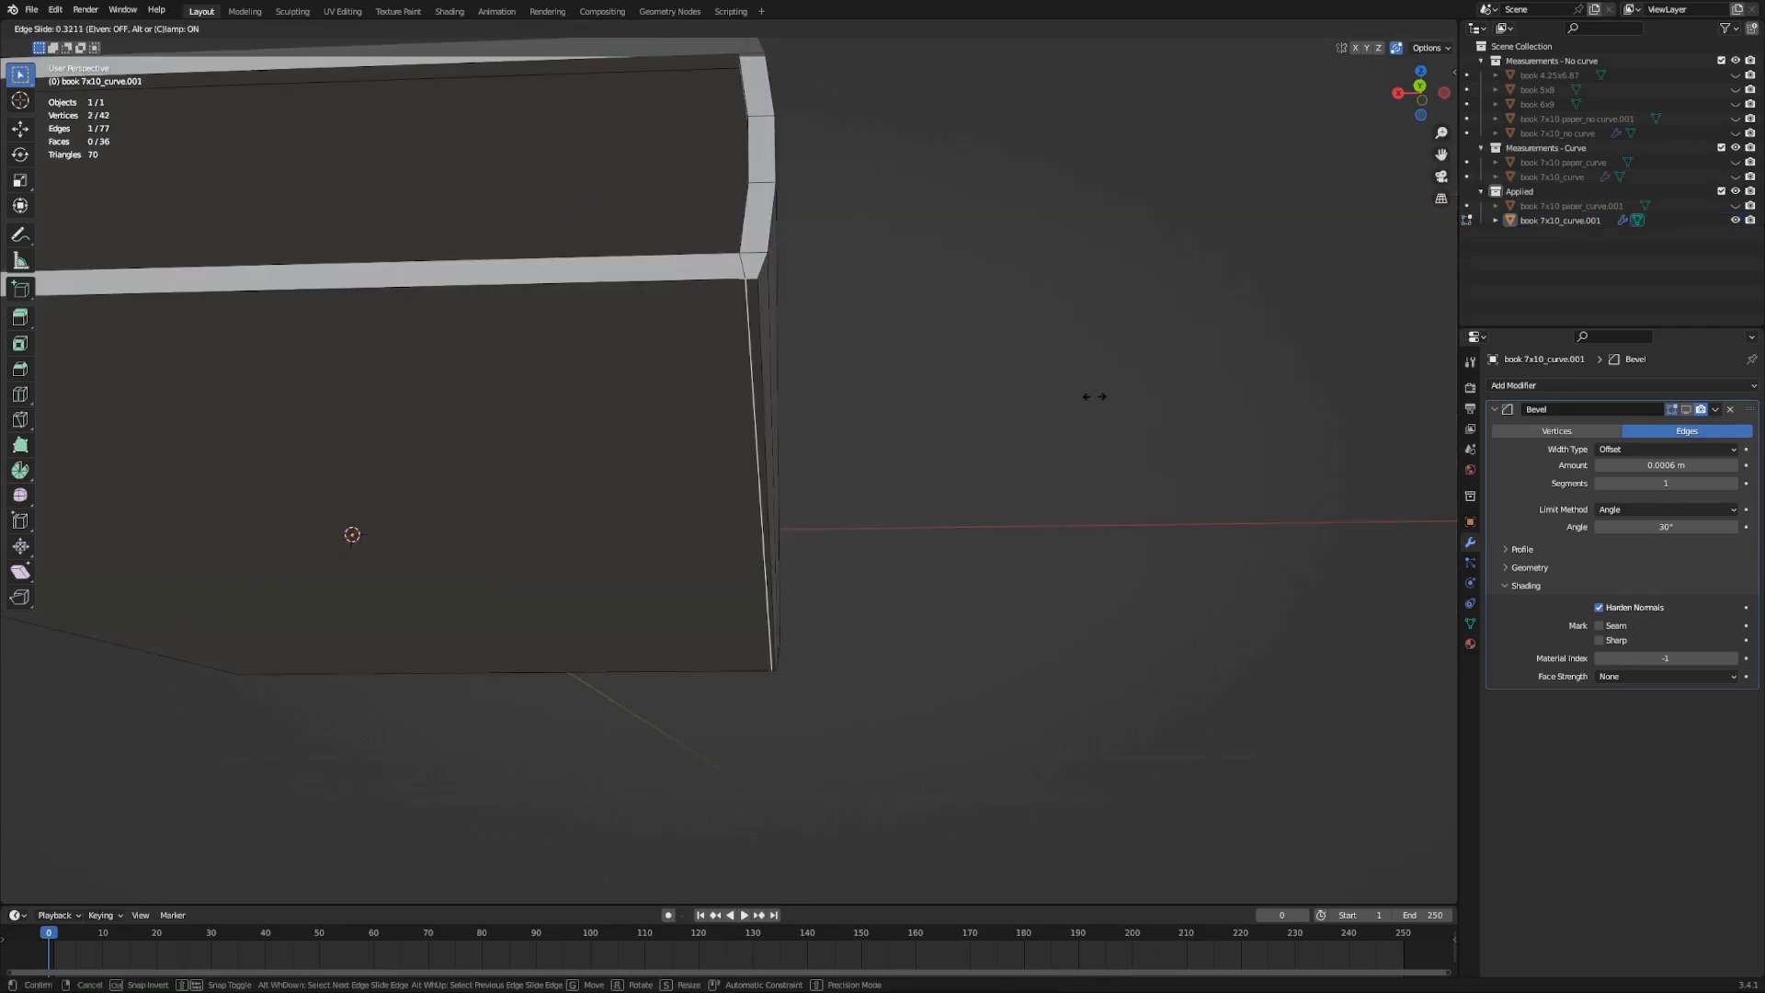
pyautogui.moveTo(892, 284)
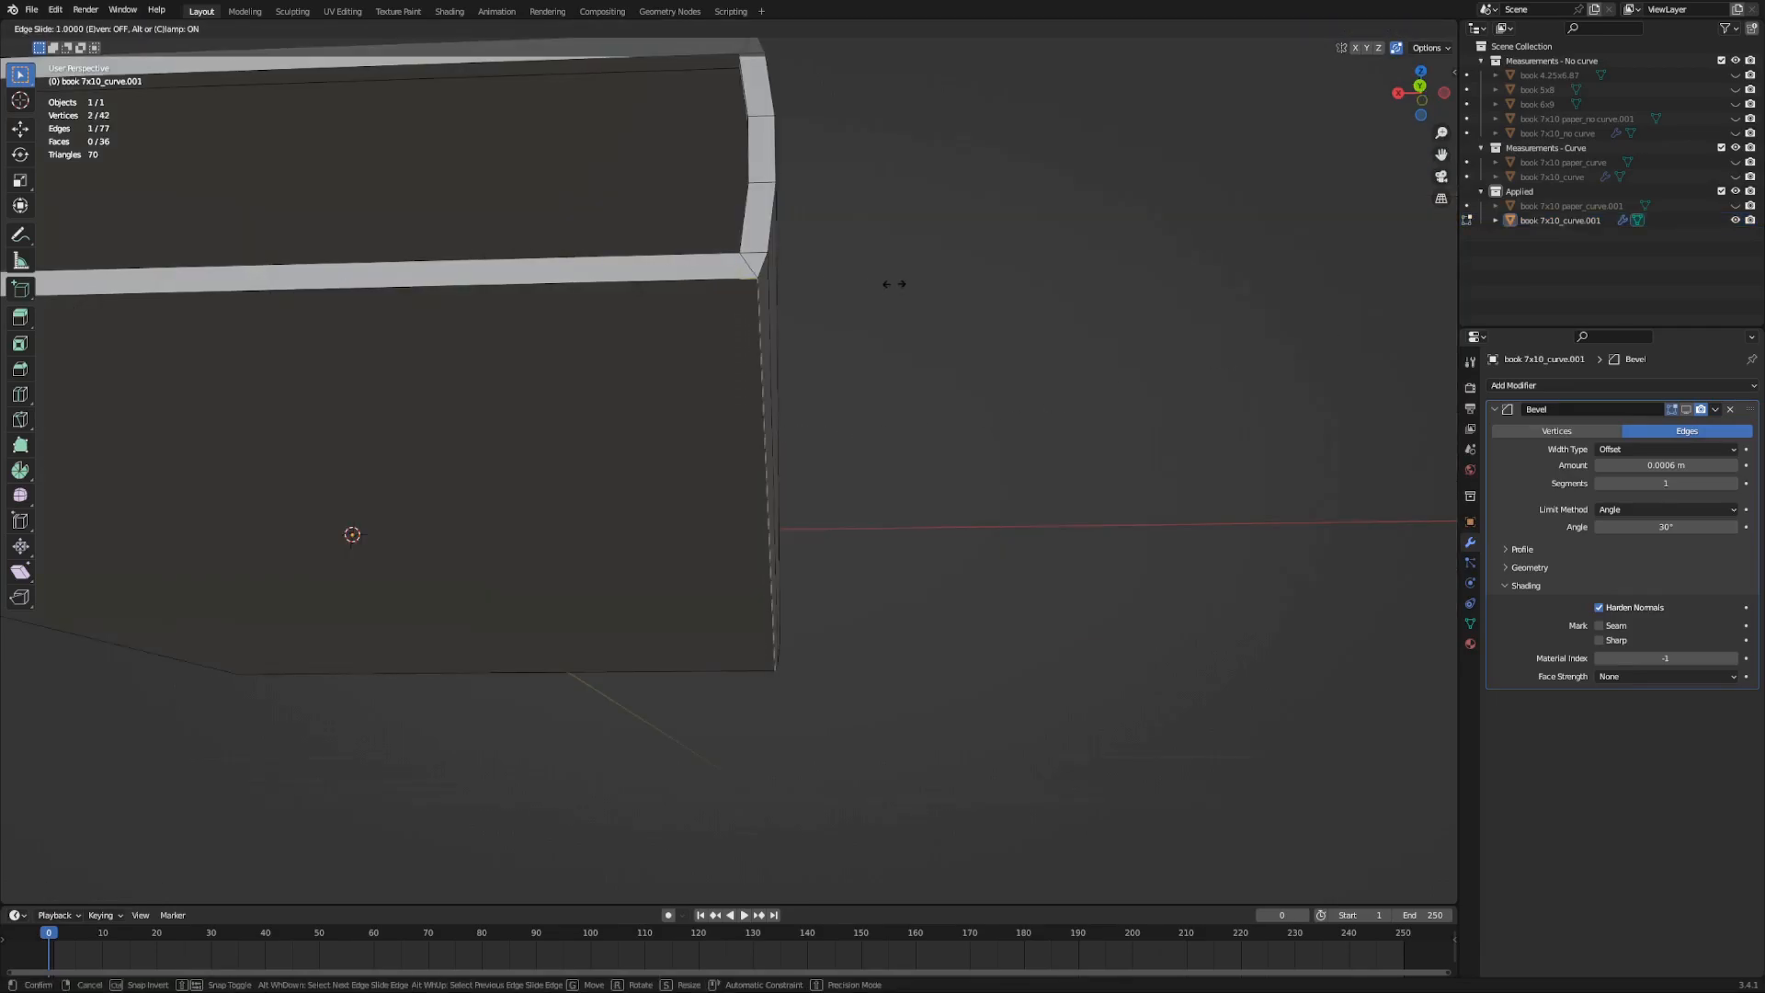
# Step: Confirm the slid cover edges and move to UV Editing for the 7x10 paper mesh
pyautogui.click(690, 452)
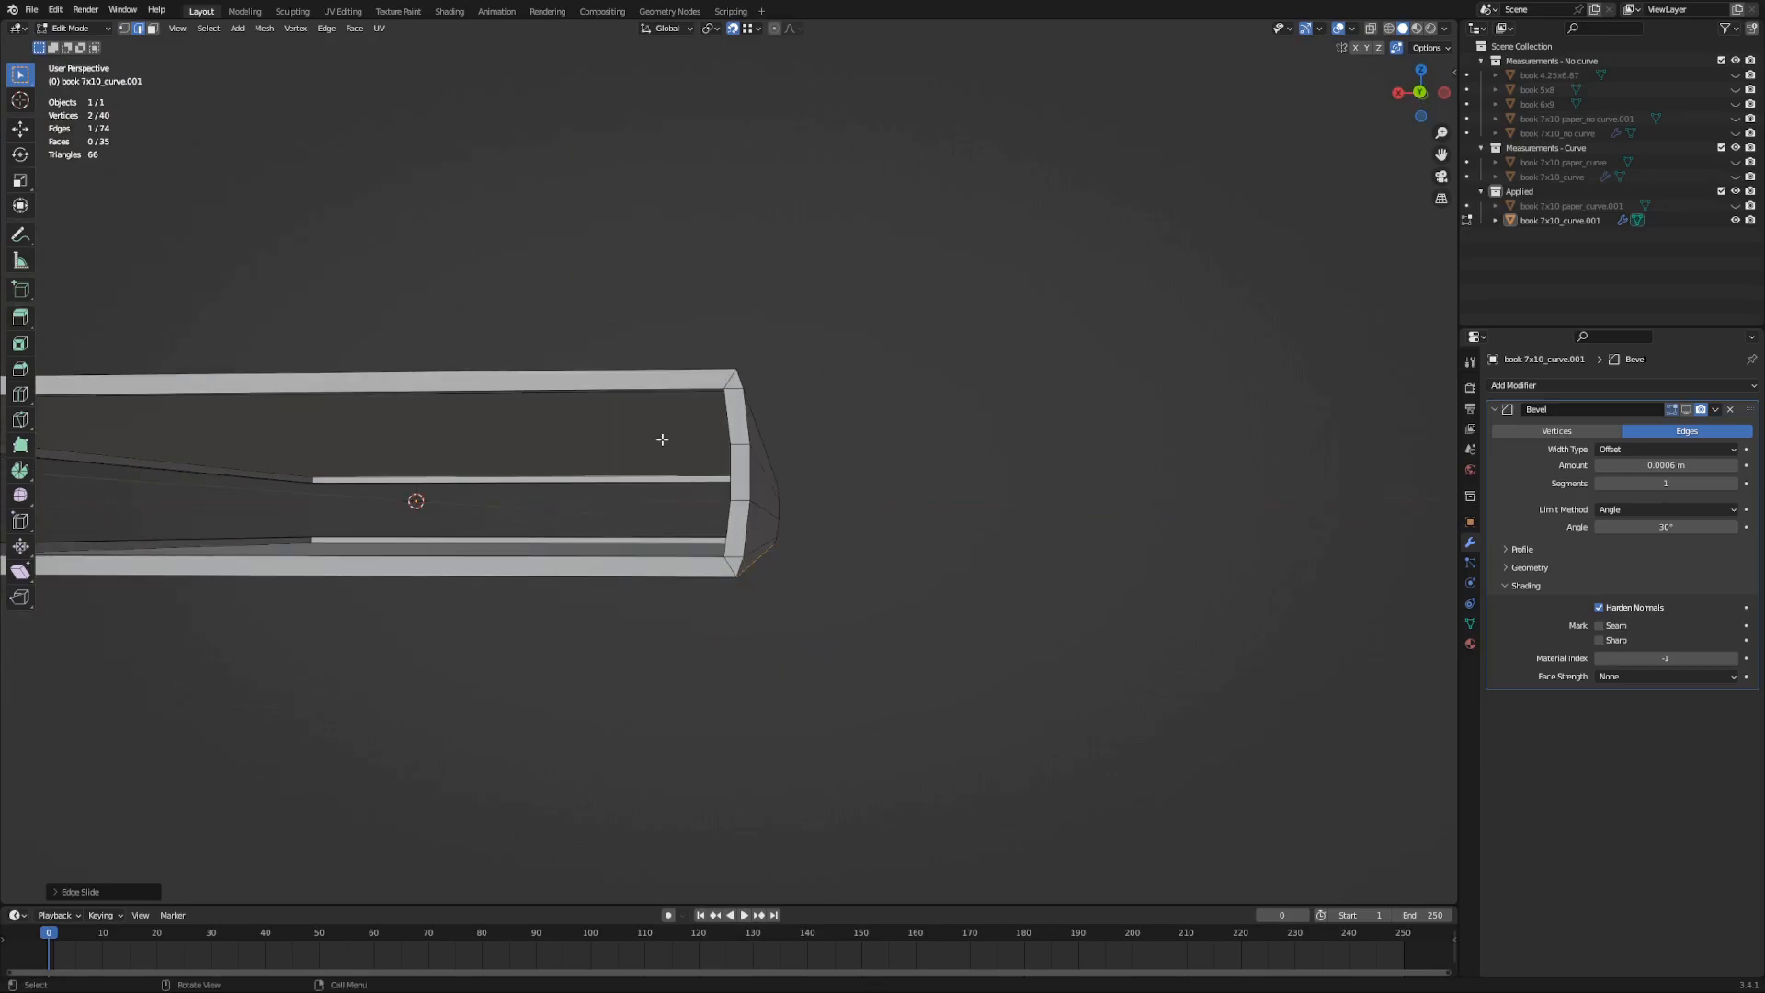
pyautogui.click(342, 11)
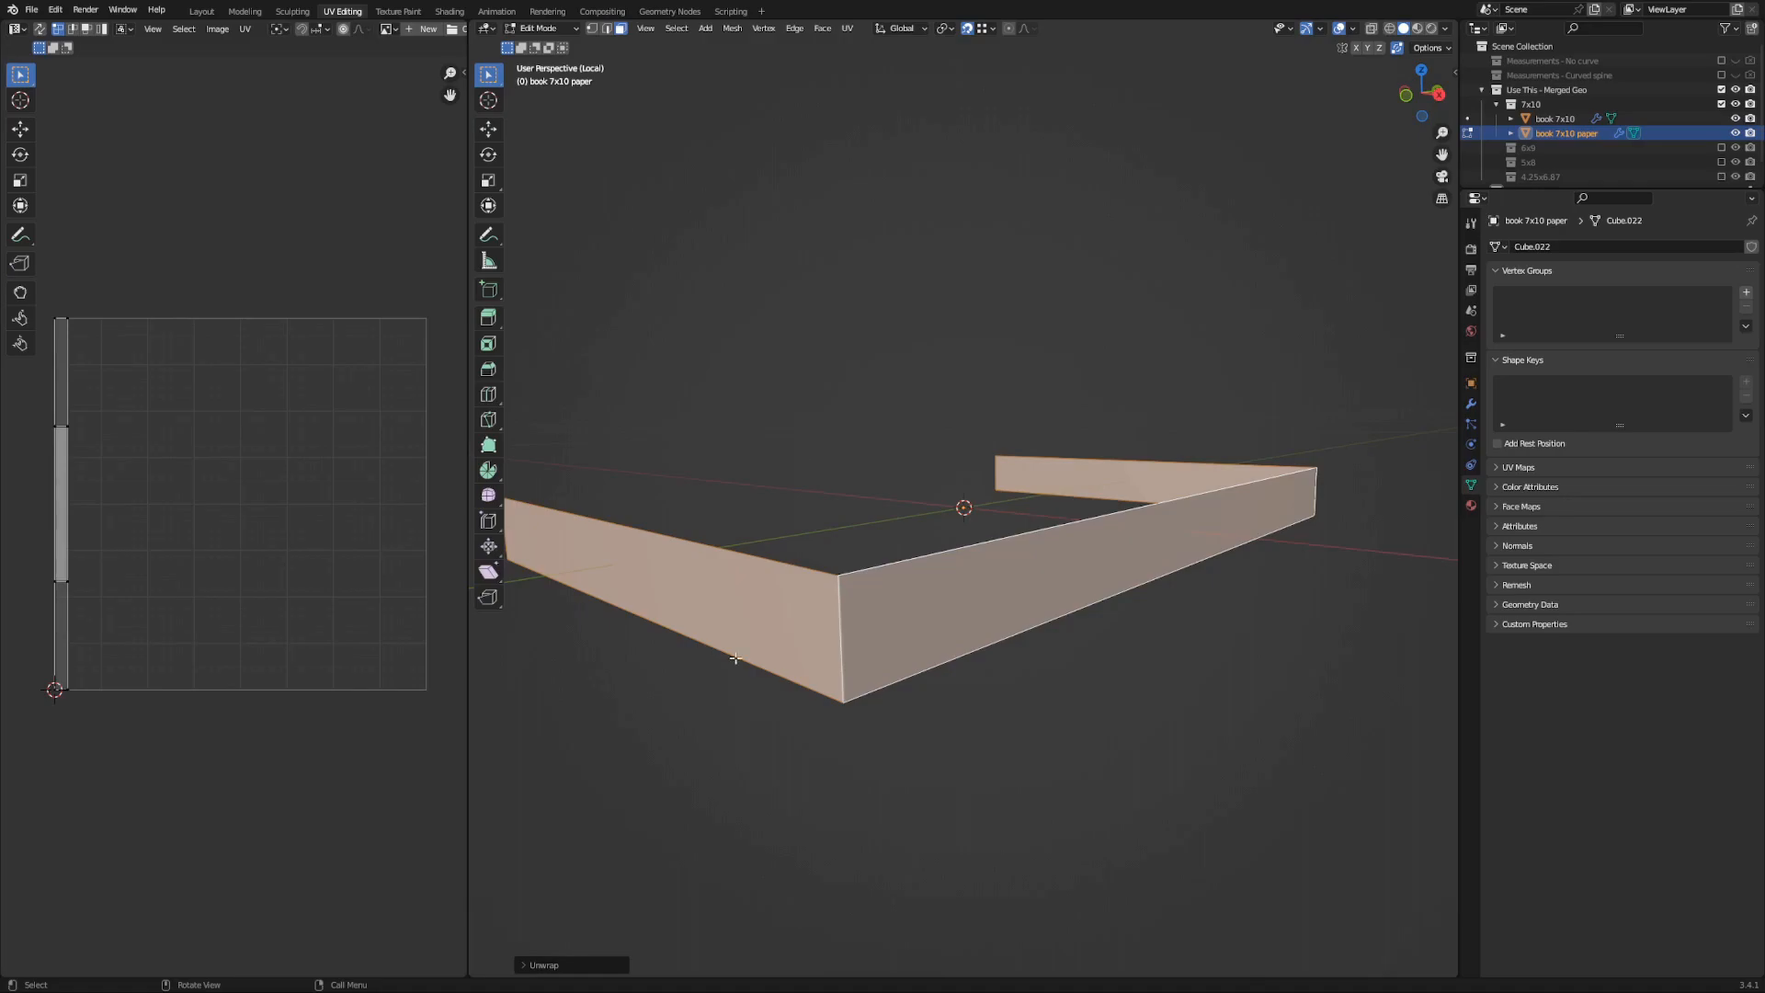
# Step: Select the book 7x10 cover in the Outliner and adjust its cover edges
pyautogui.click(1558, 117)
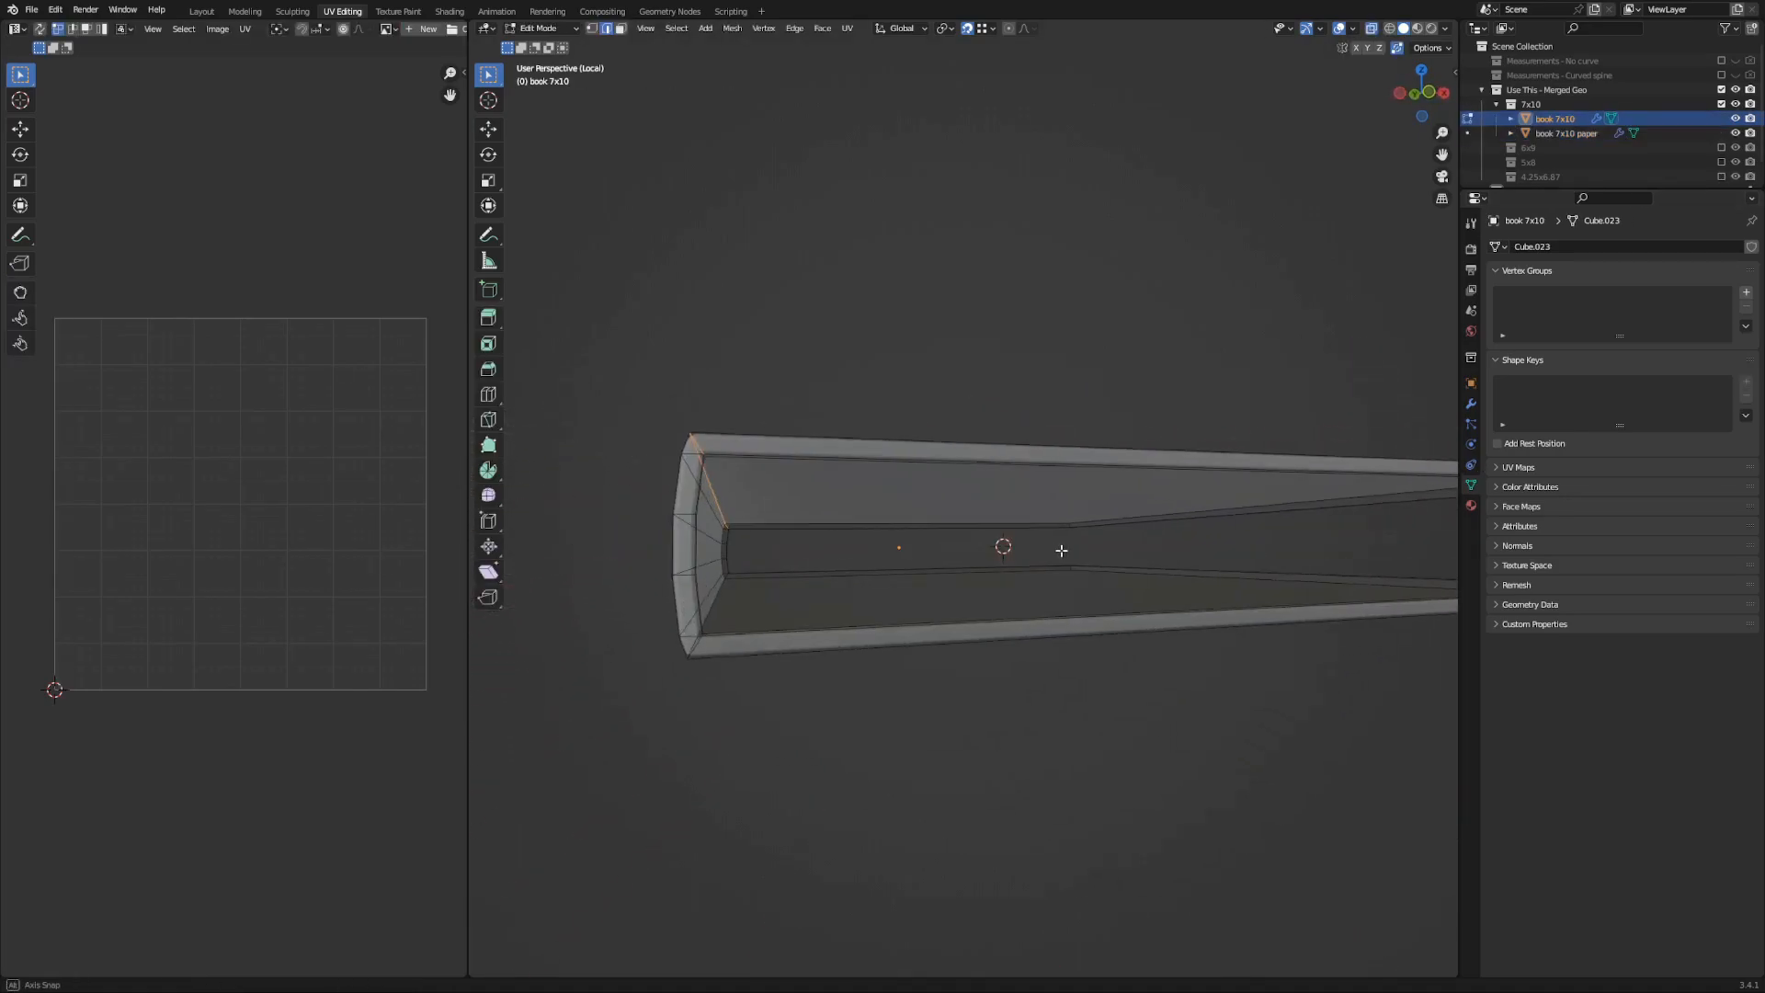
pyautogui.moveTo(1013, 551); pyautogui.dragTo(774, 477)
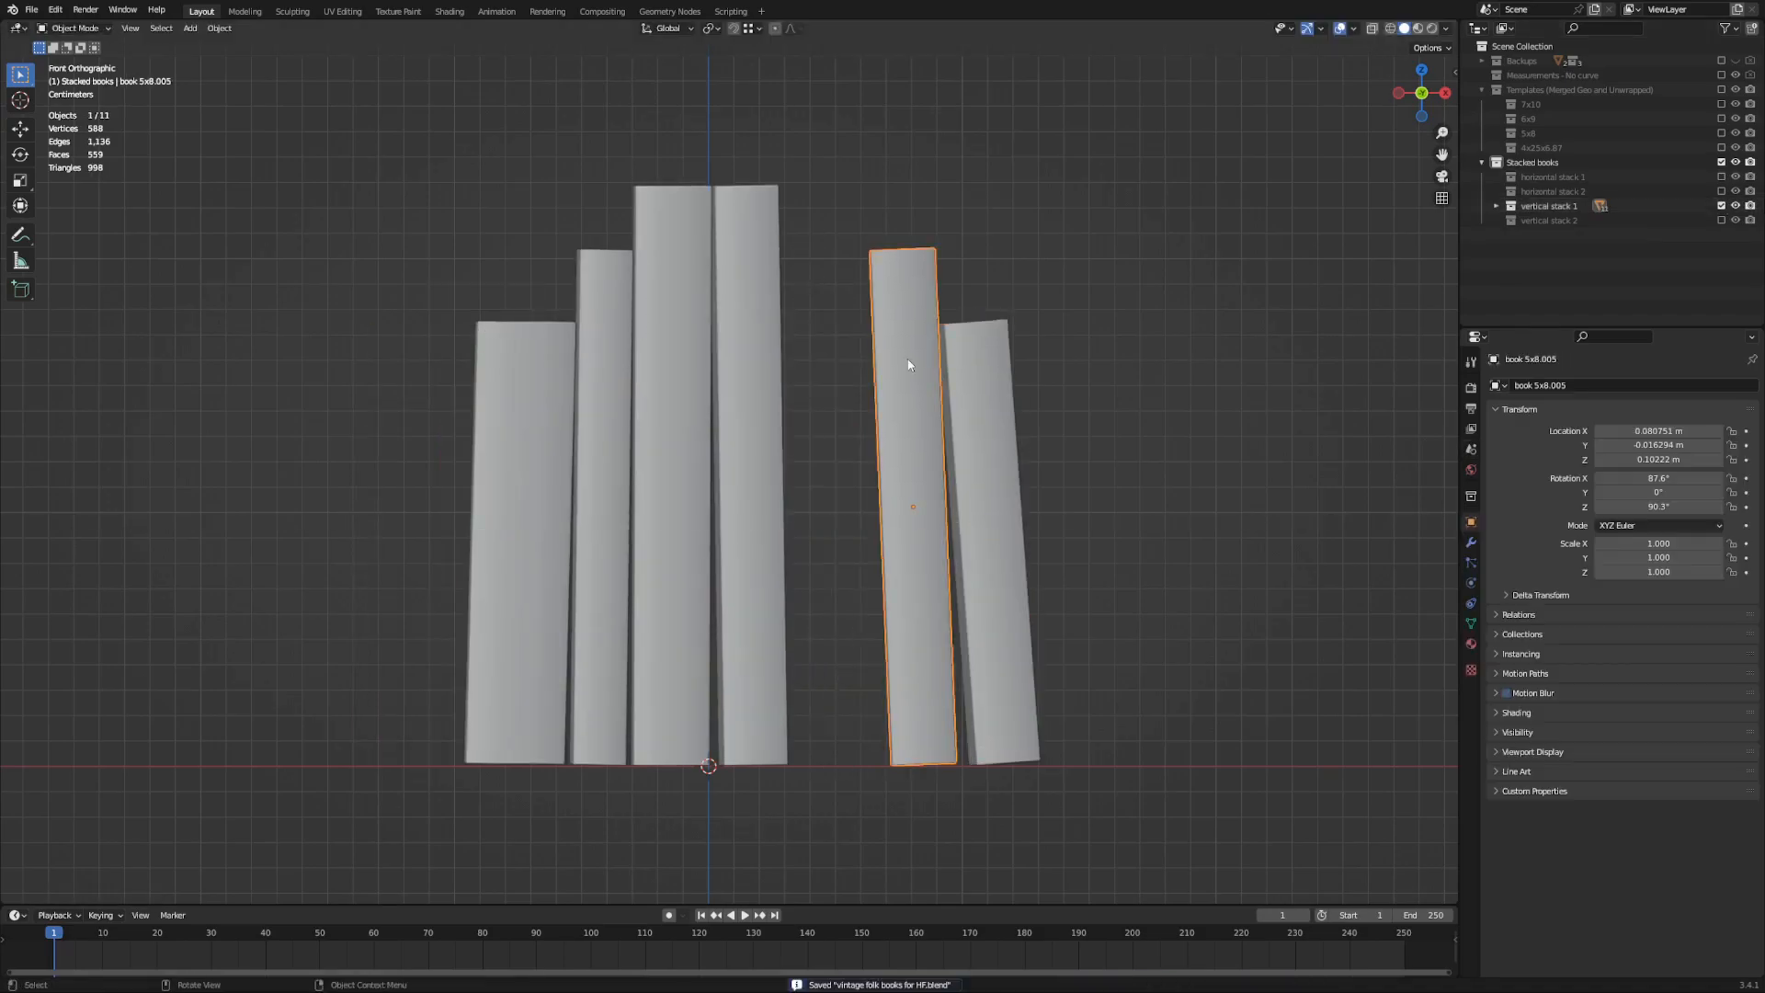
# Step: Enter and leave Edit Mode on the selected book for vertical stack 2
pyautogui.press('Tab')
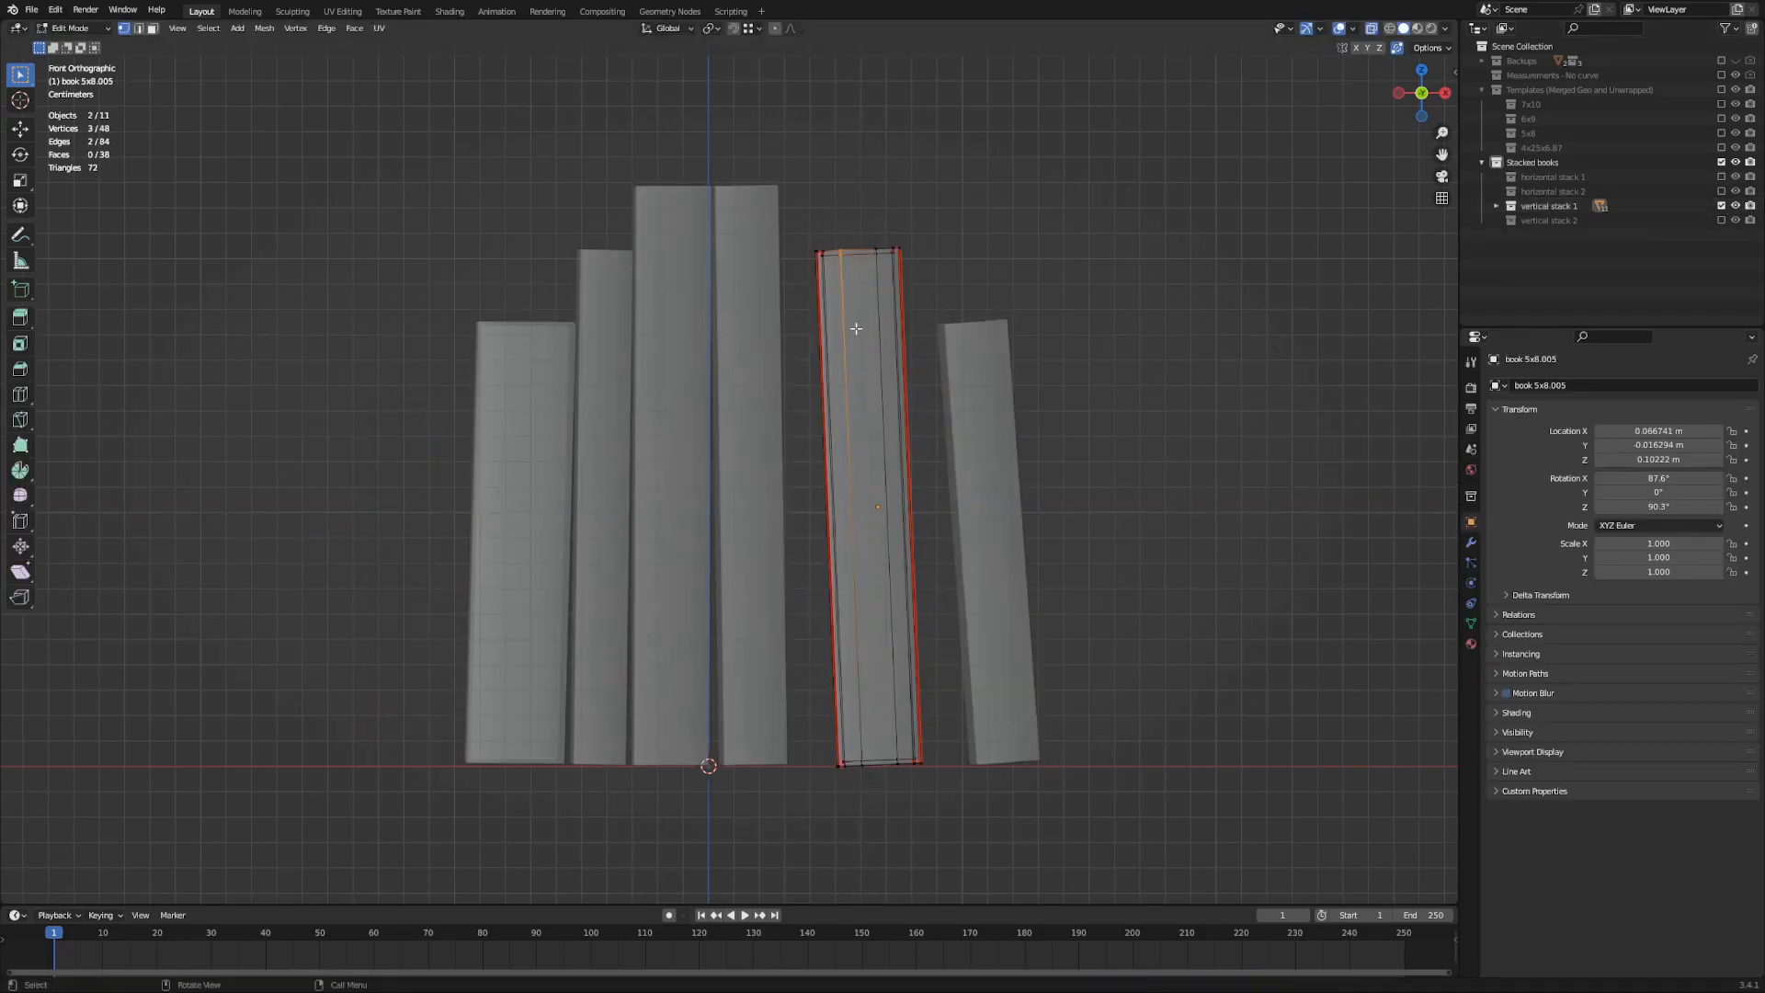
pyautogui.press('Tab')
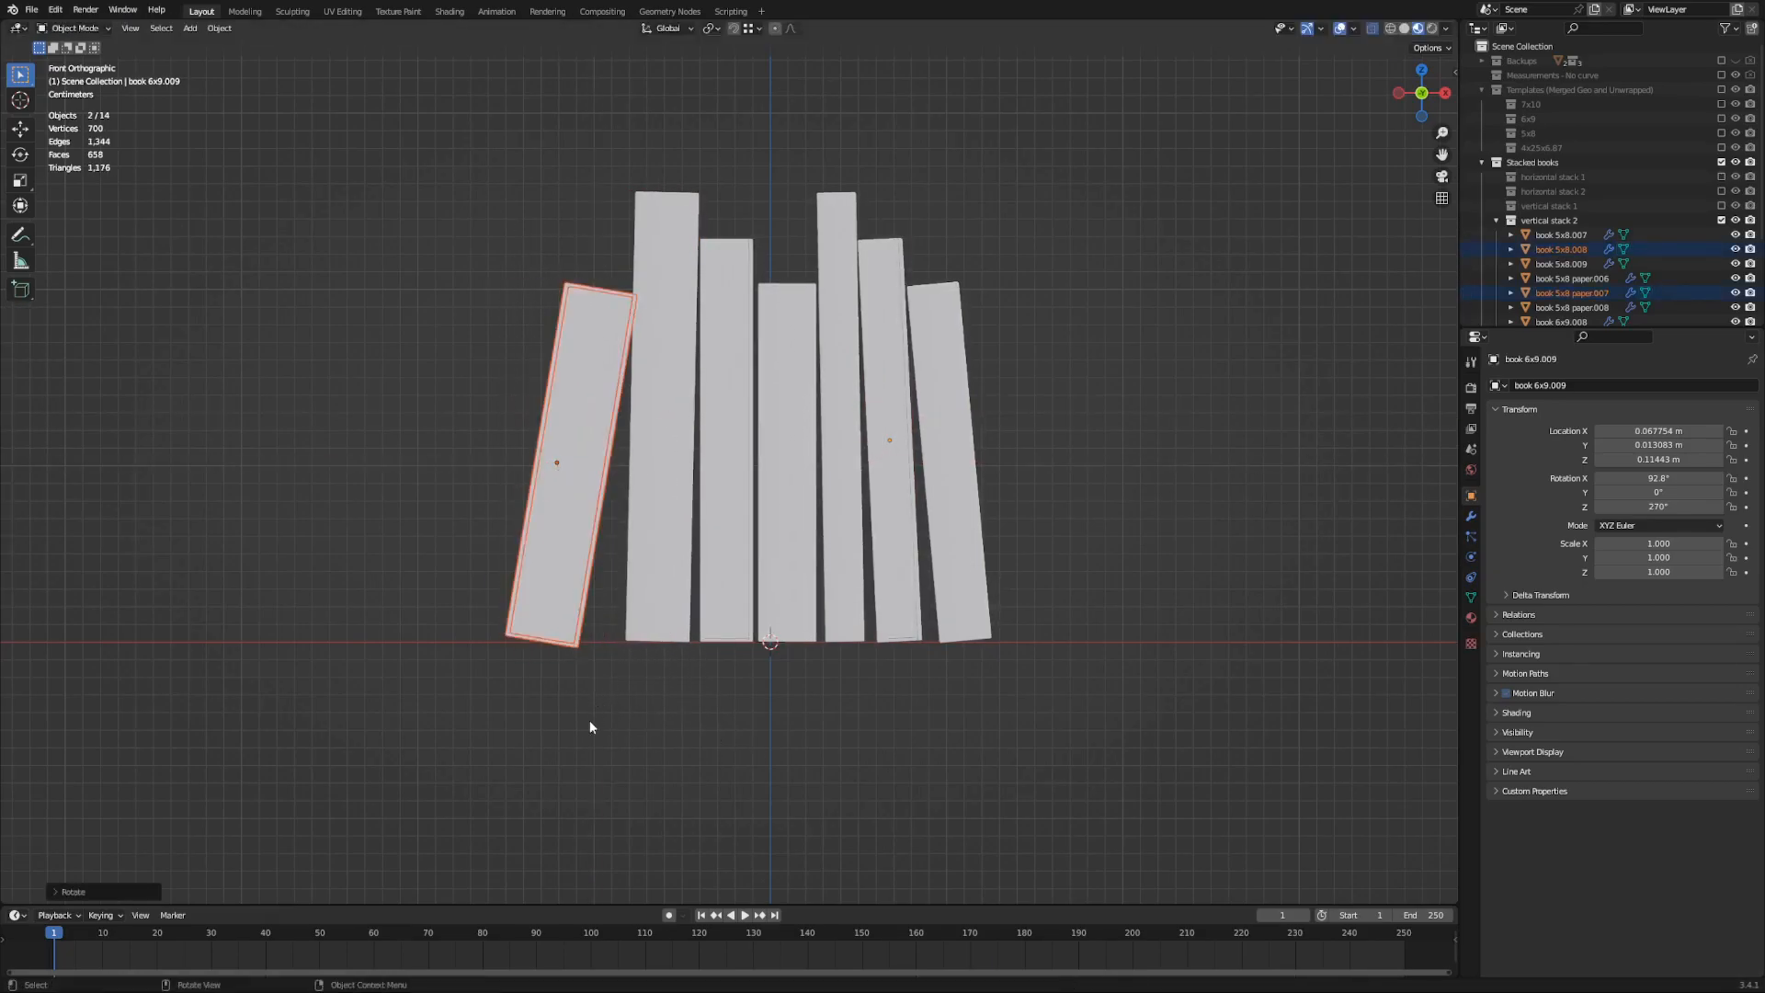
# Step: Raise the top book's pages vertically to fit its cover in horizontal stack 2
pyautogui.click(588, 726)
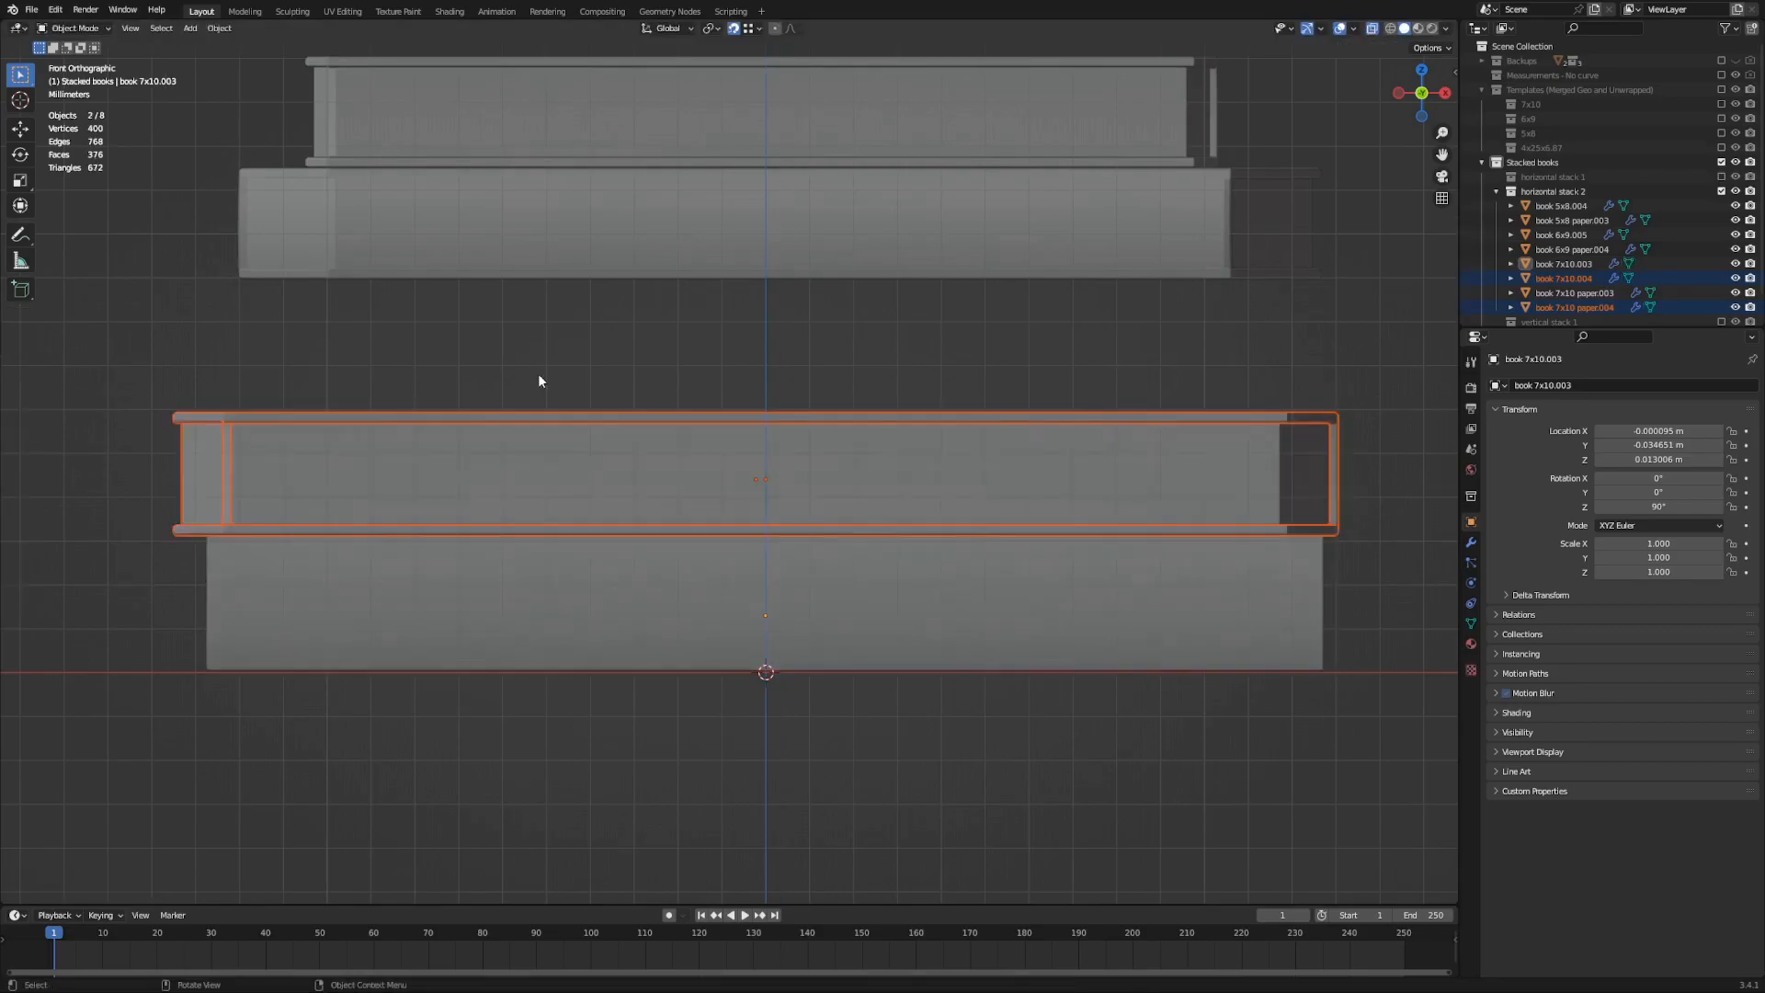
pyautogui.press('Tab')
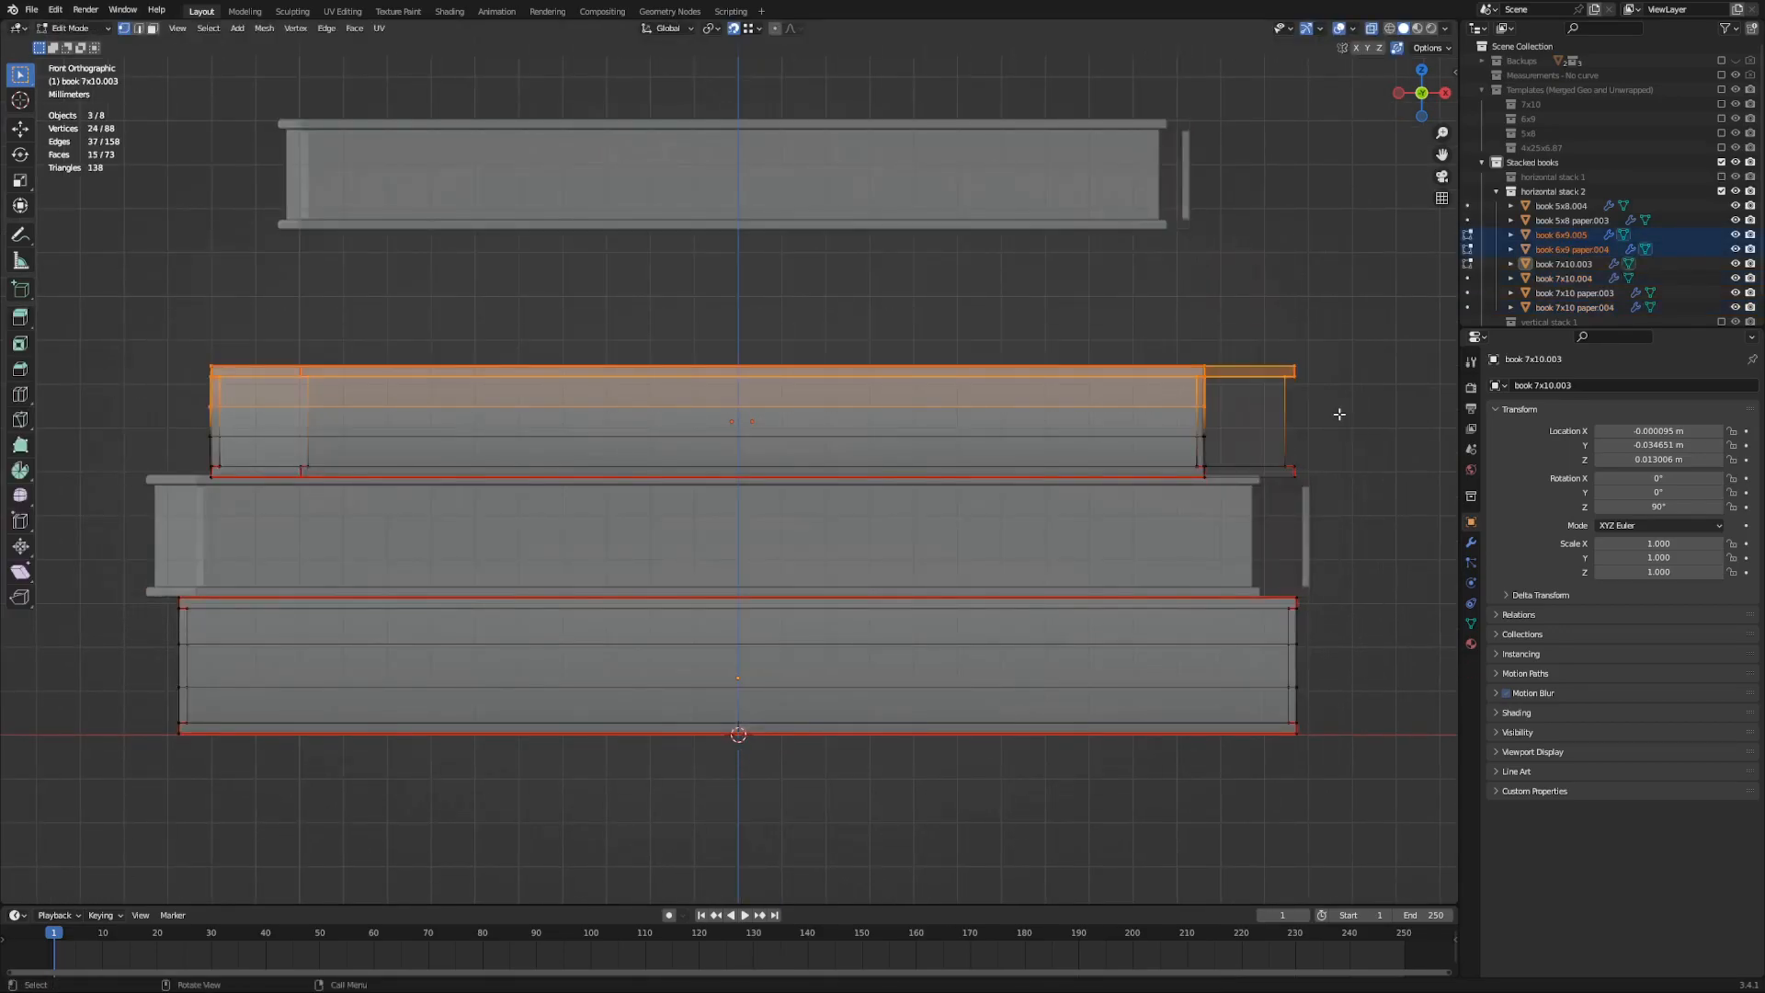
pyautogui.press('g')
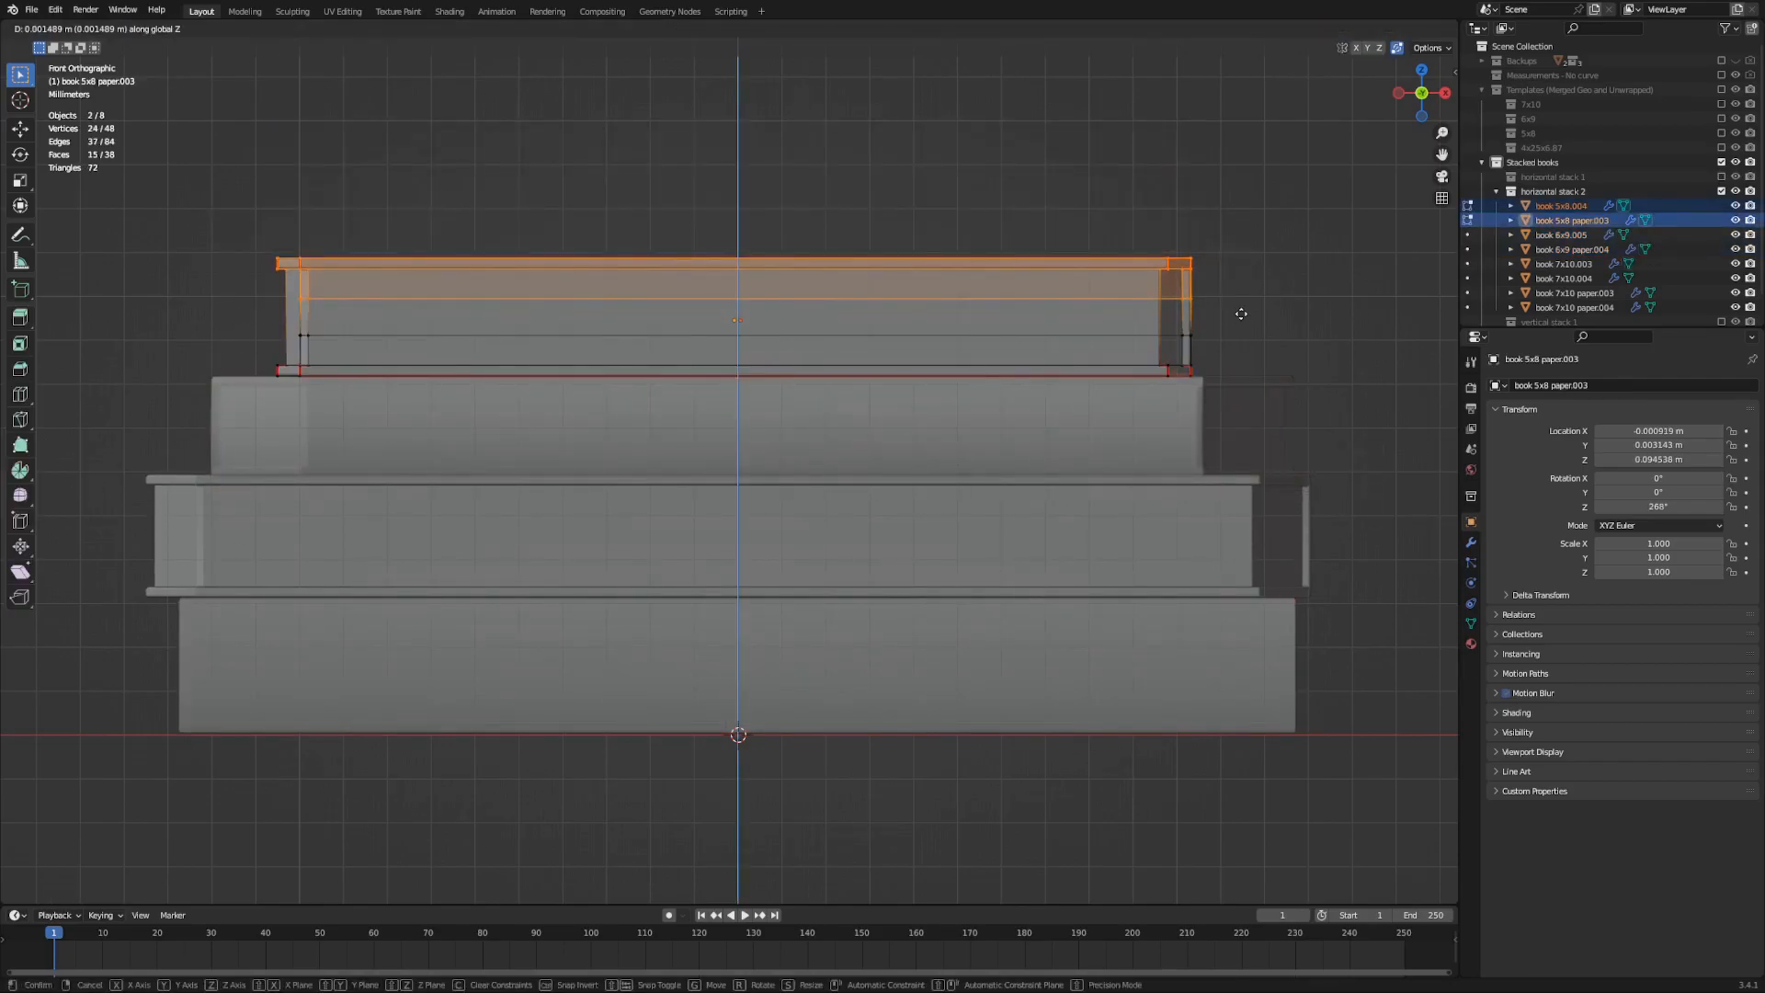
pyautogui.click(448, 11)
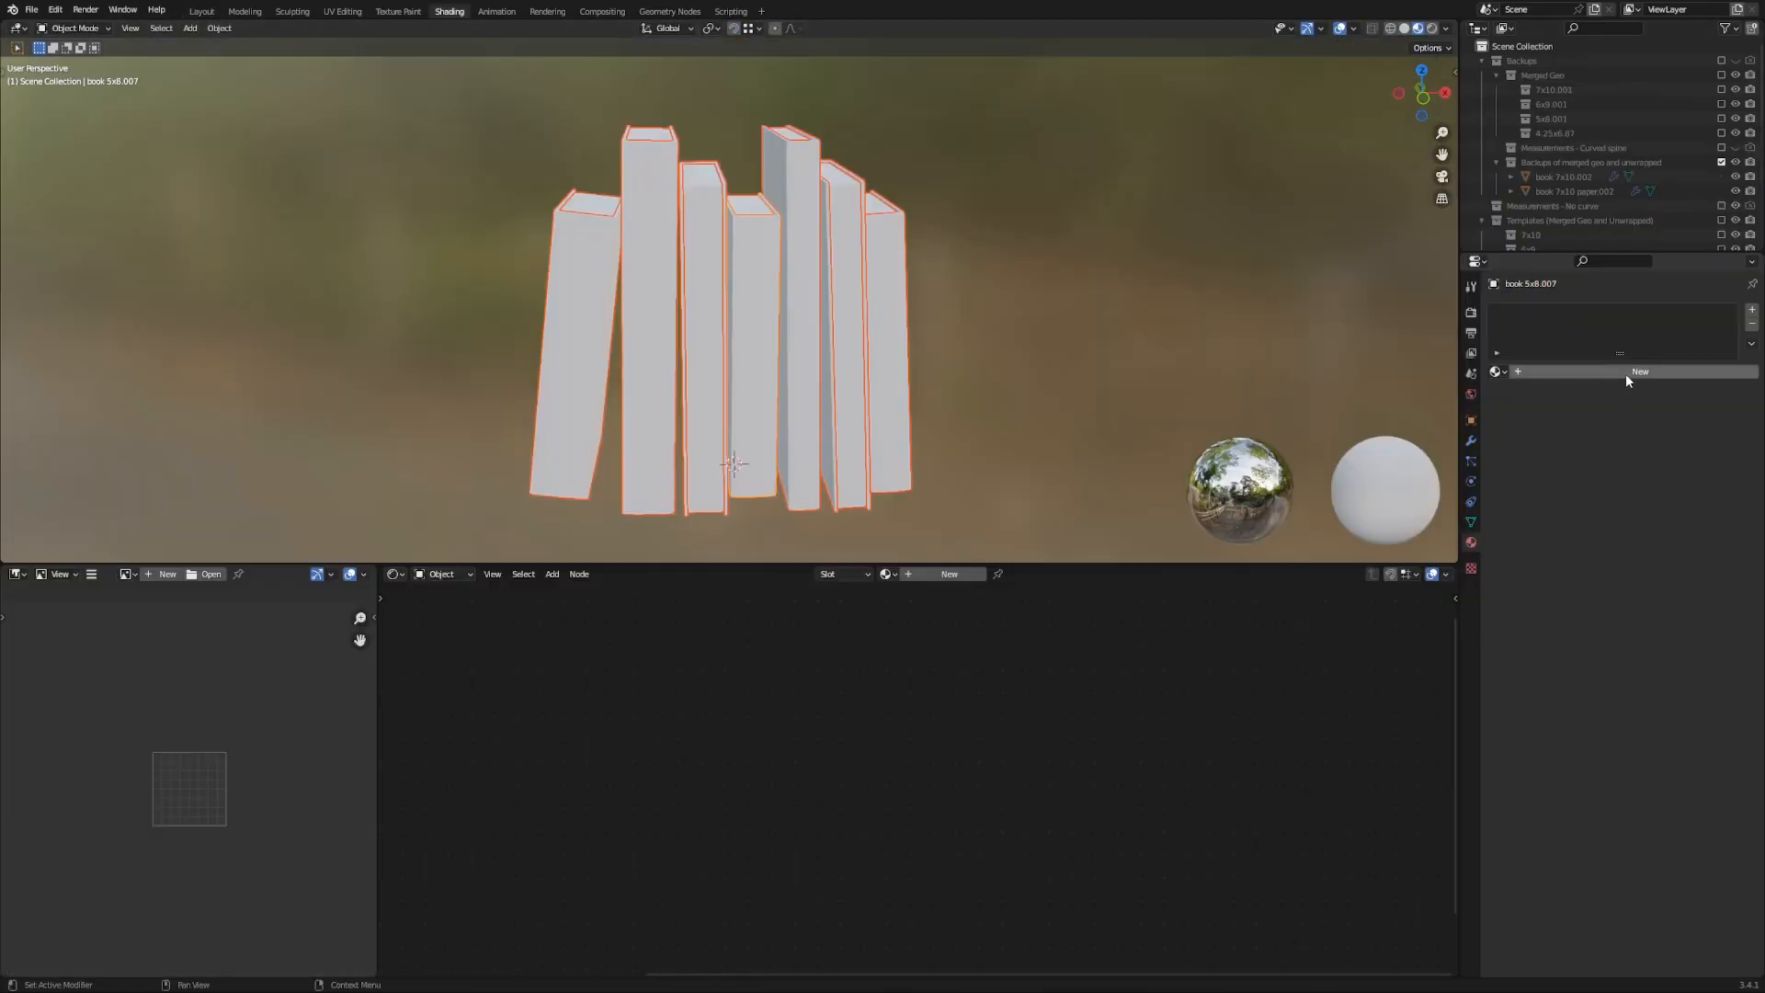
# Step: Create a new material named 'Book Cloth' for the horizontal stack books
pyautogui.click(1639, 371)
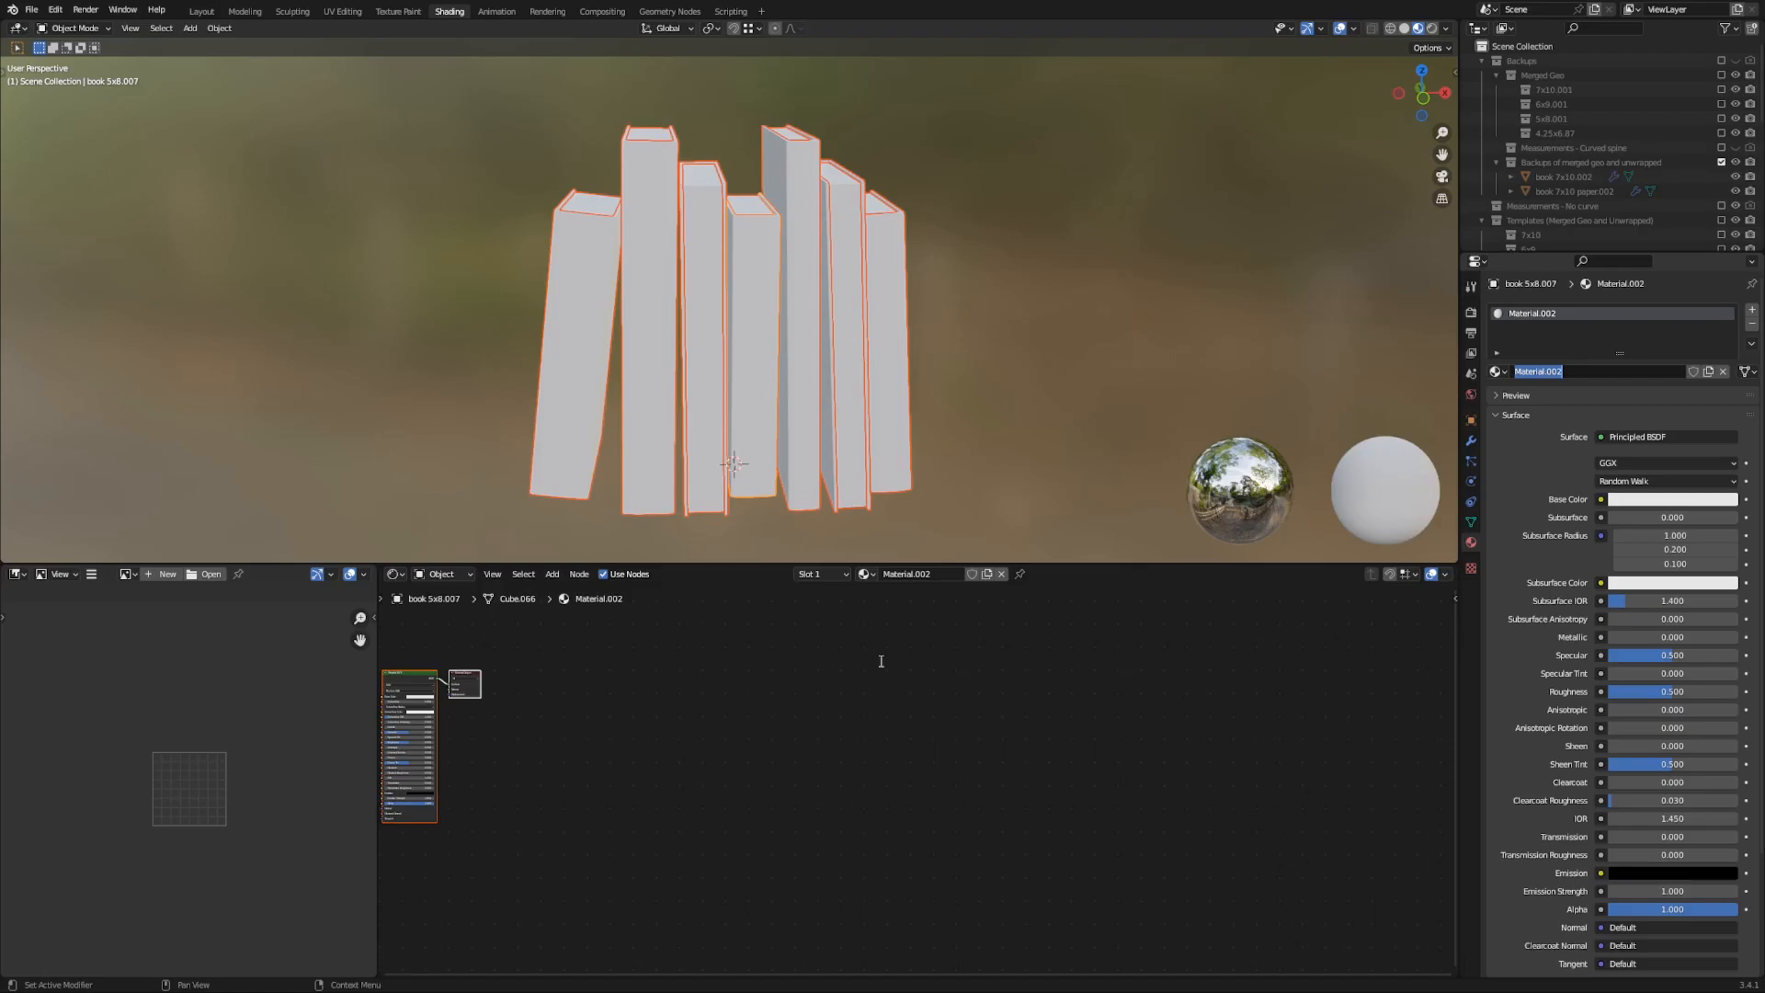
pyautogui.write('Book Cloth')
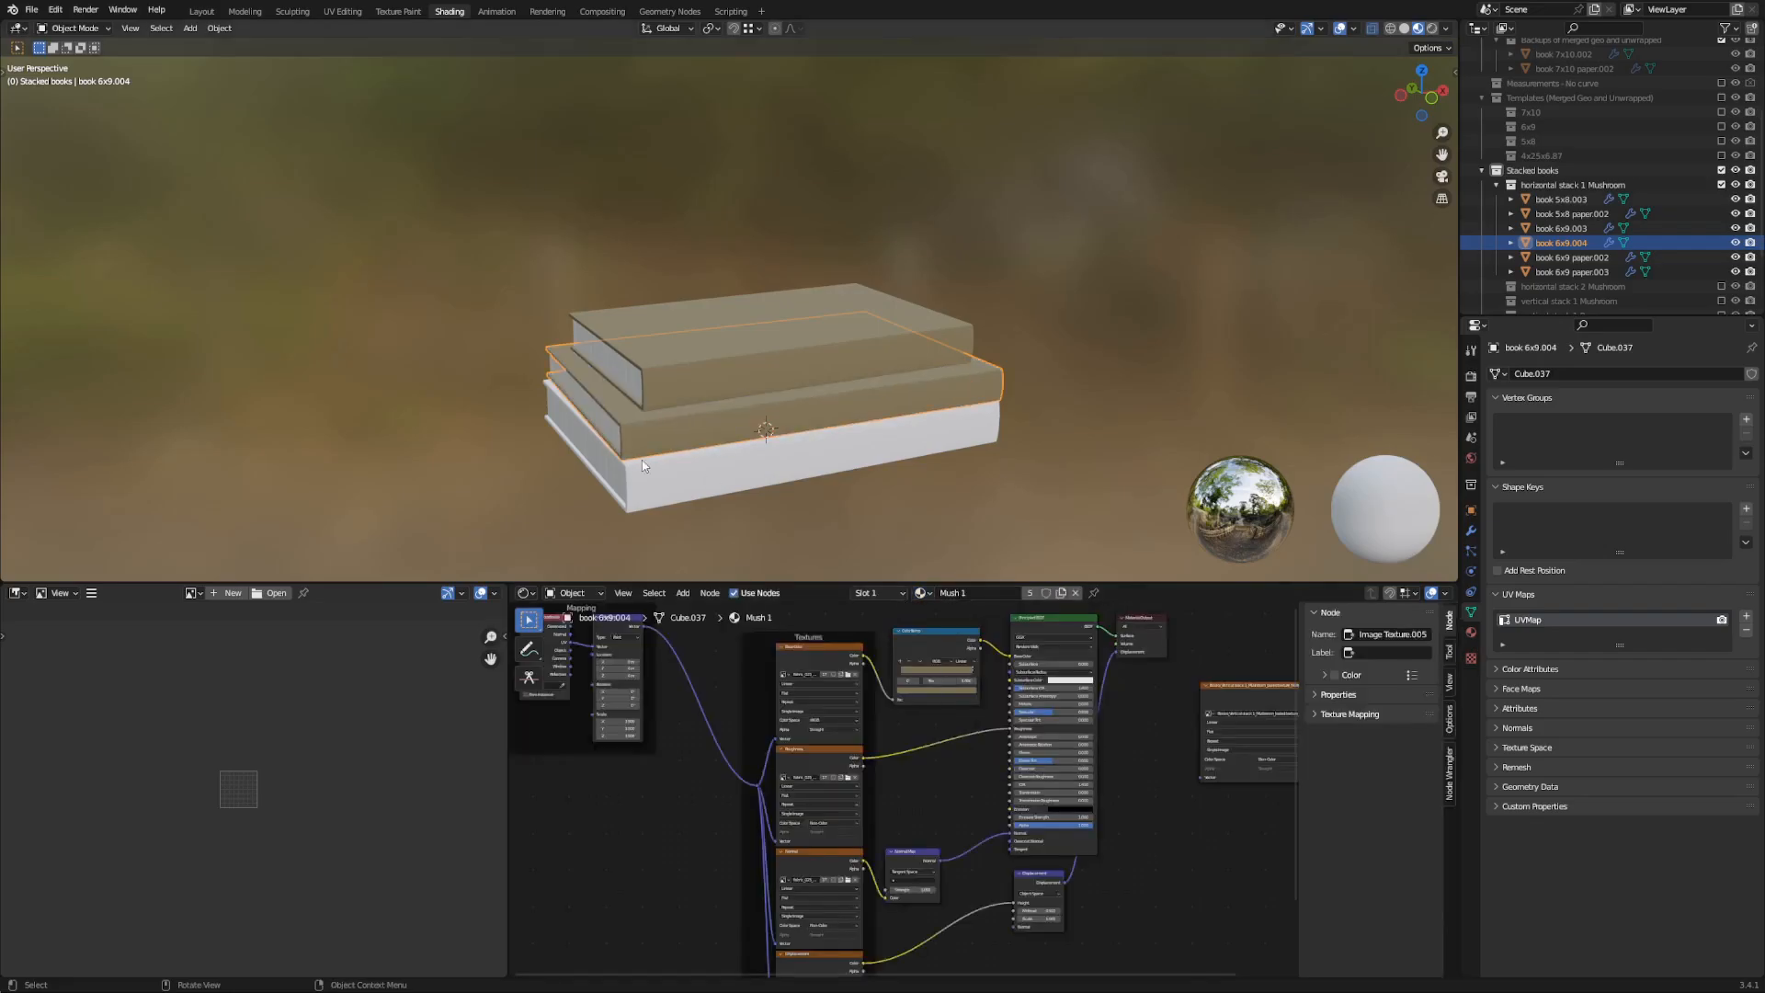
# Step: Assign an existing Mush material, found by searching 'mush', to the stack 2 book
pyautogui.click(1562, 228)
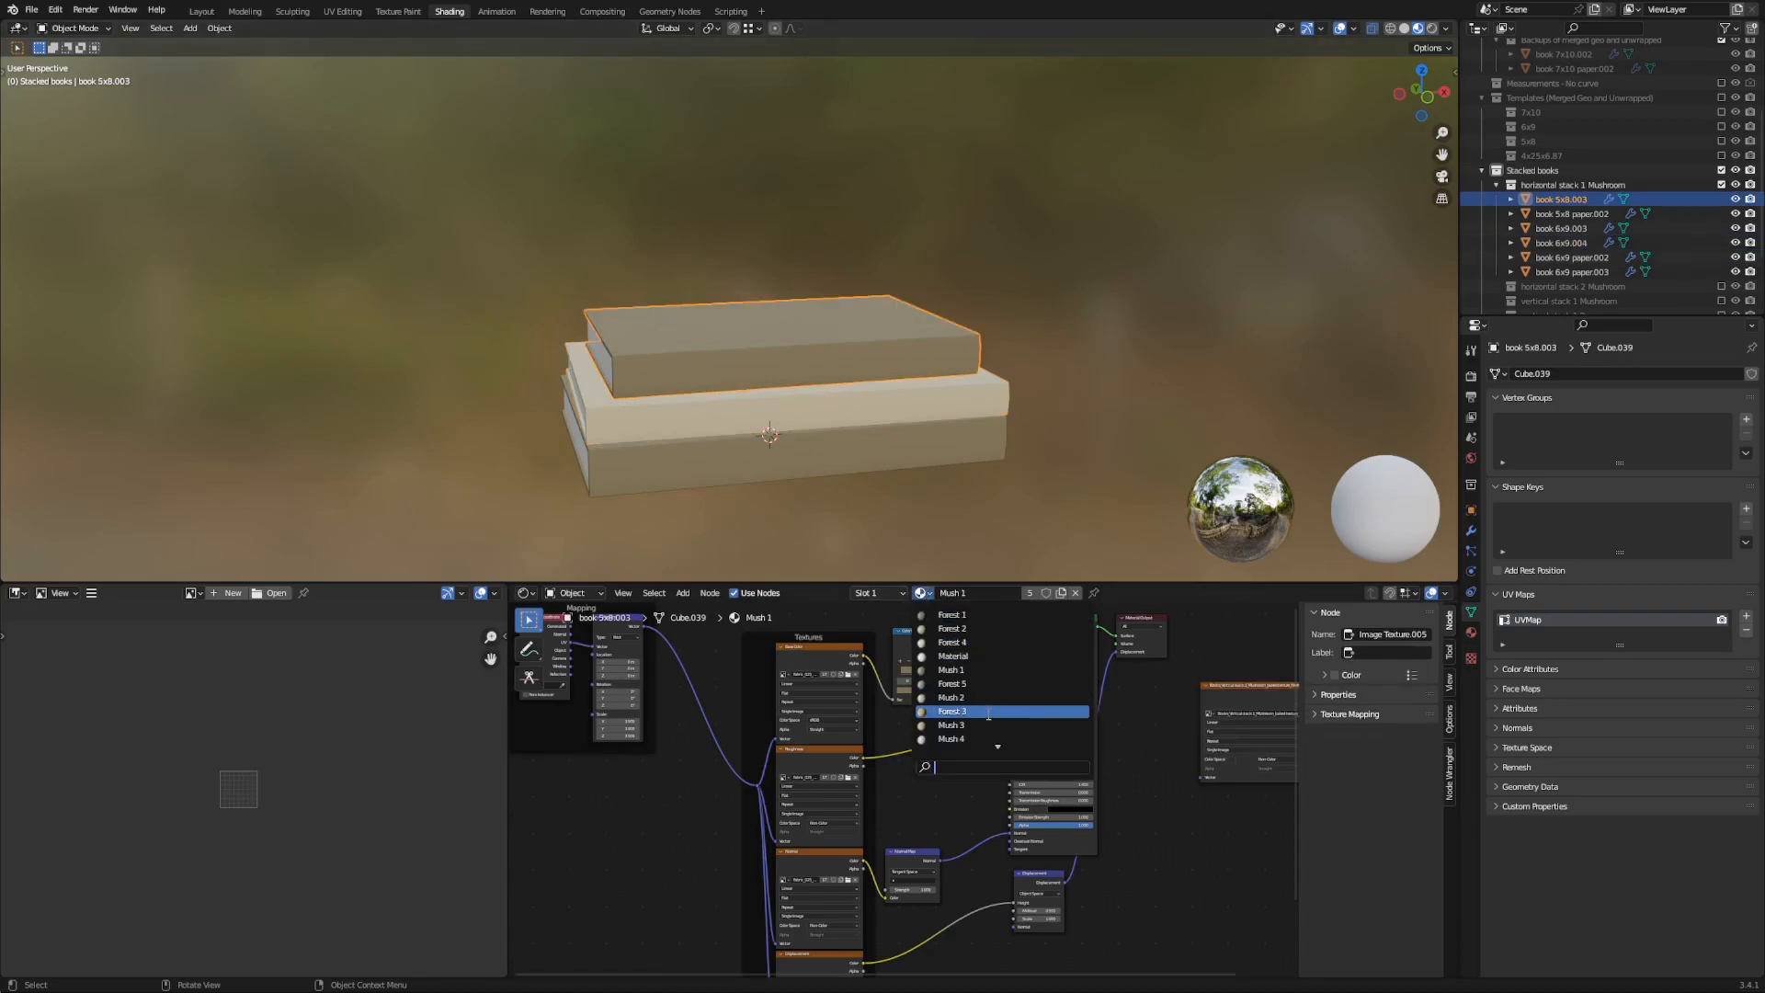
pyautogui.write('mush')
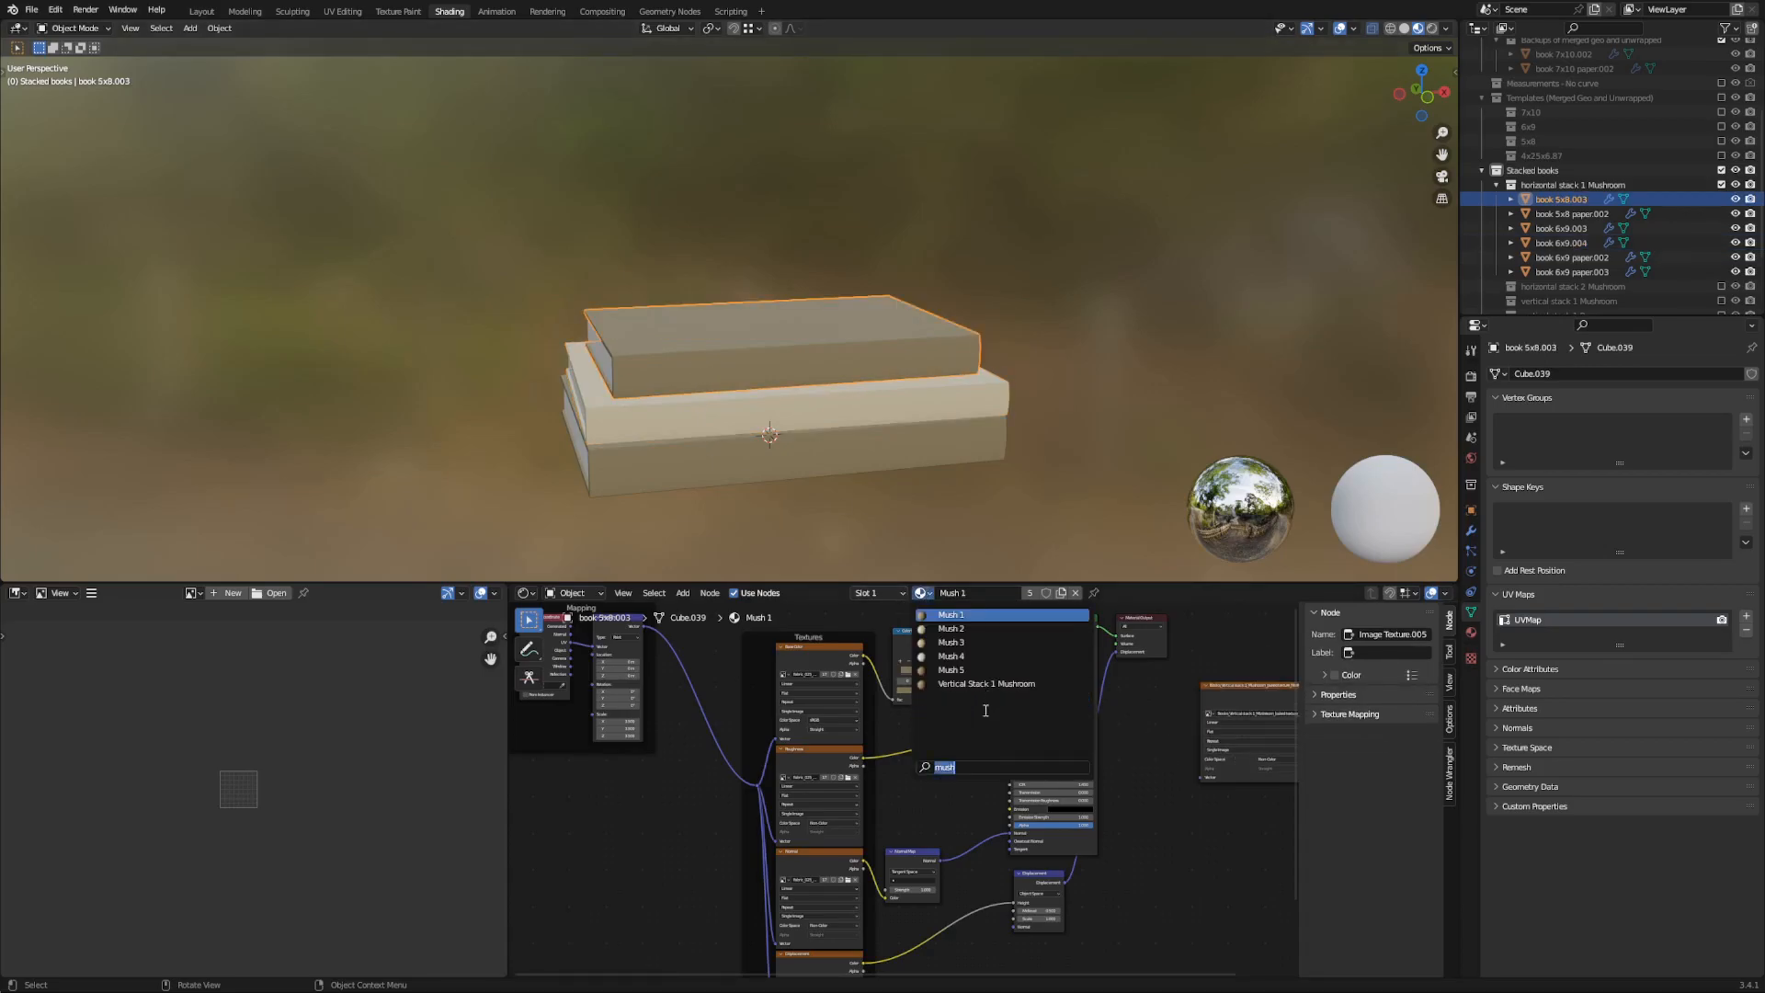
pyautogui.click(951, 641)
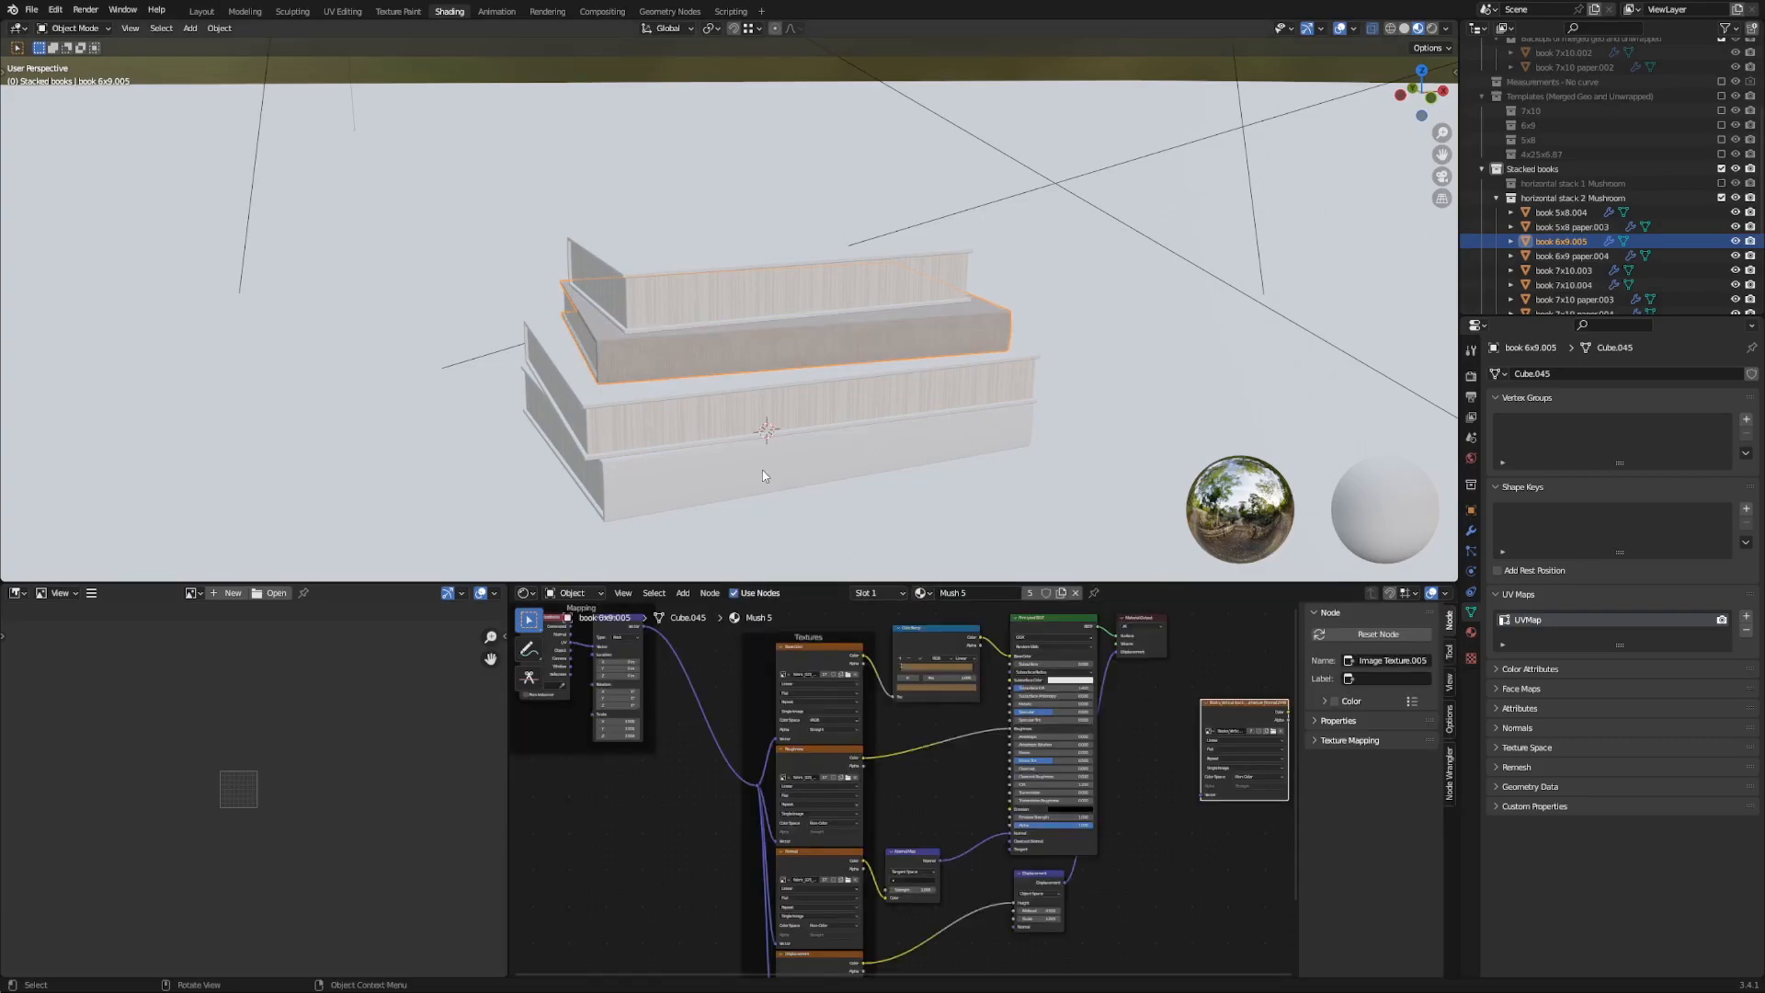
# Step: Select another book in the Outliner and switch workspace toward the Cycles bake settings
pyautogui.click(1565, 270)
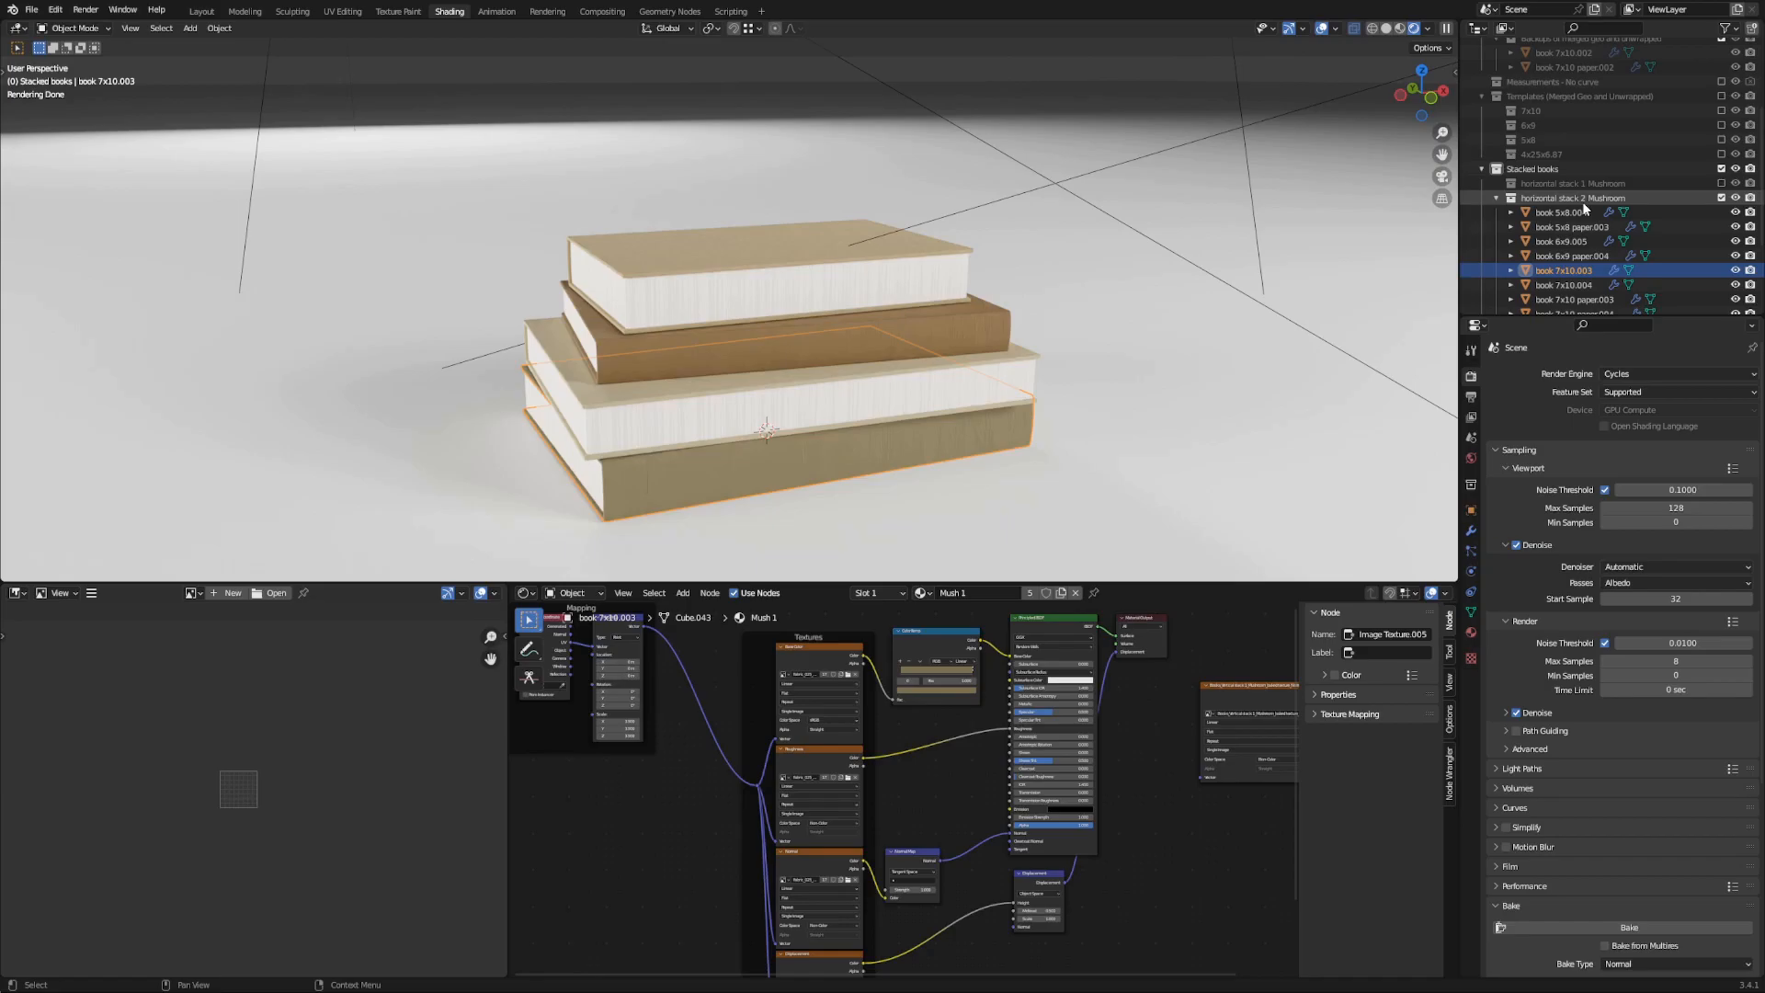
pyautogui.click(397, 11)
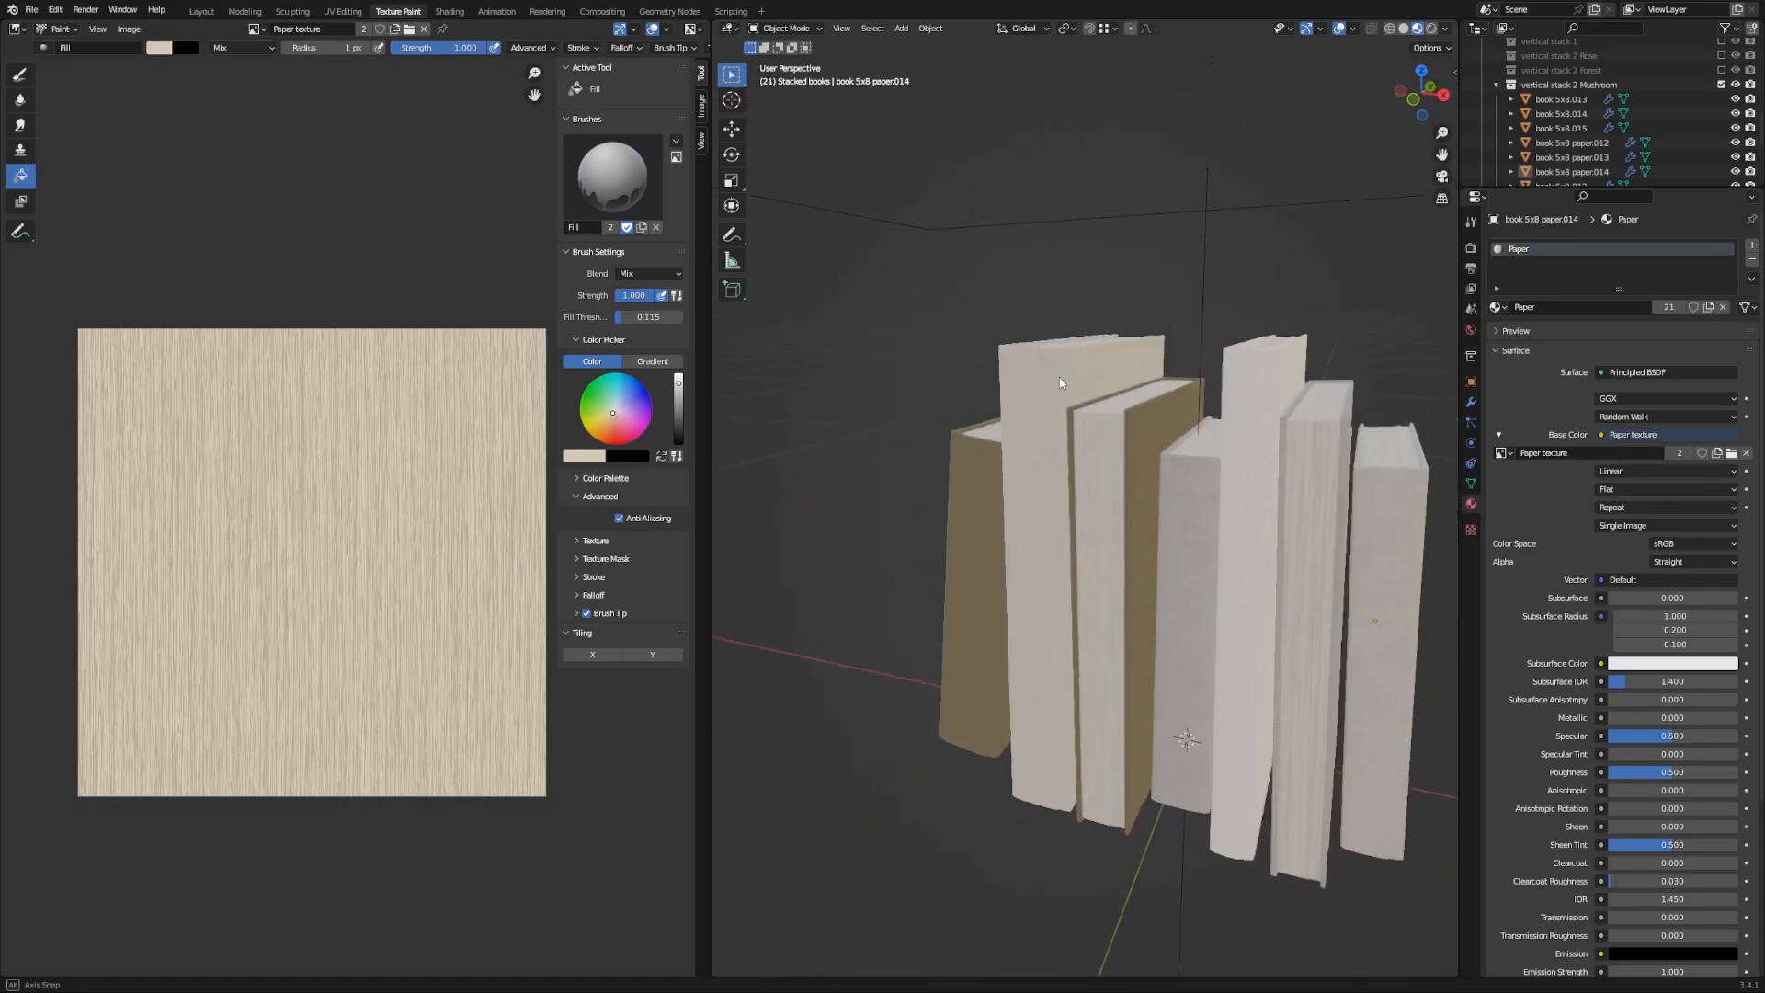
# Step: In the UV Editing workspace, begin repositioning a book's cover island in the Baking UV layout
pyautogui.click(342, 11)
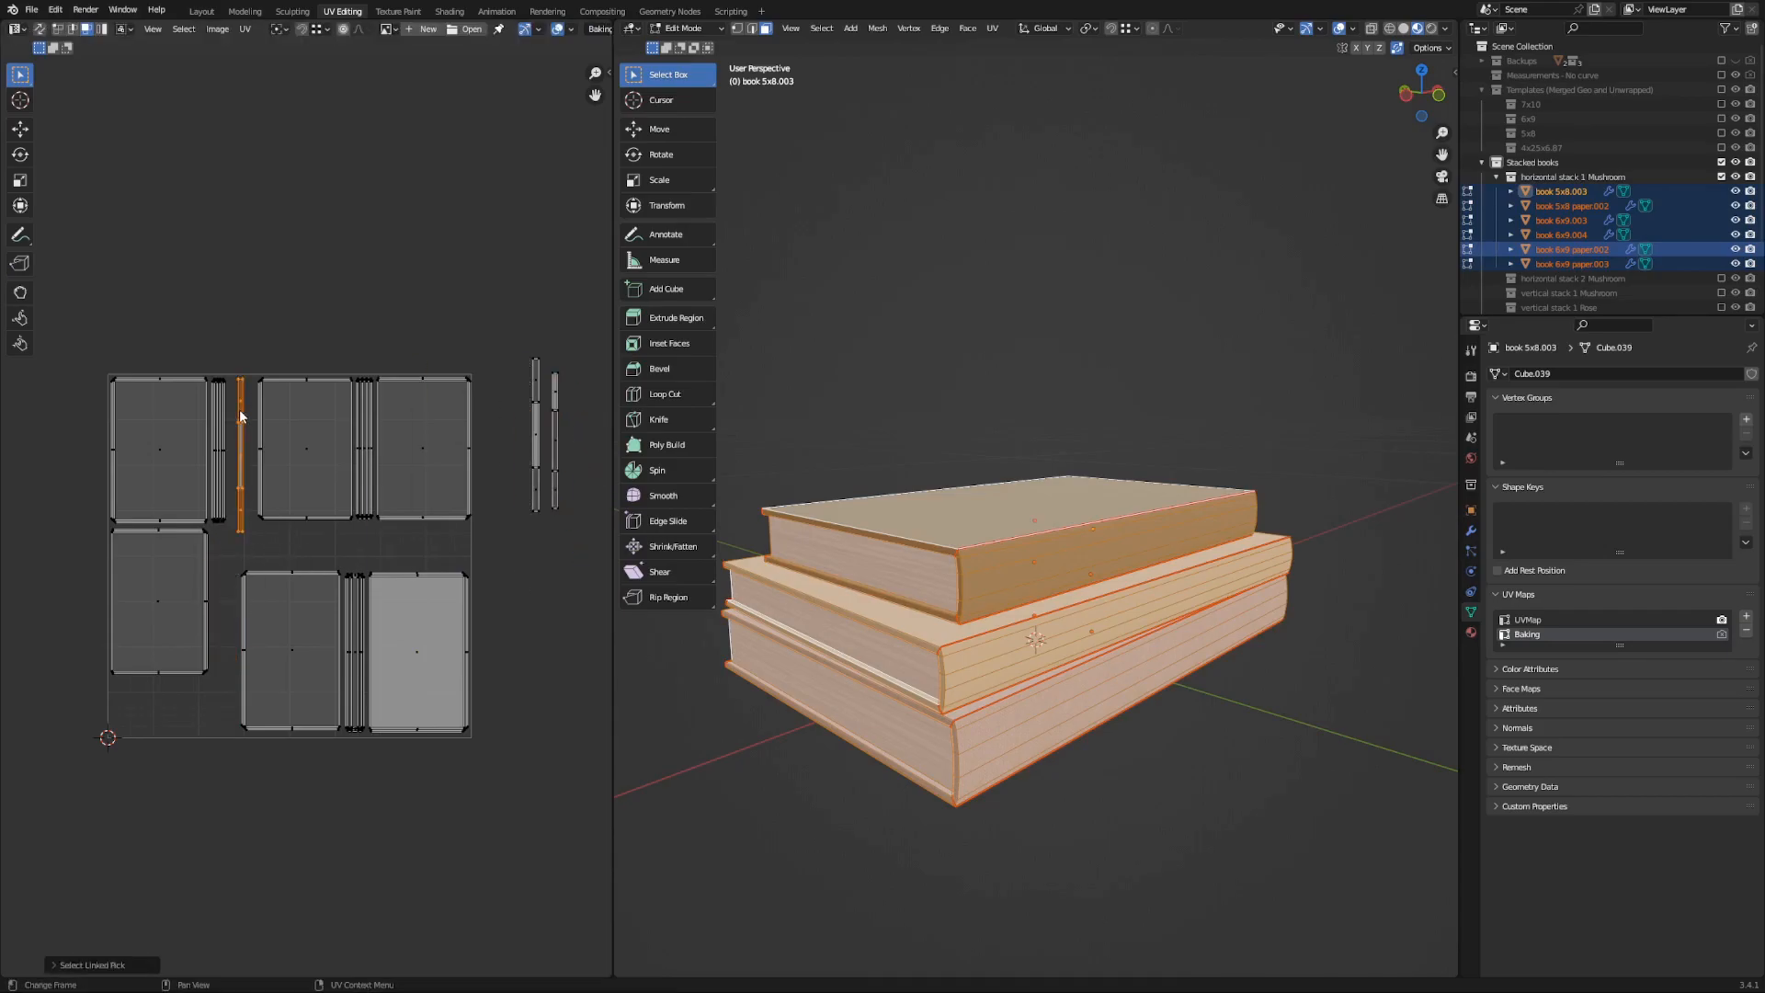
pyautogui.moveTo(240, 428); pyautogui.dragTo(354, 590)
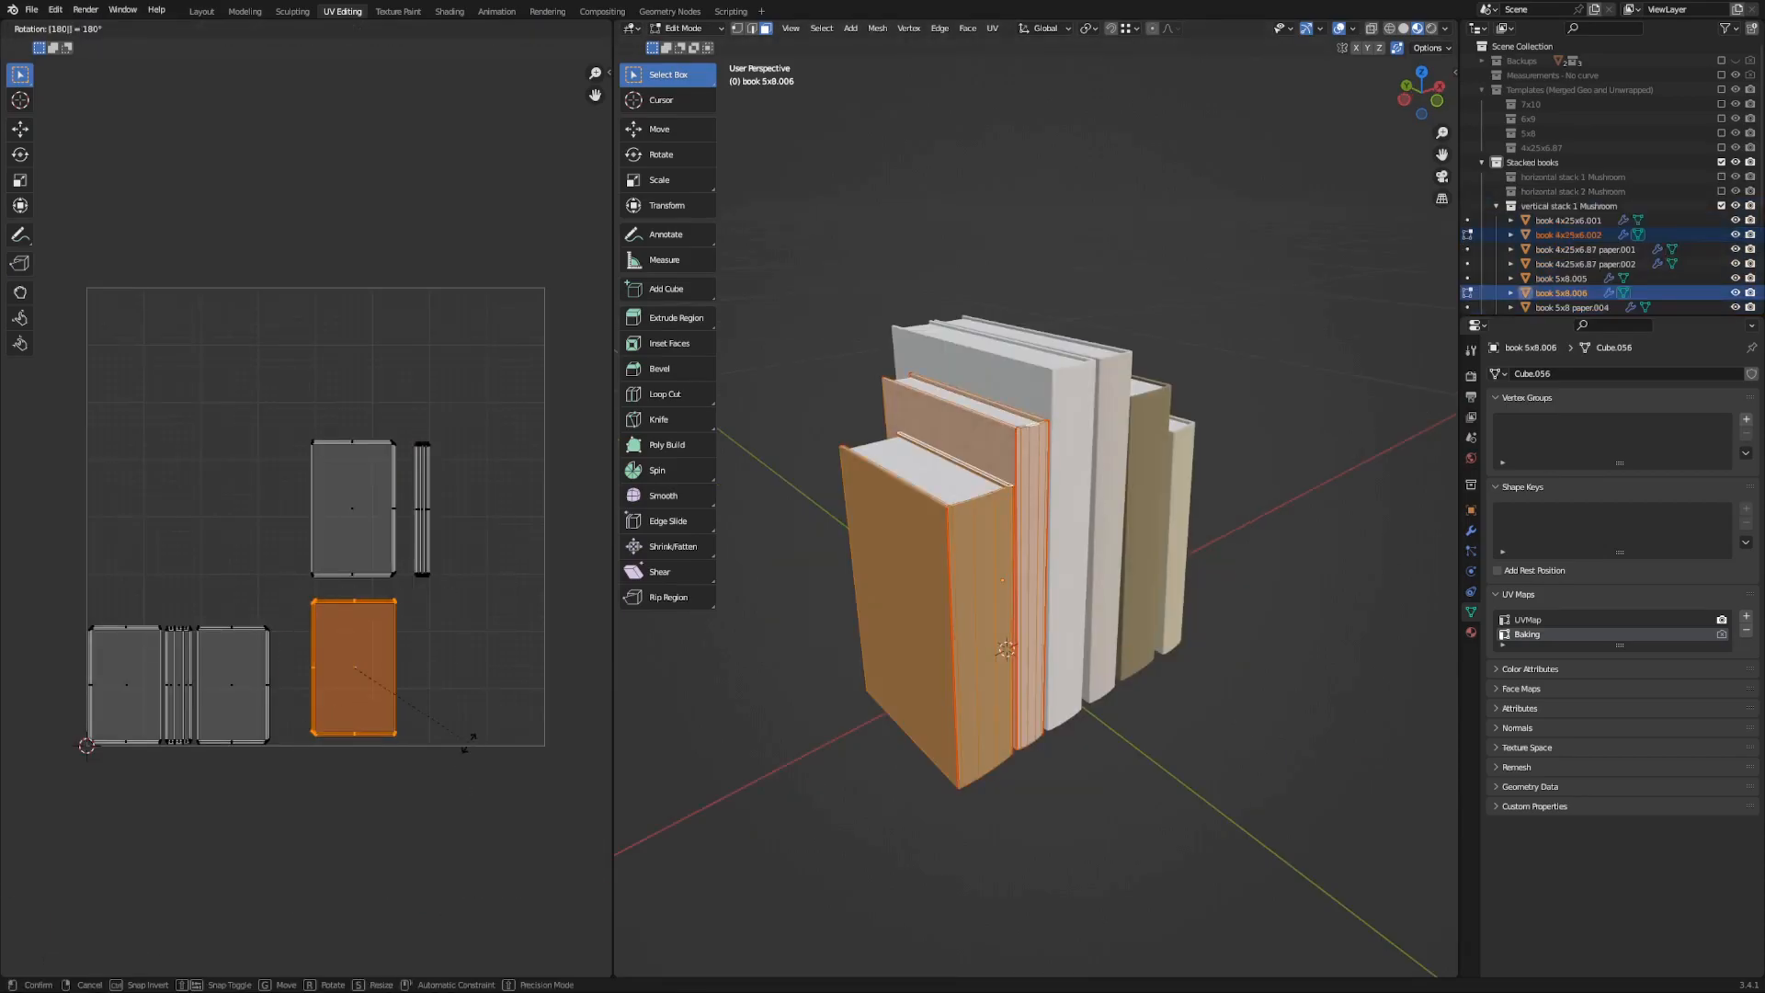
# Step: Rotate a cover UV island into place so the islands fill the texture square
pyautogui.moveTo(353, 668); pyautogui.dragTo(243, 504)
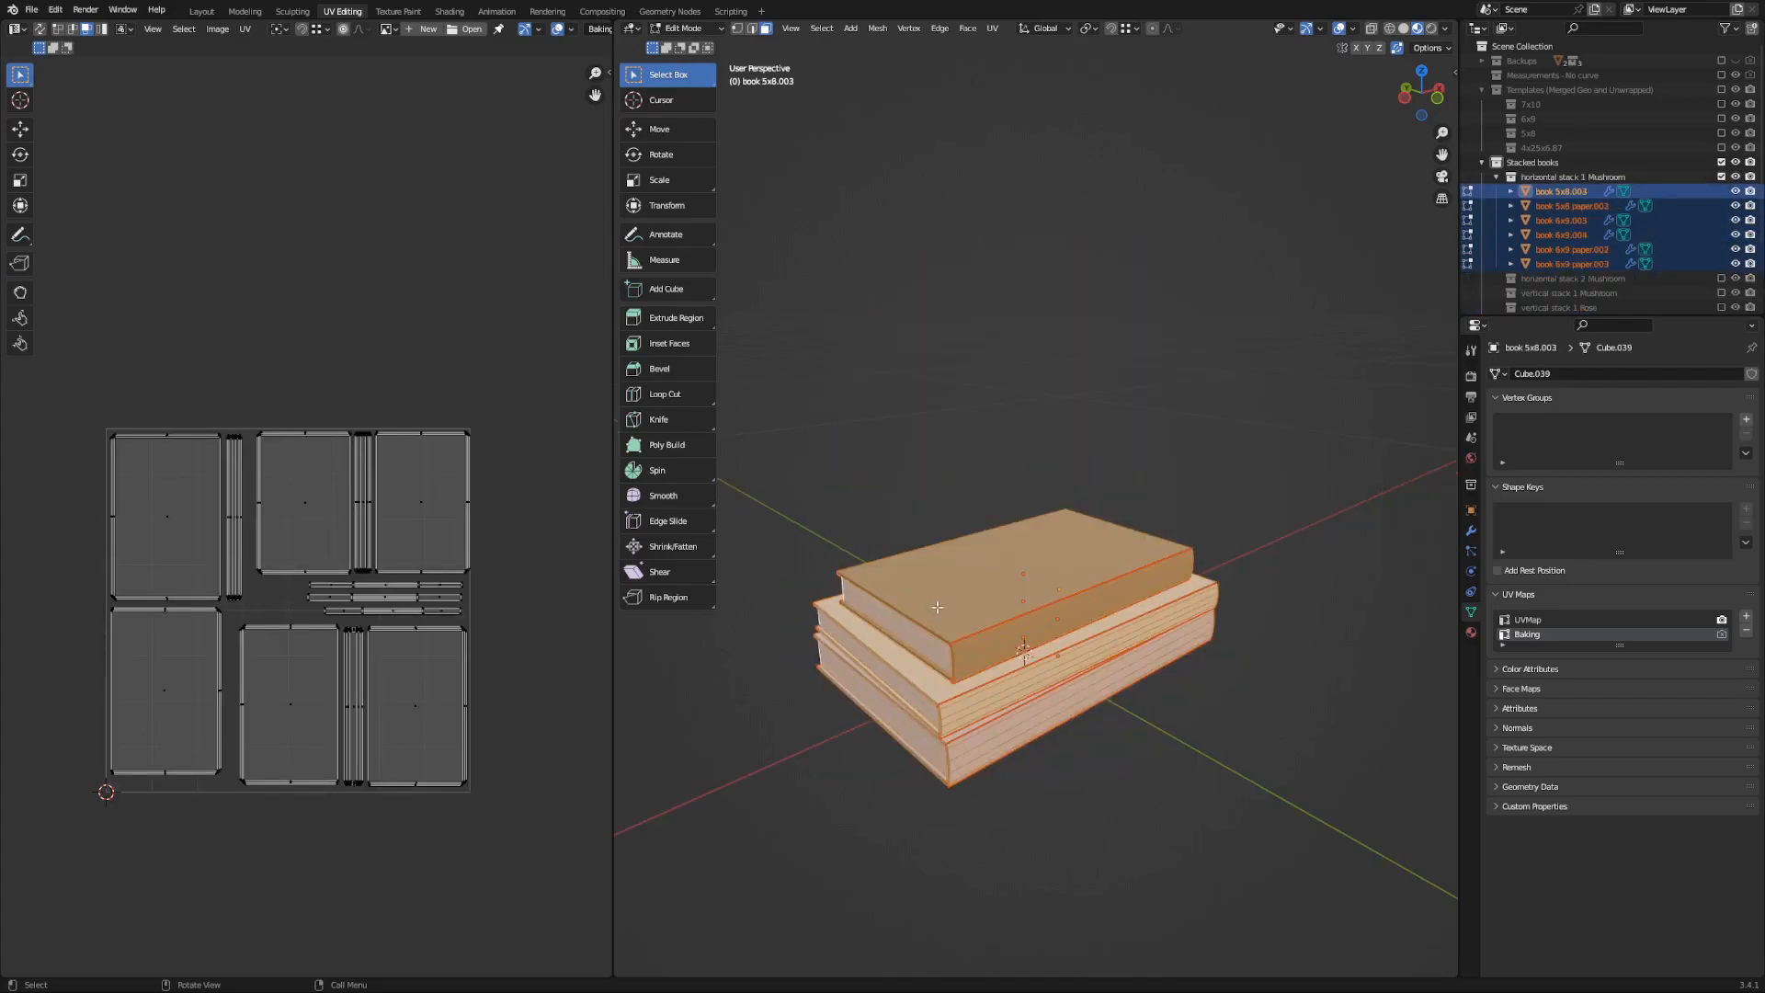
# Step: In Shading, set UVMap as the active UV map on each book and inspect the baked cloth covers
pyautogui.click(449, 11)
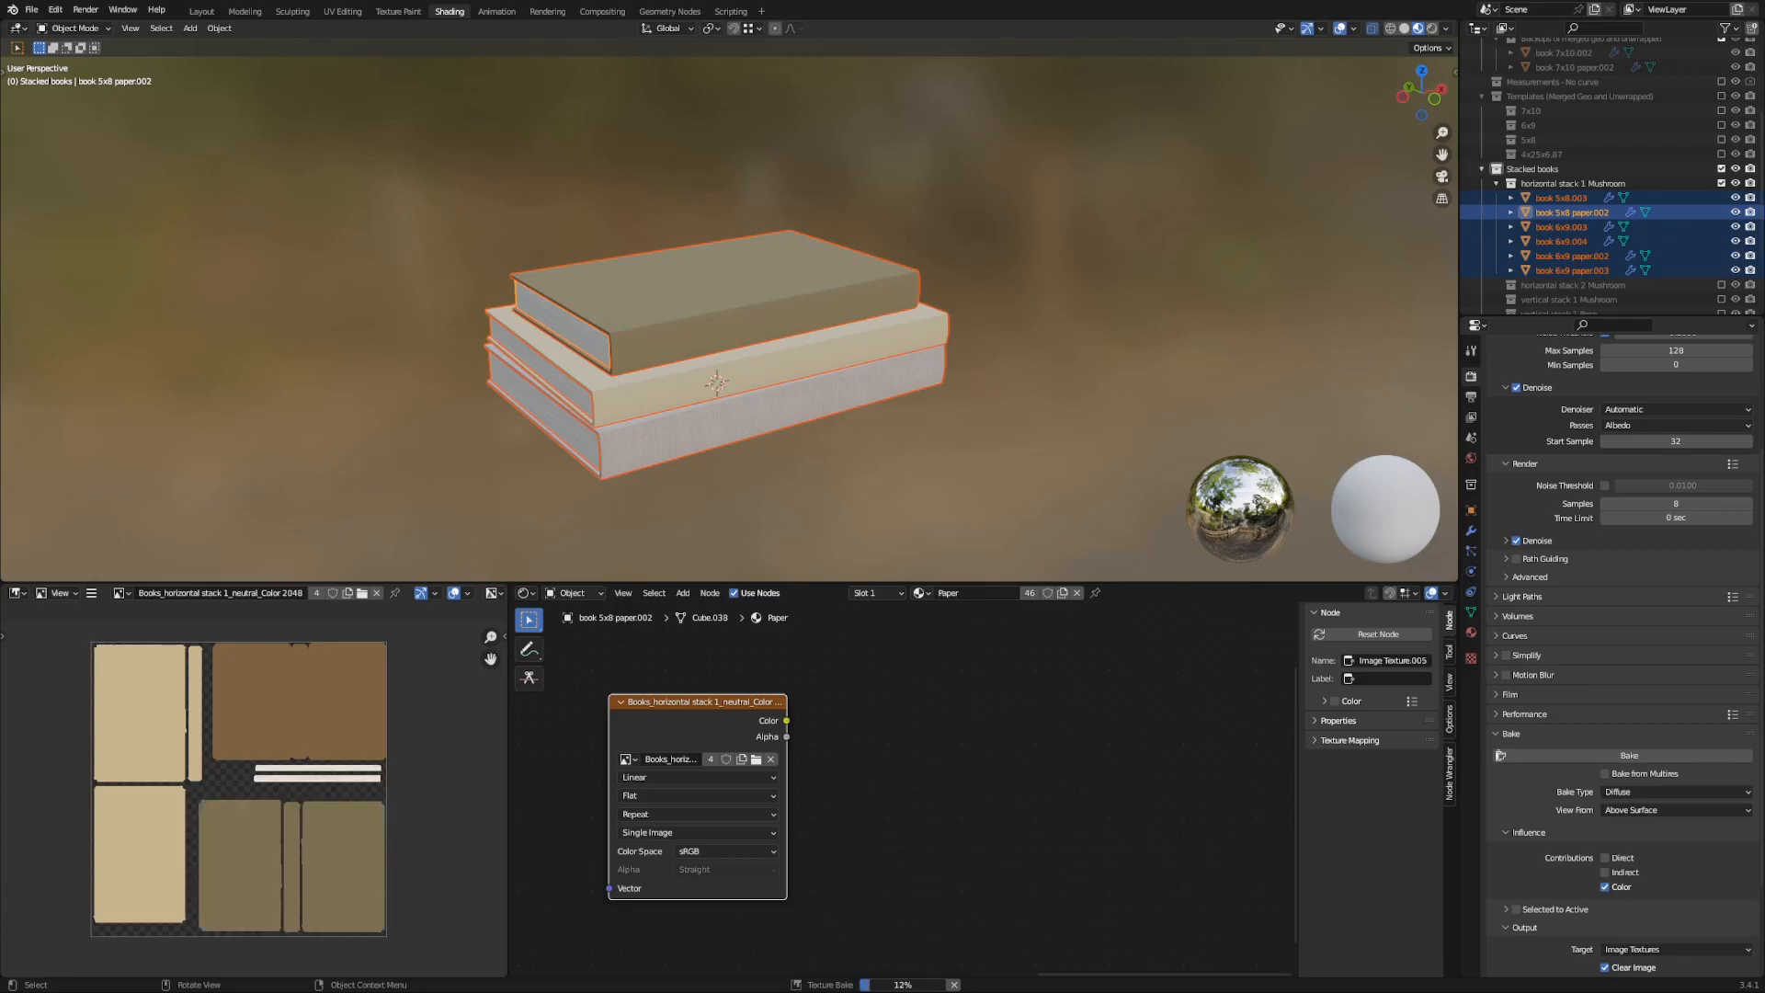
pyautogui.click(1574, 256)
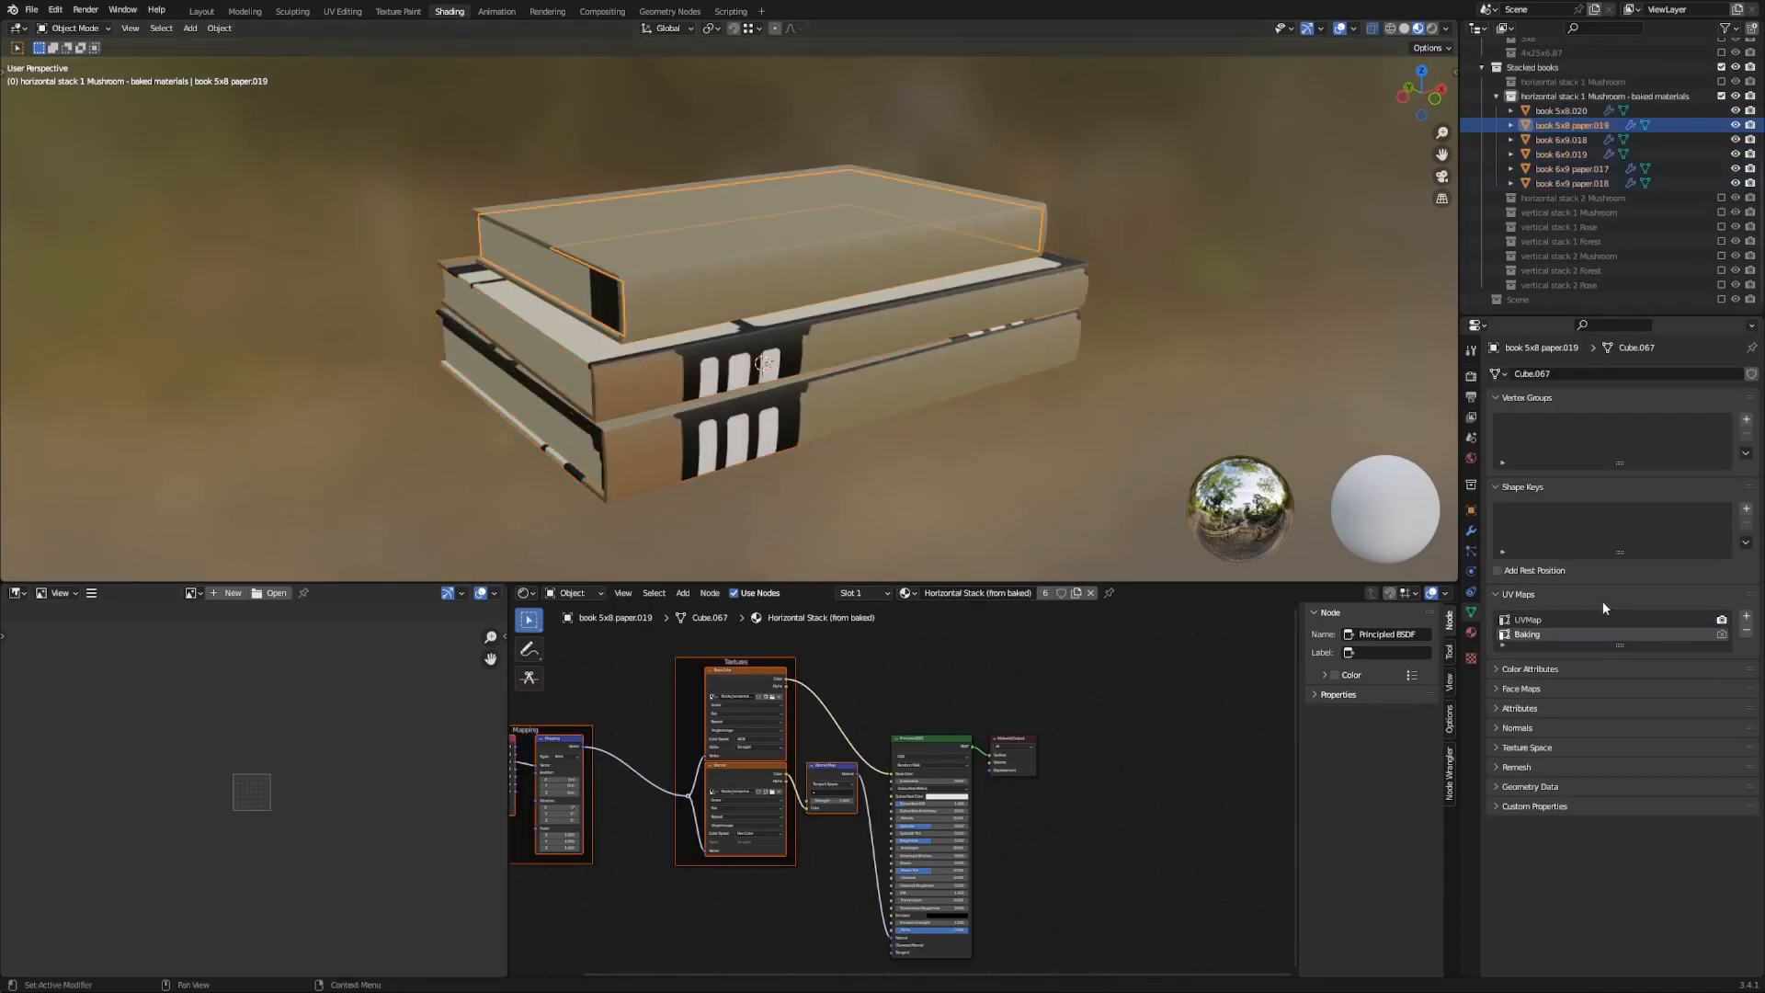
pyautogui.click(1574, 184)
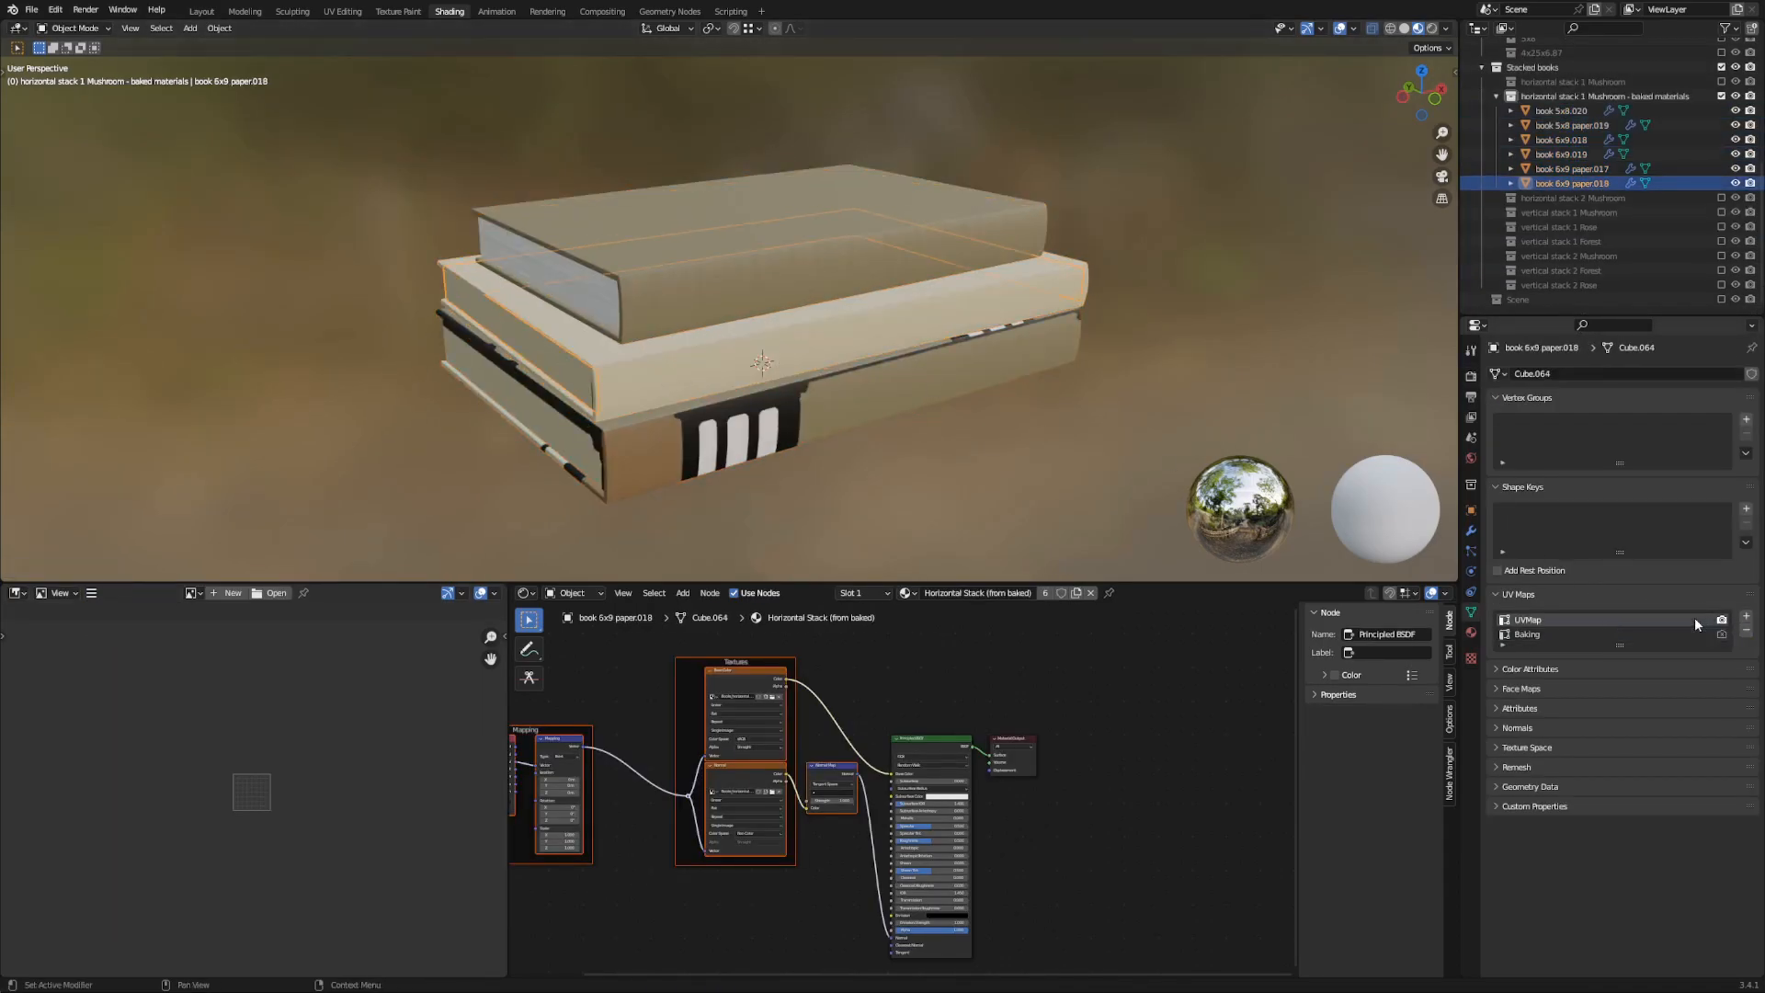
pyautogui.click(1573, 169)
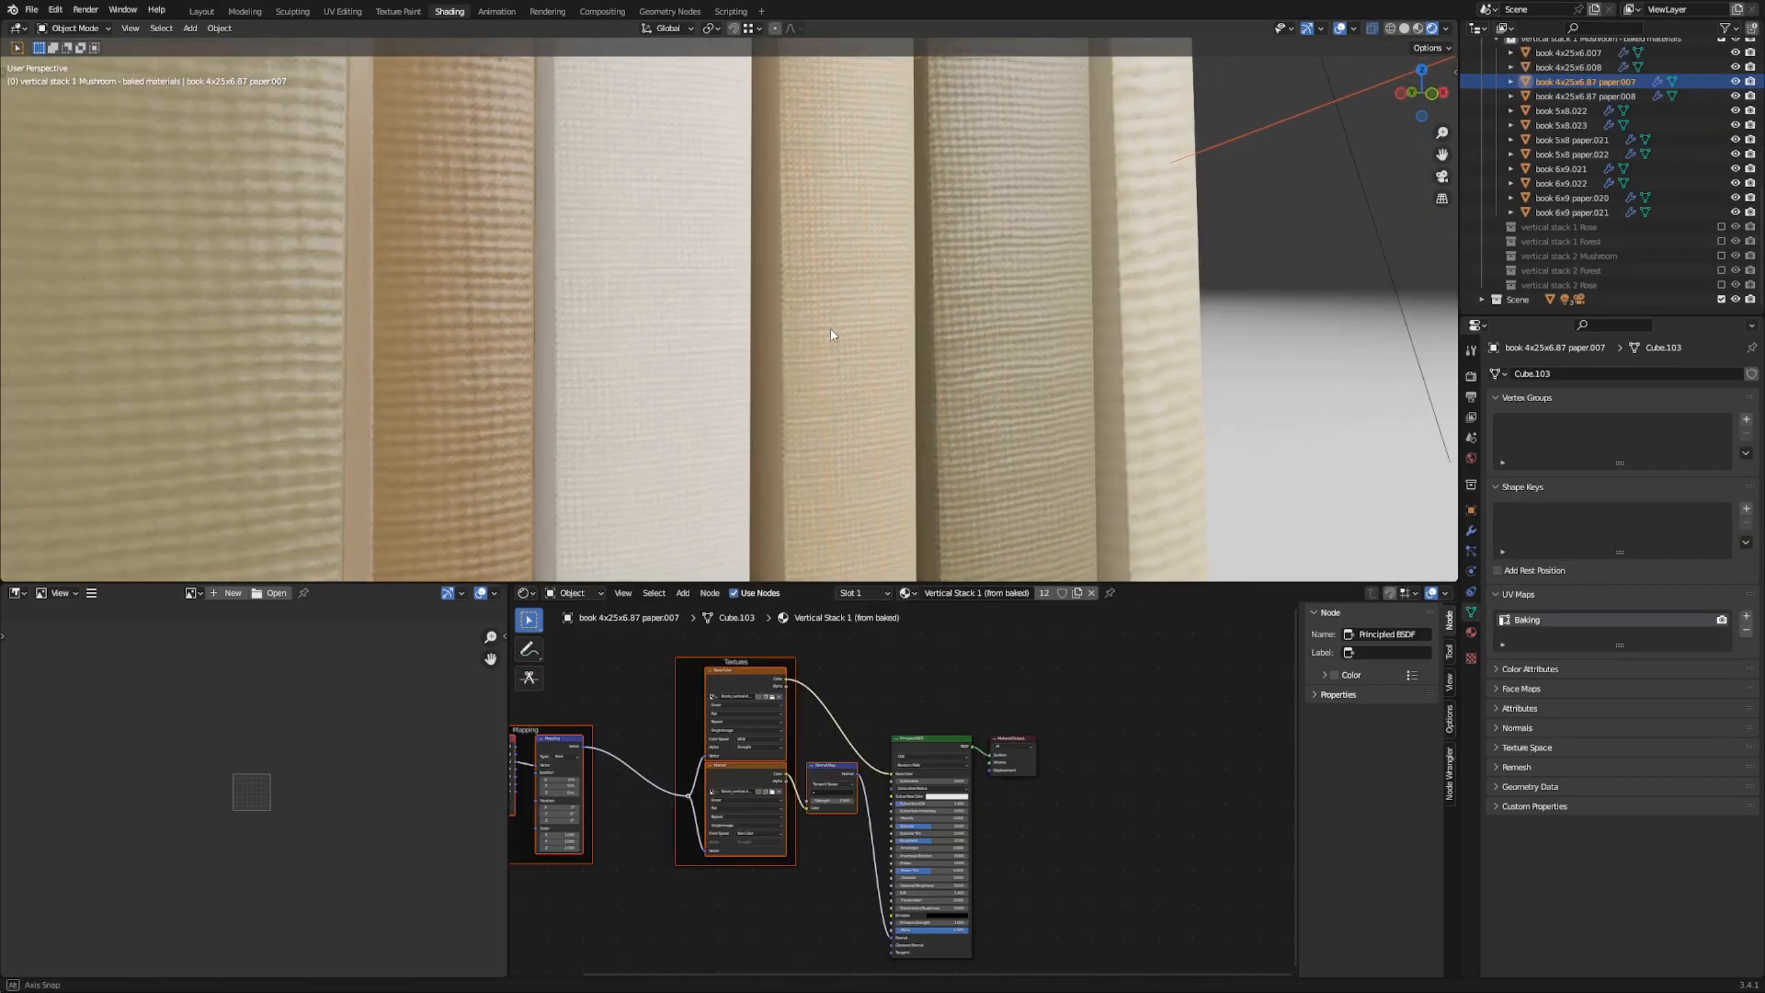
pyautogui.moveTo(833, 327); pyautogui.dragTo(822, 335)
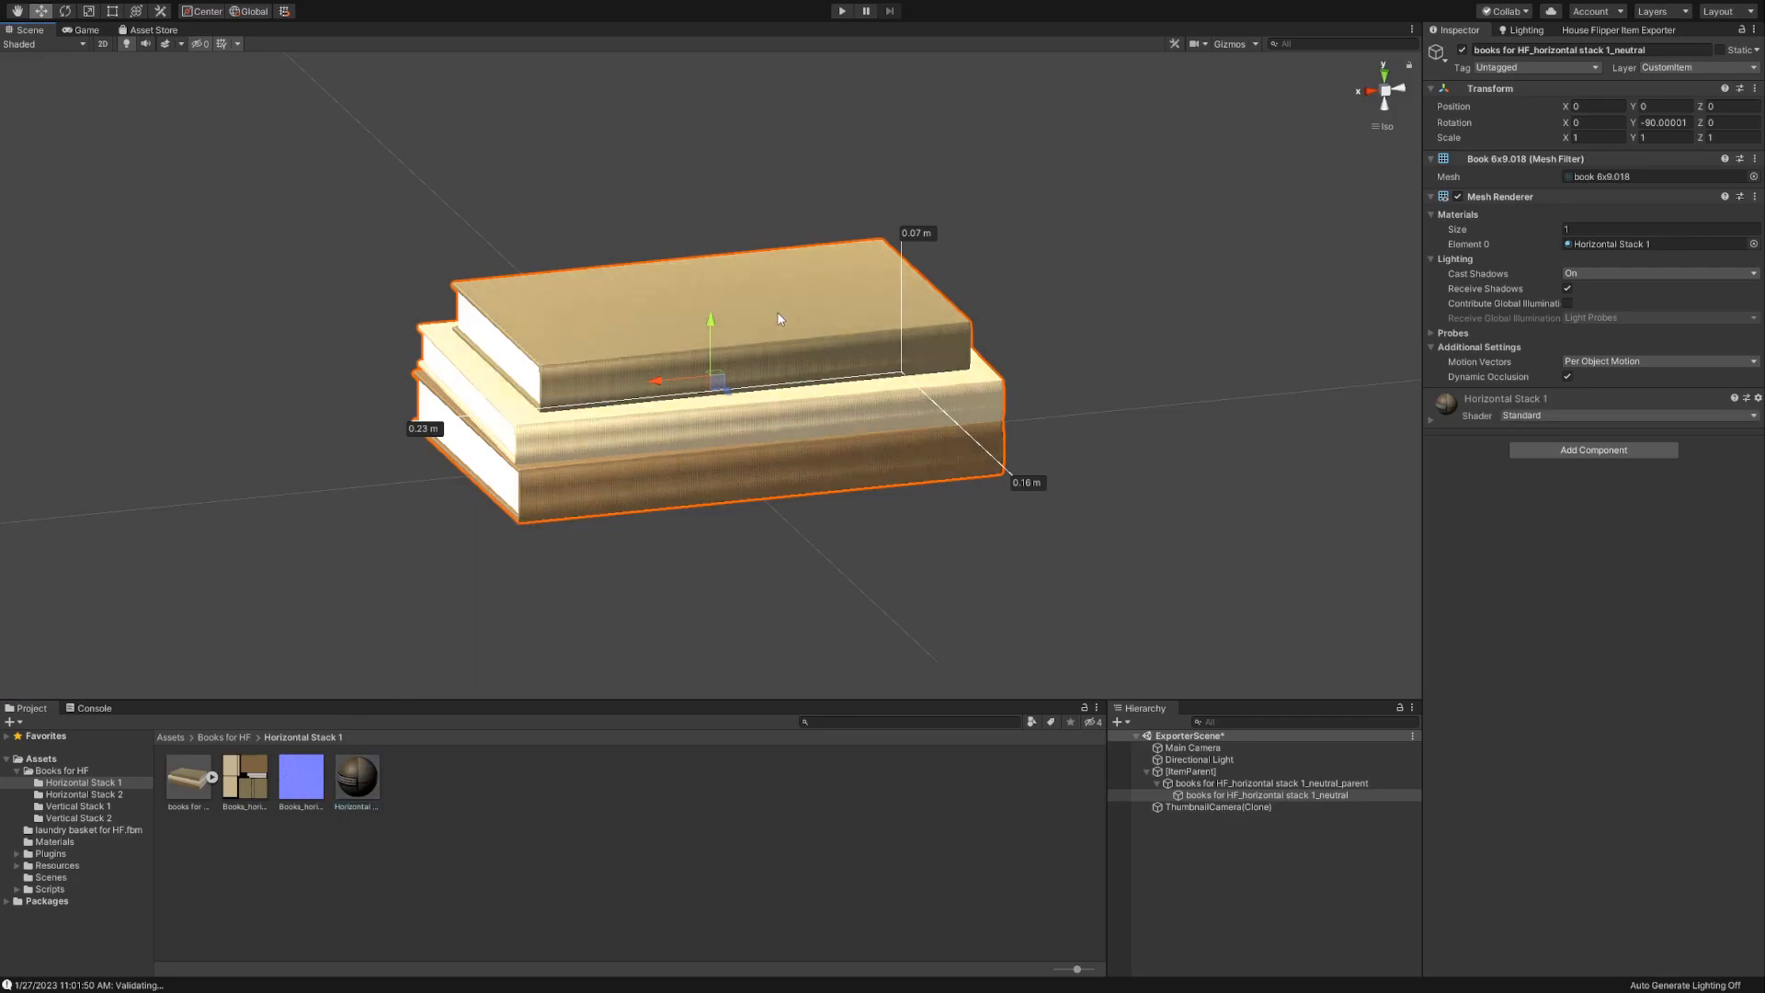
pyautogui.moveTo(1580, 543)
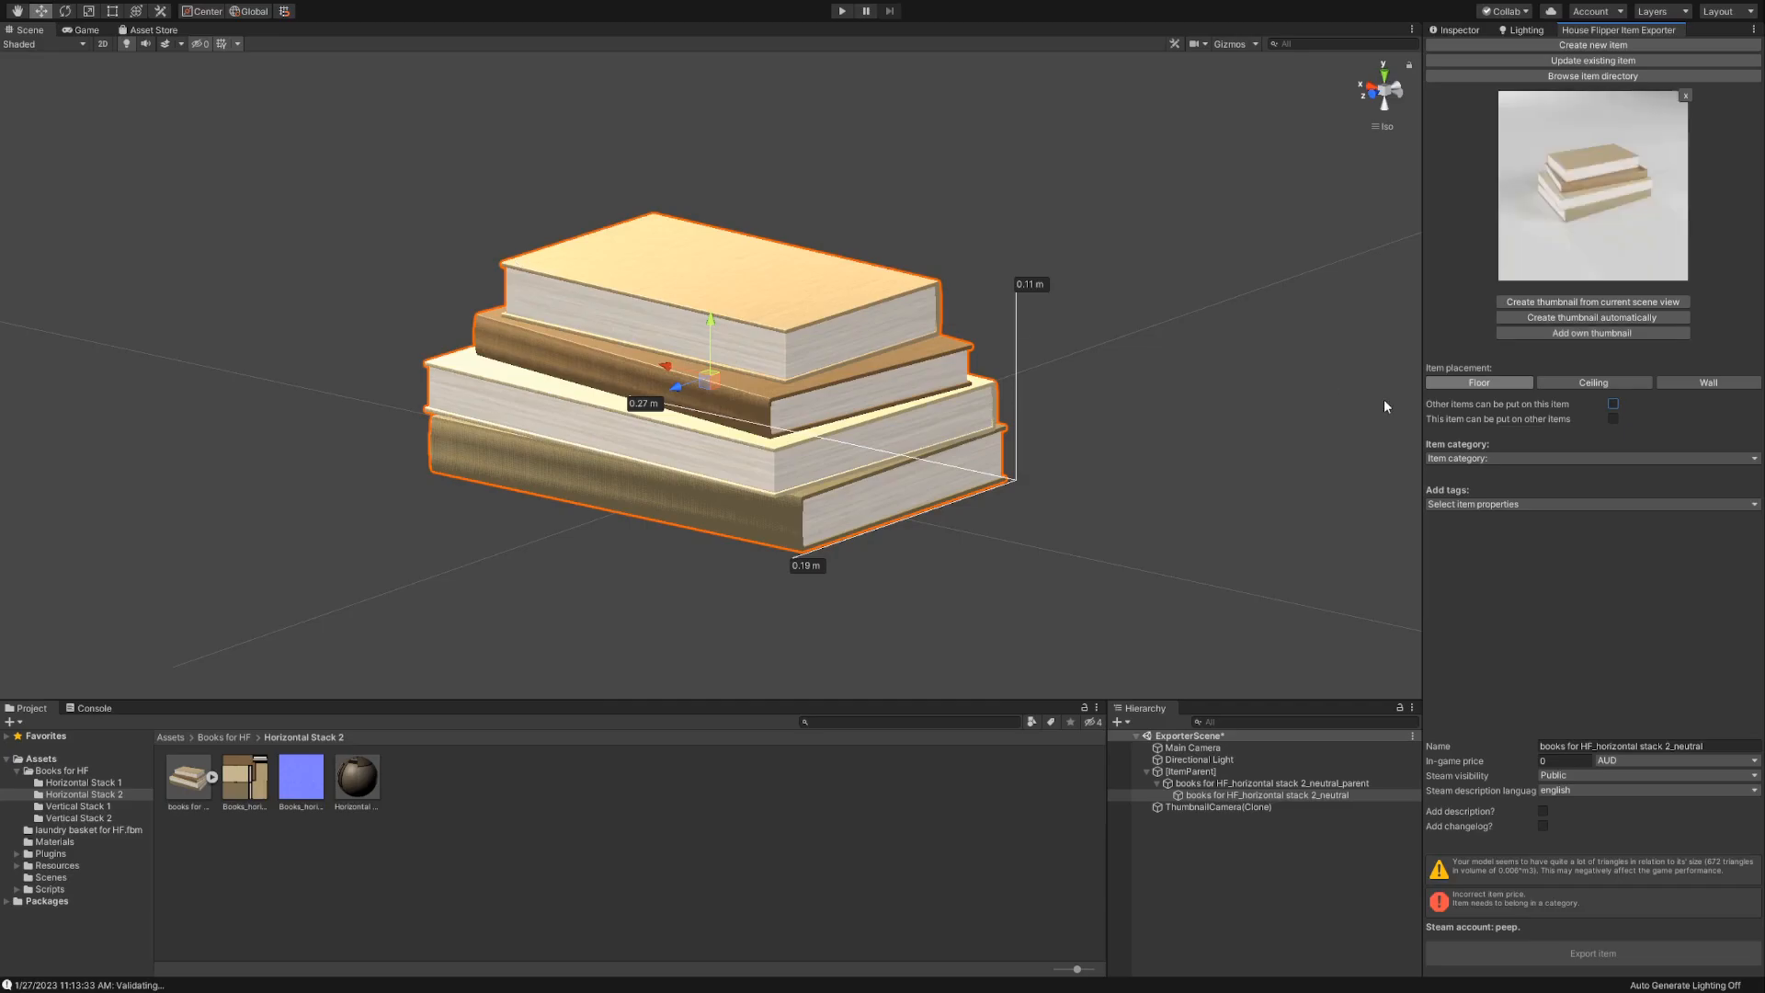
# Step: Allow stacking, set category and tags, make it Private, export the item and move to the next stack
pyautogui.click(1613, 403)
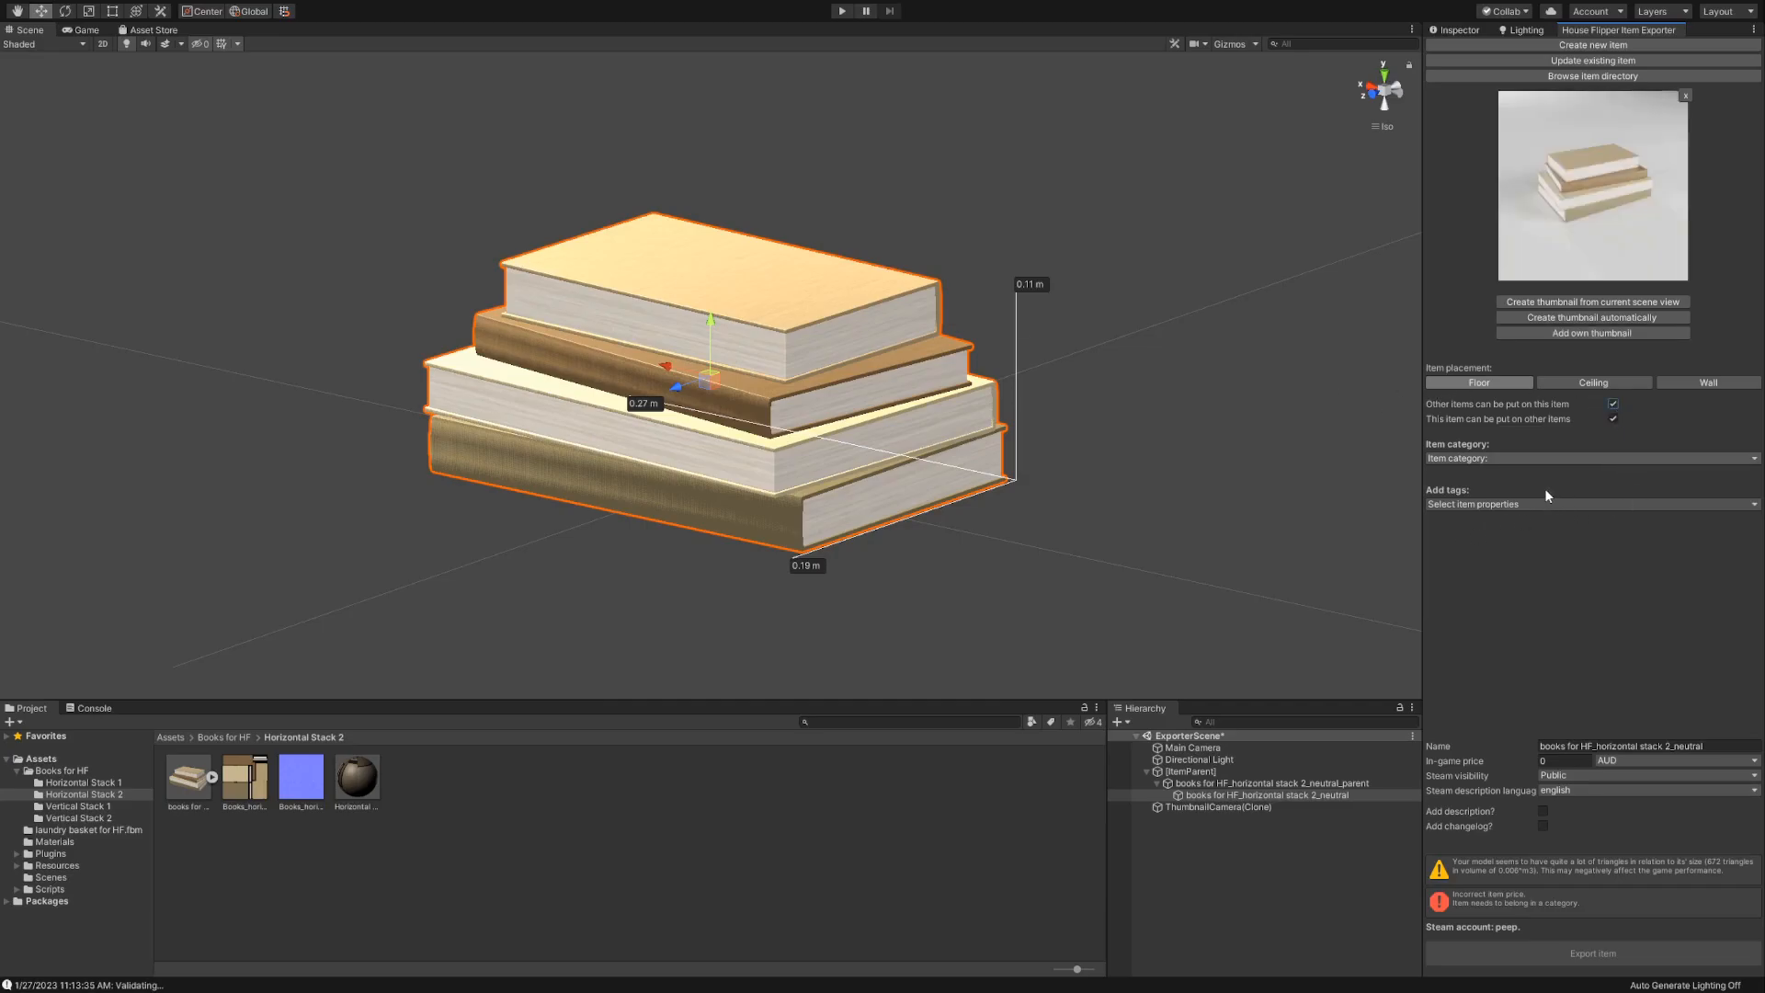
pyautogui.click(1587, 458)
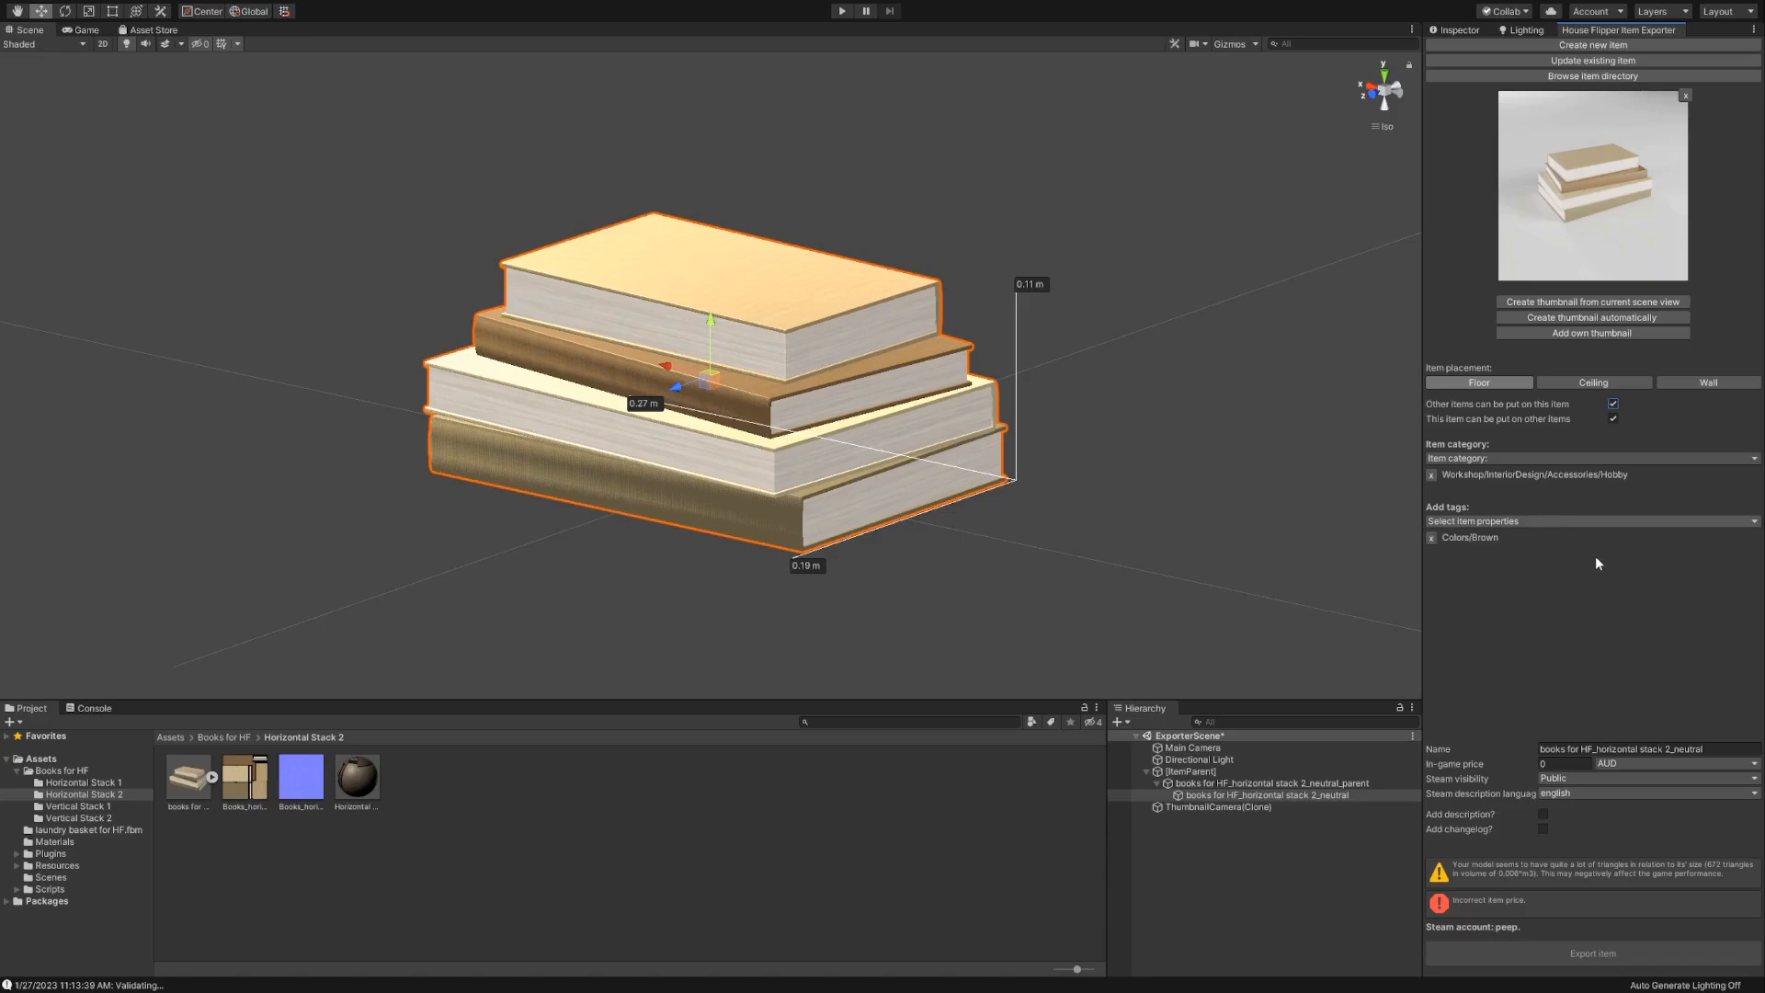
pyautogui.moveTo(1593, 616)
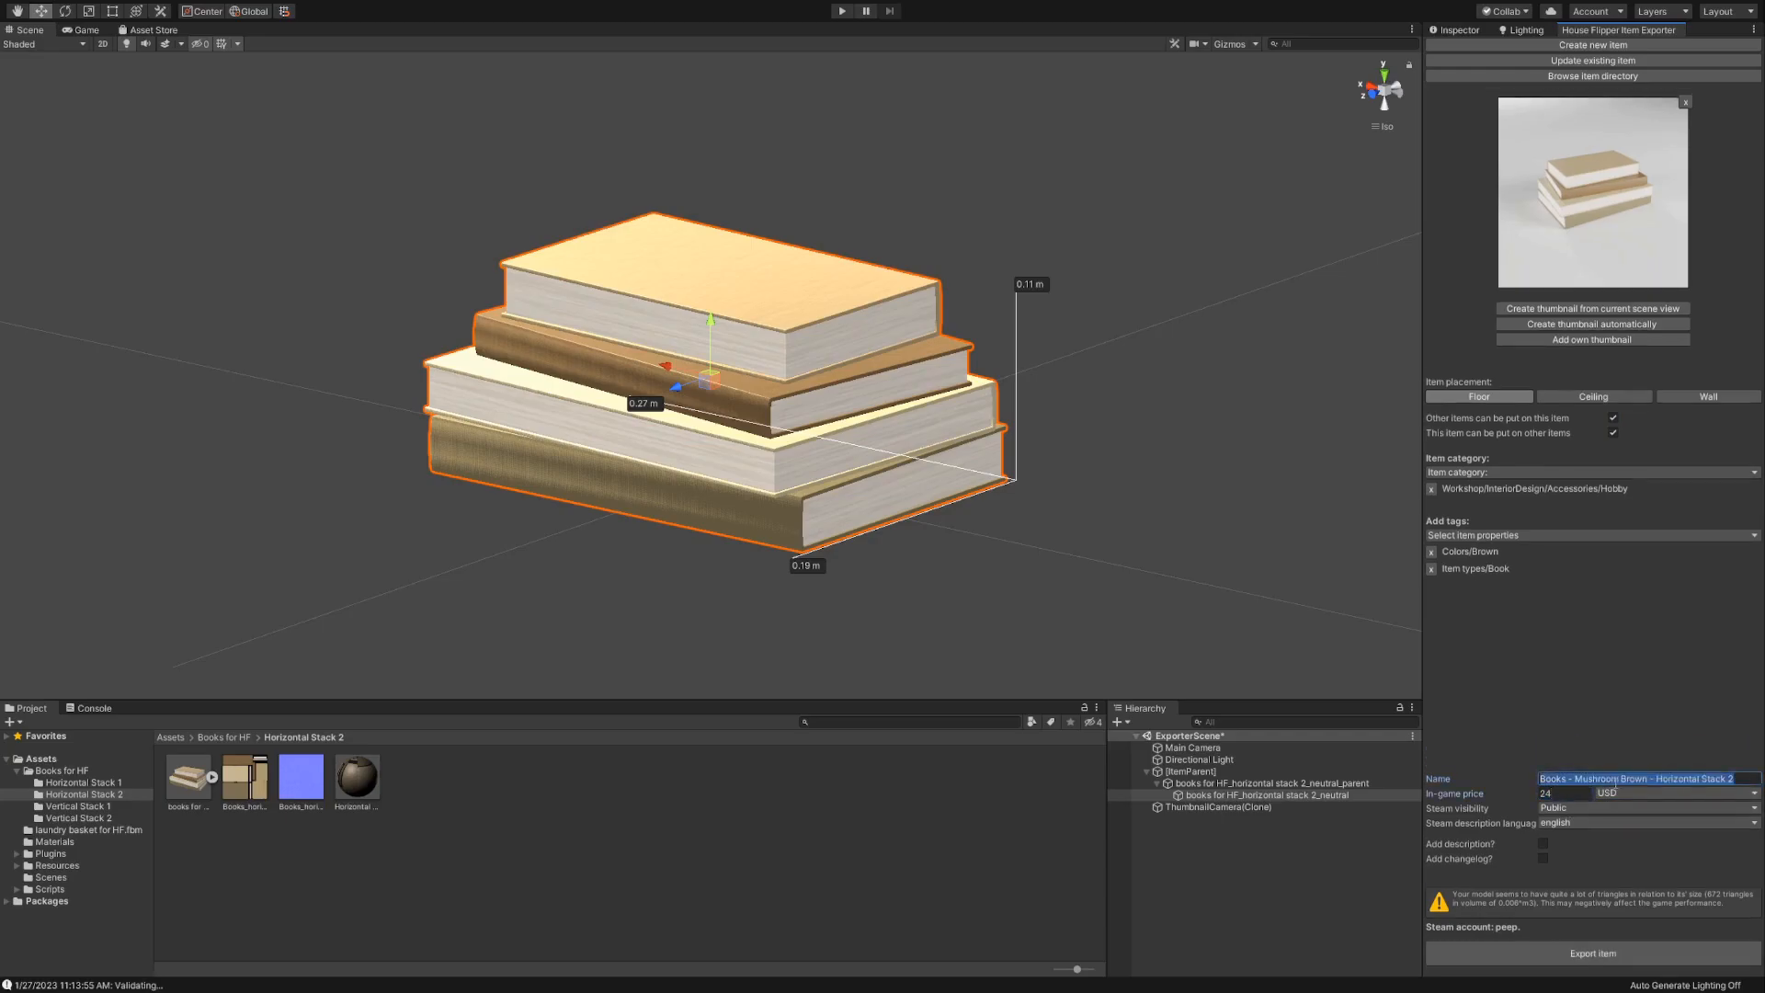
pyautogui.click(1646, 807)
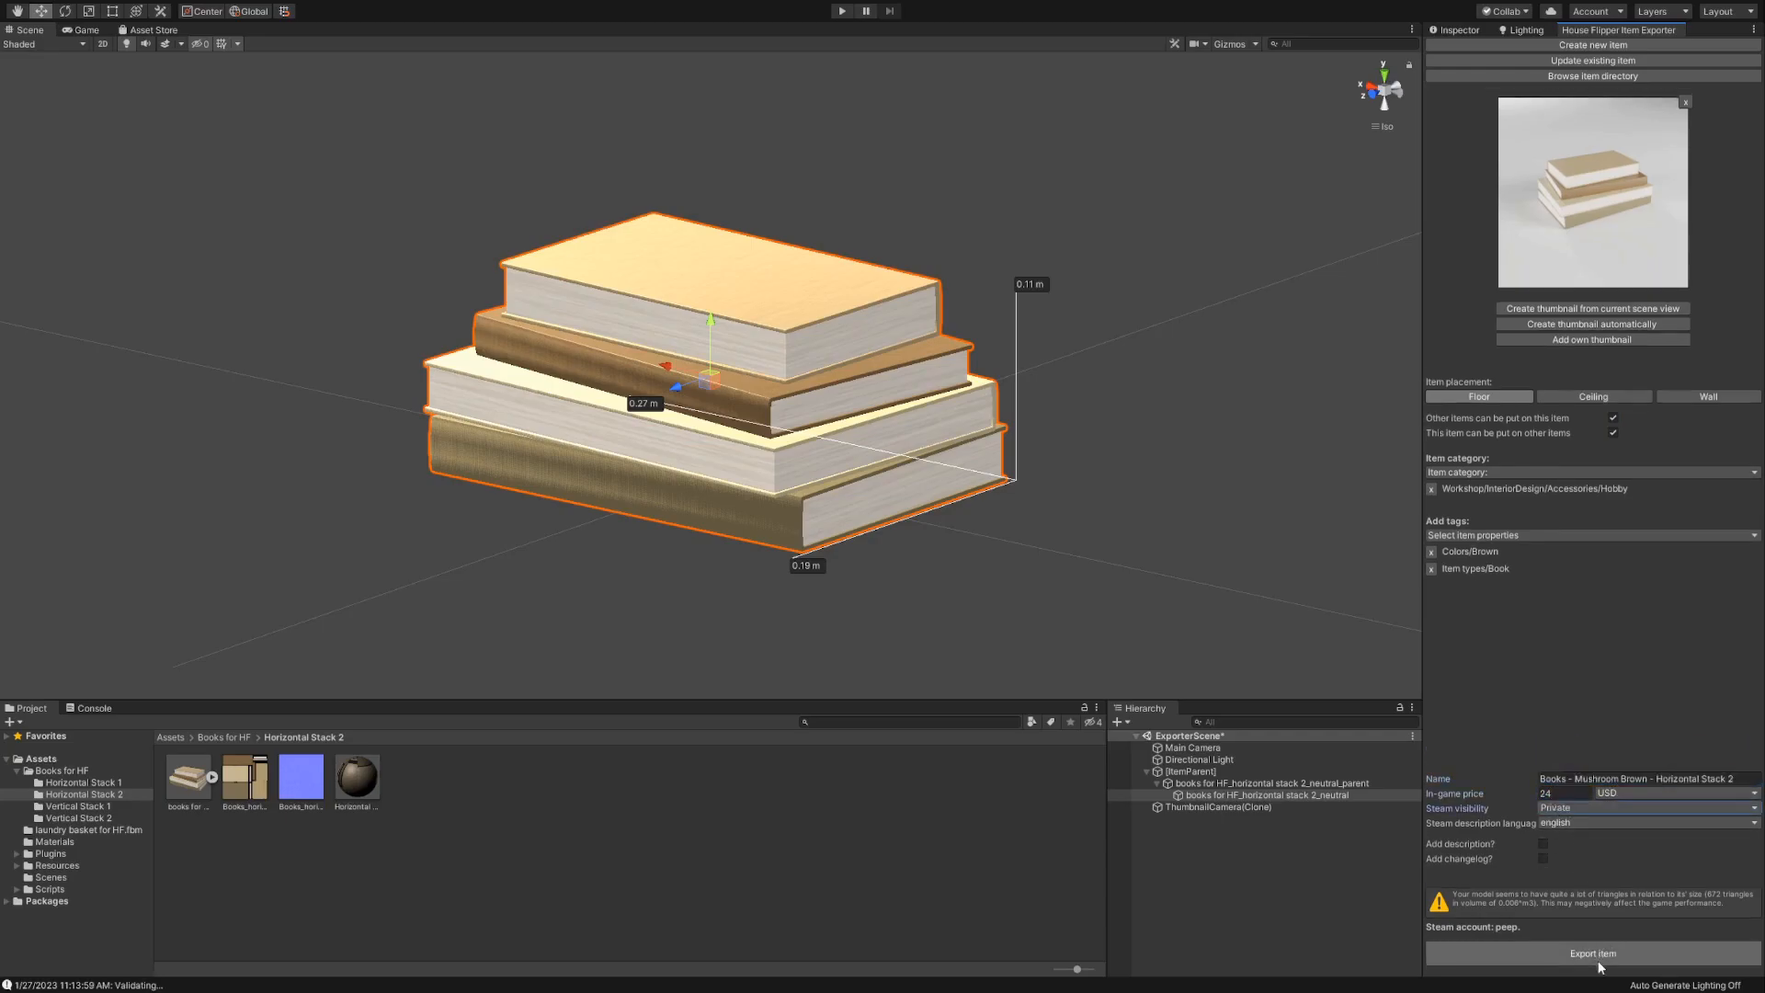
pyautogui.click(1591, 955)
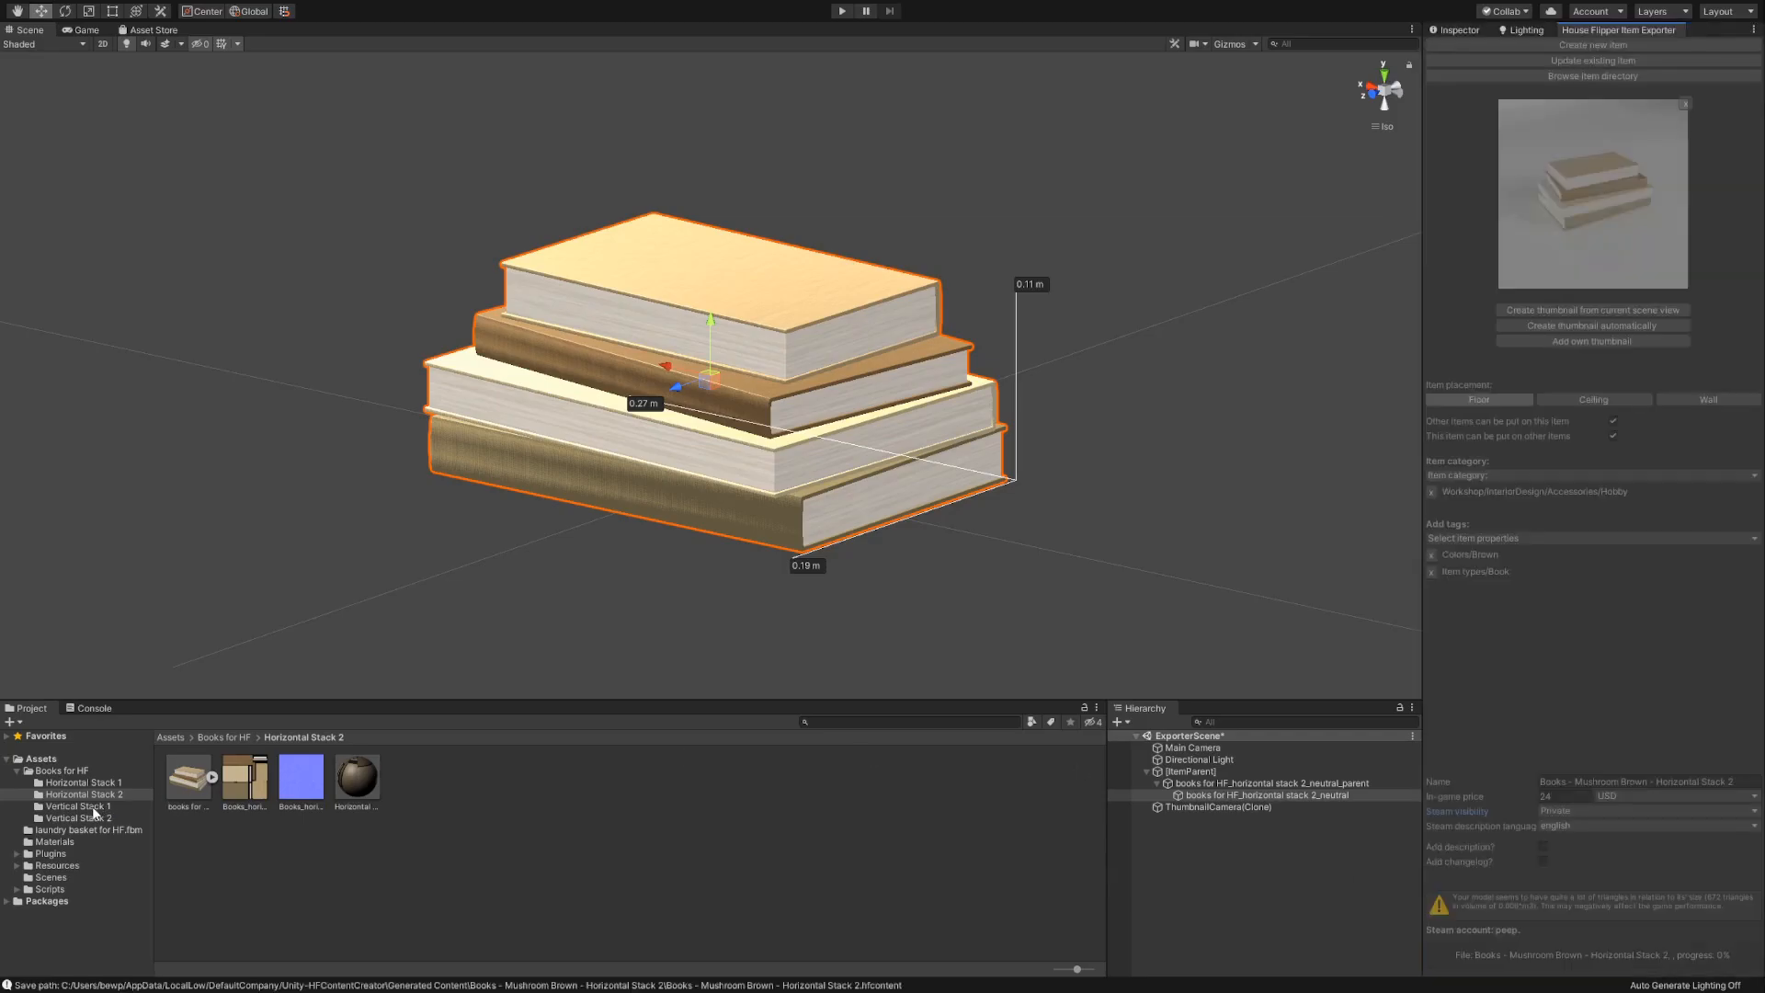
pyautogui.click(78, 806)
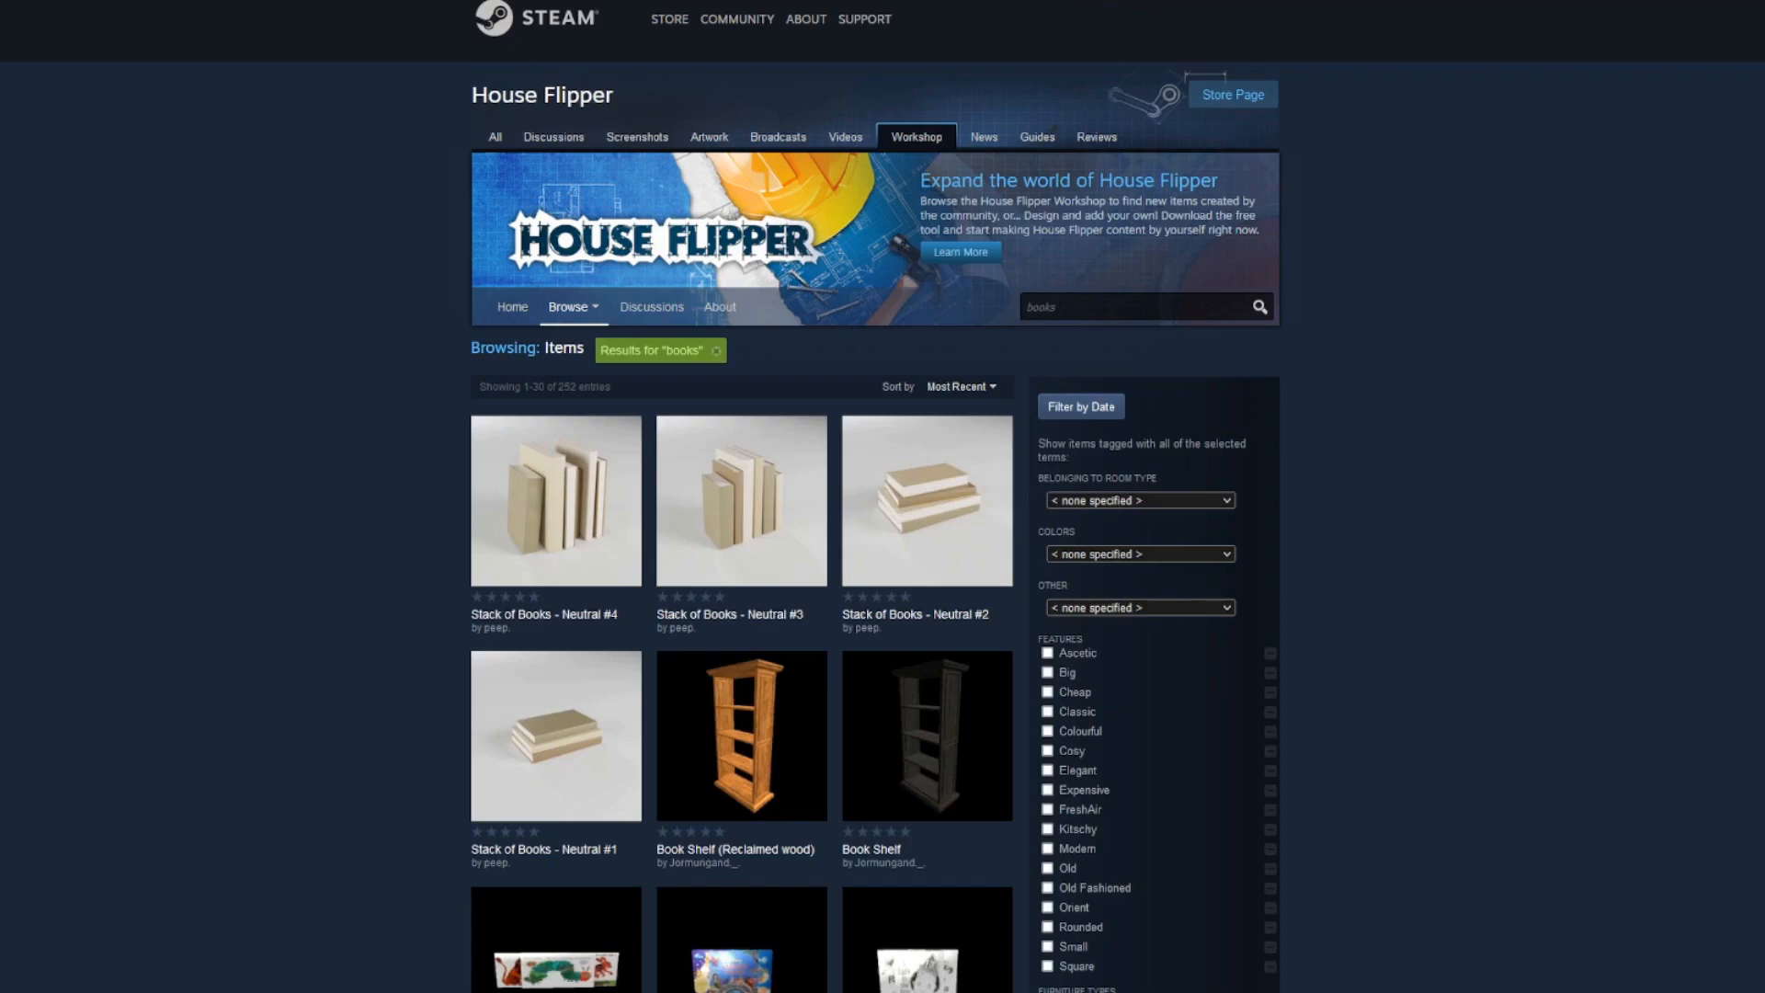
pyautogui.click(925, 500)
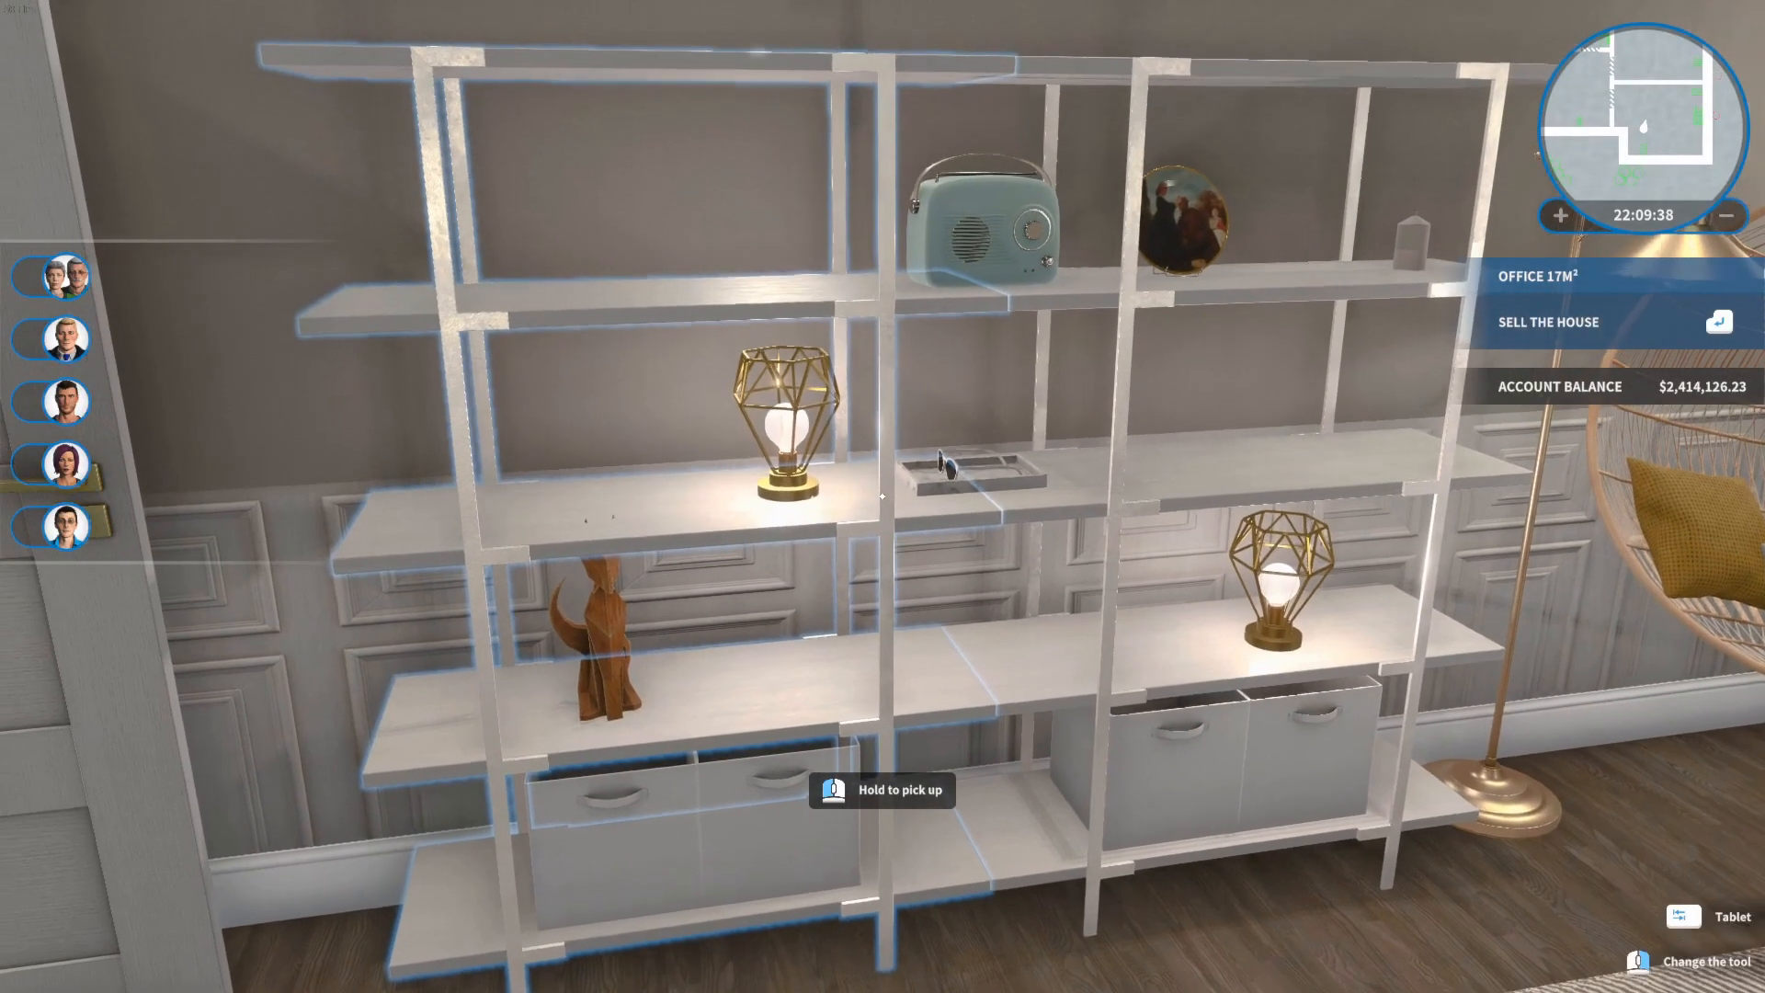
# Step: Choose the Mushroom Brown Vertical Stack 2 books from the in-game store
pyautogui.click(1714, 901)
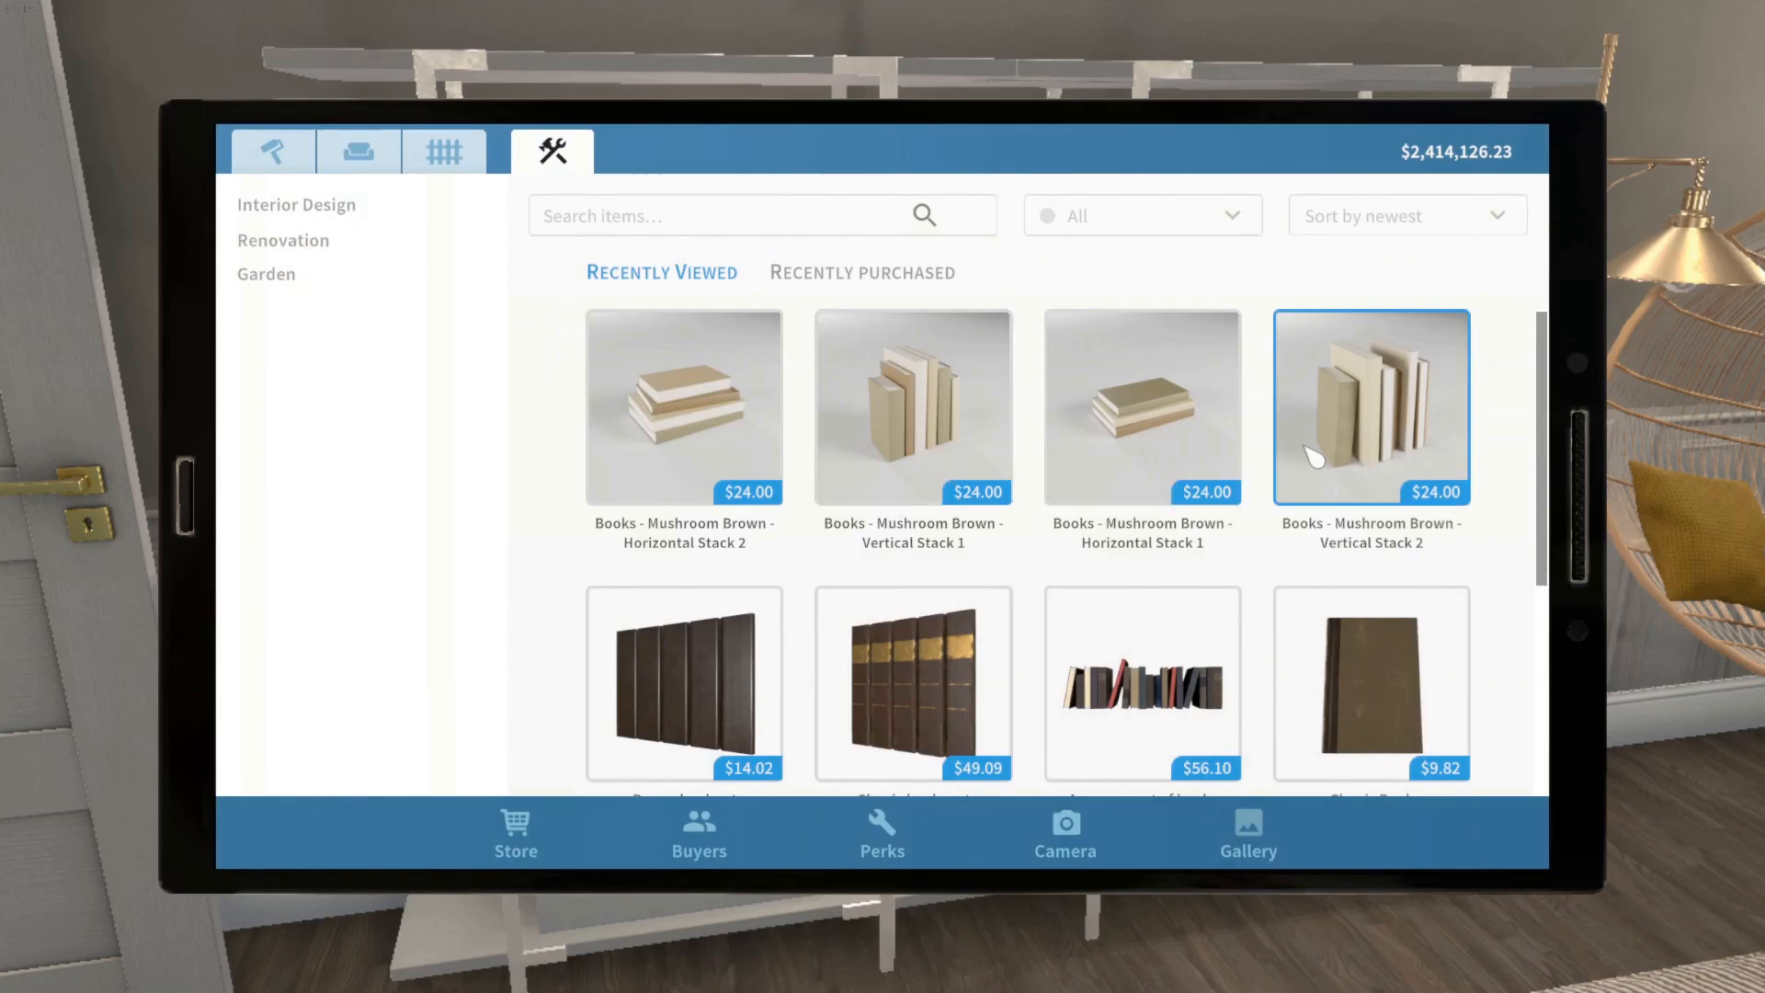
pyautogui.click(1370, 407)
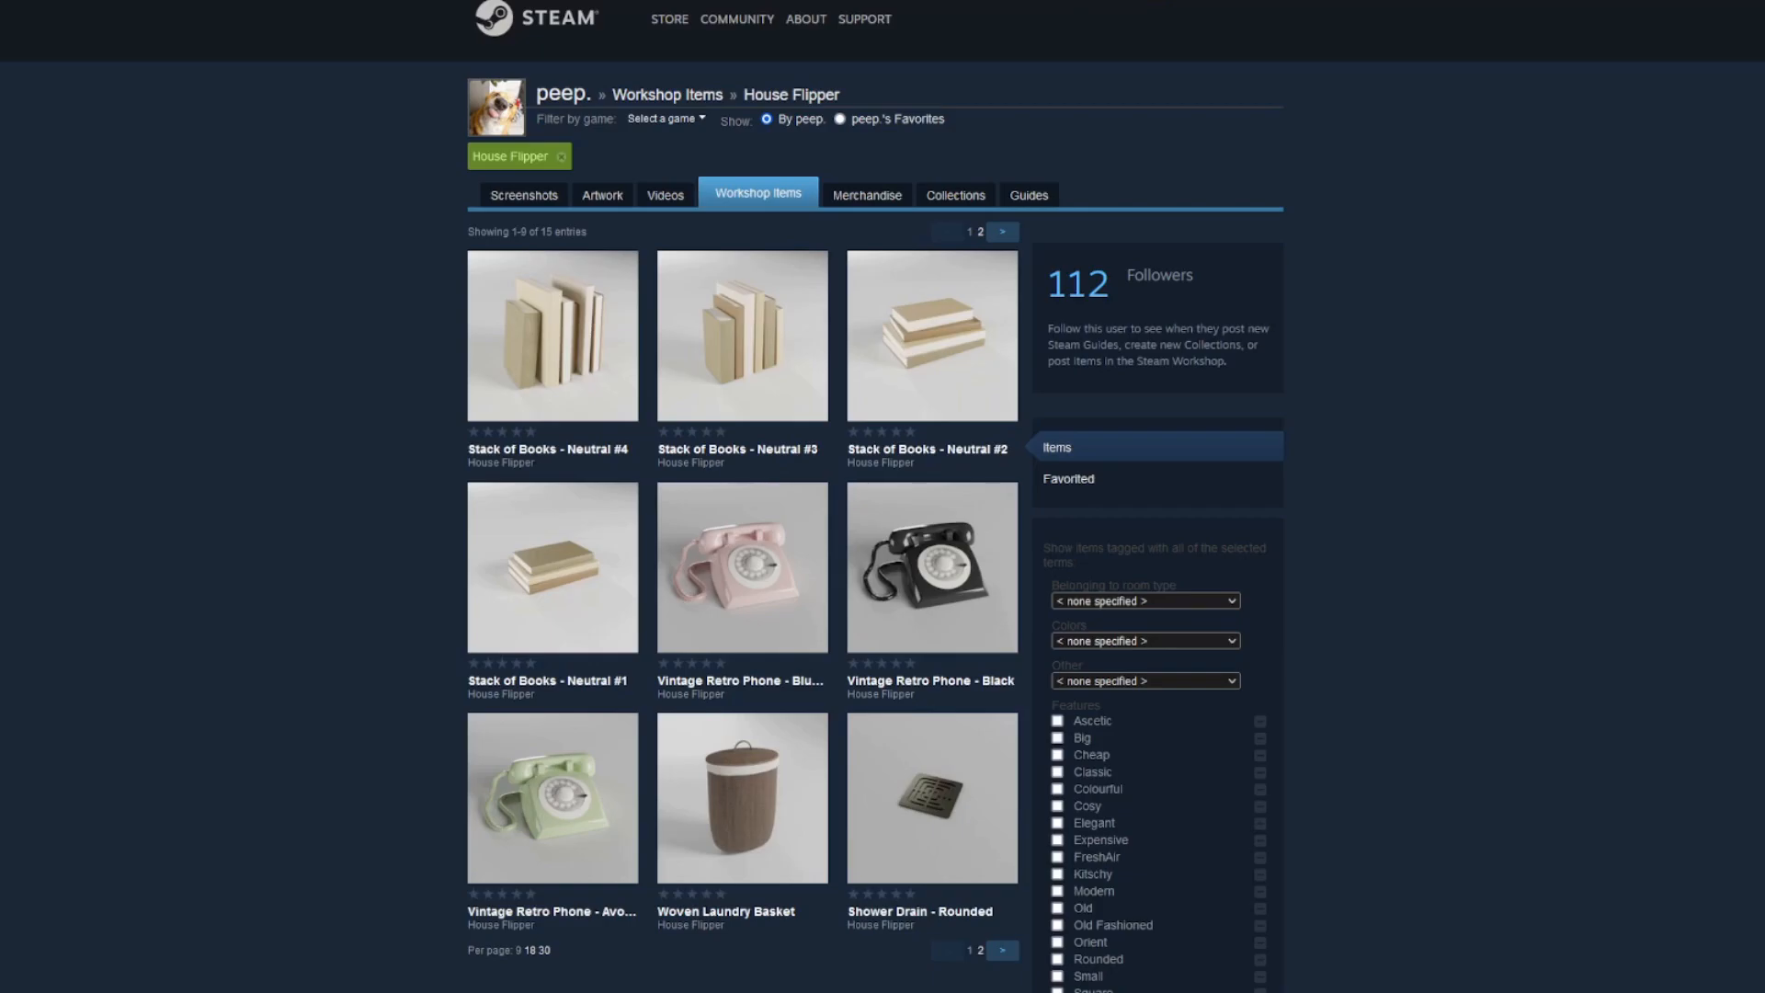
# Step: Browse the second page of the creator's workshop items
pyautogui.scroll(-3)
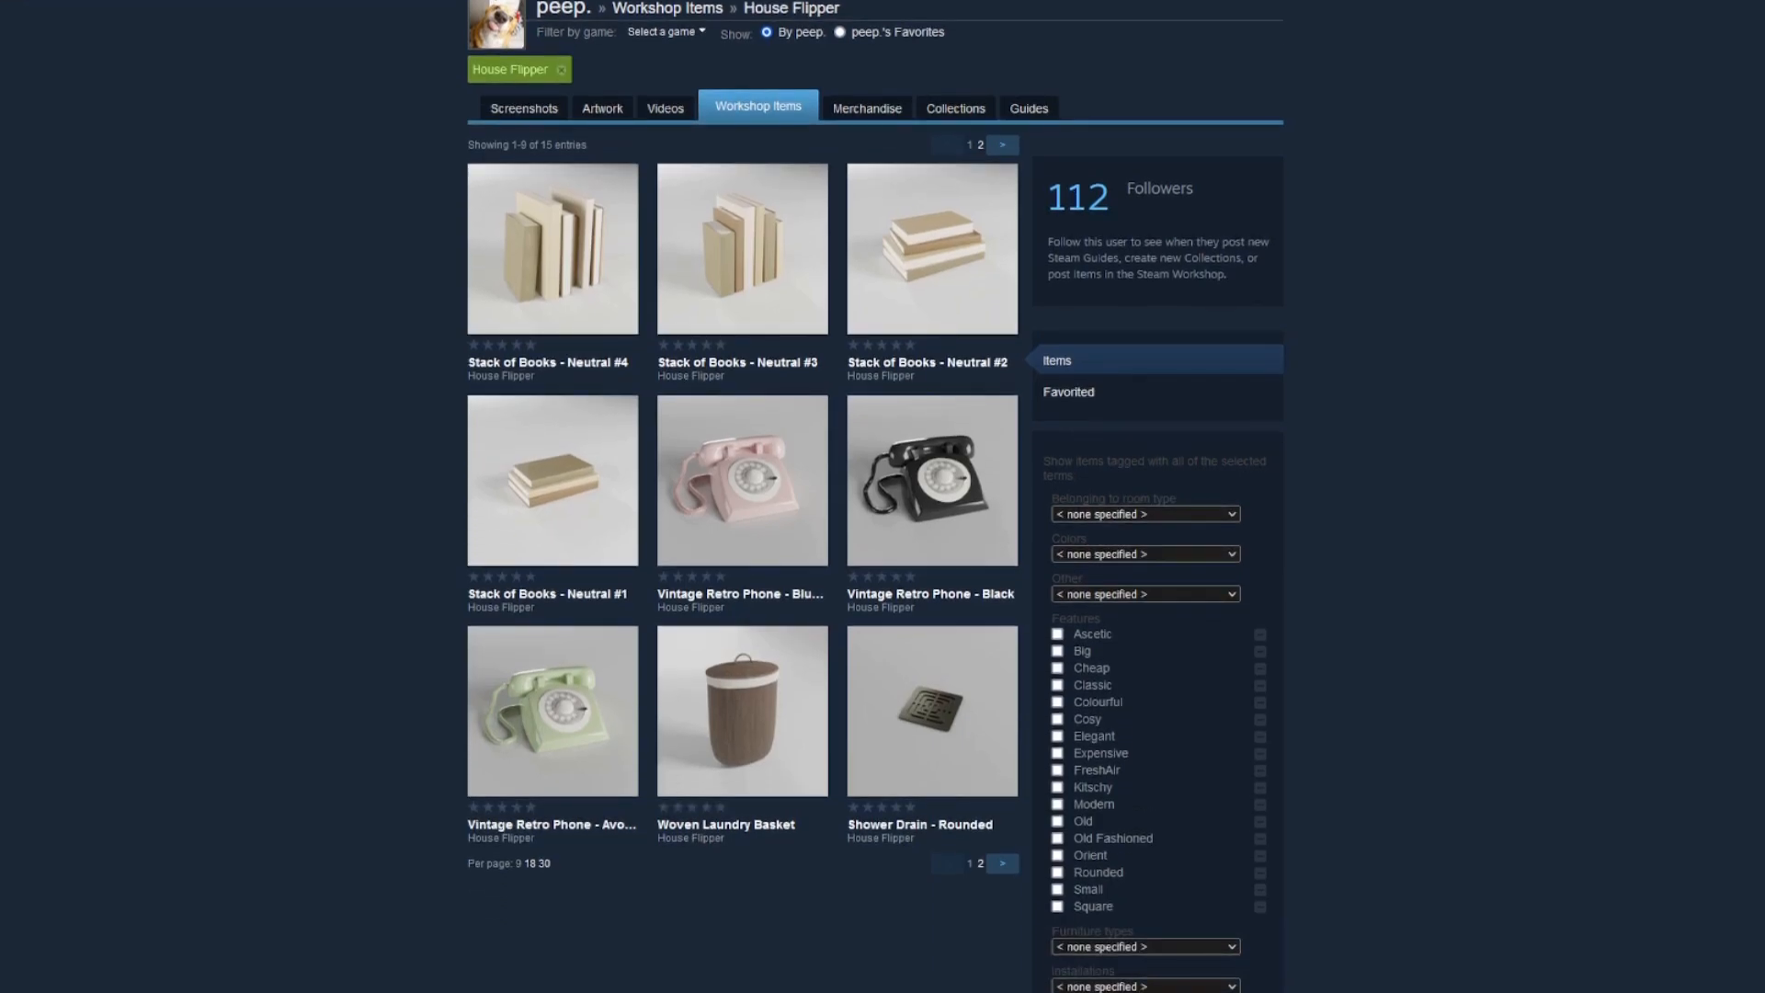
pyautogui.click(1000, 144)
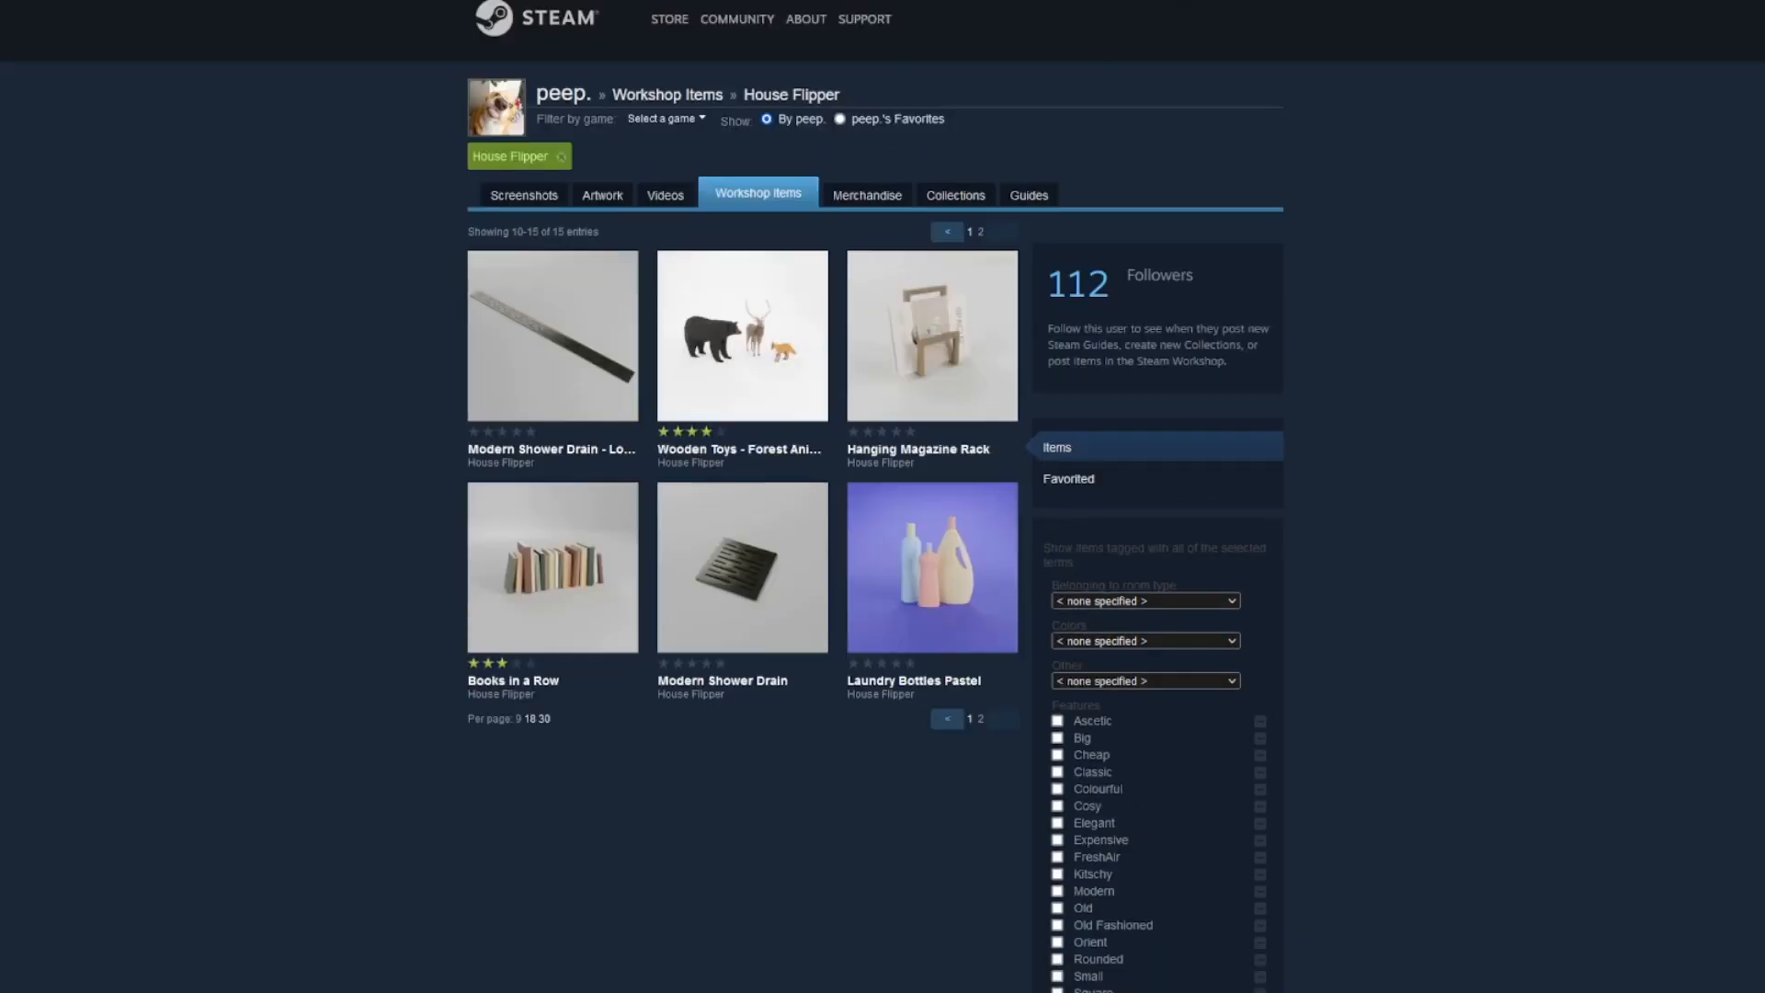
pyautogui.moveTo(741, 335)
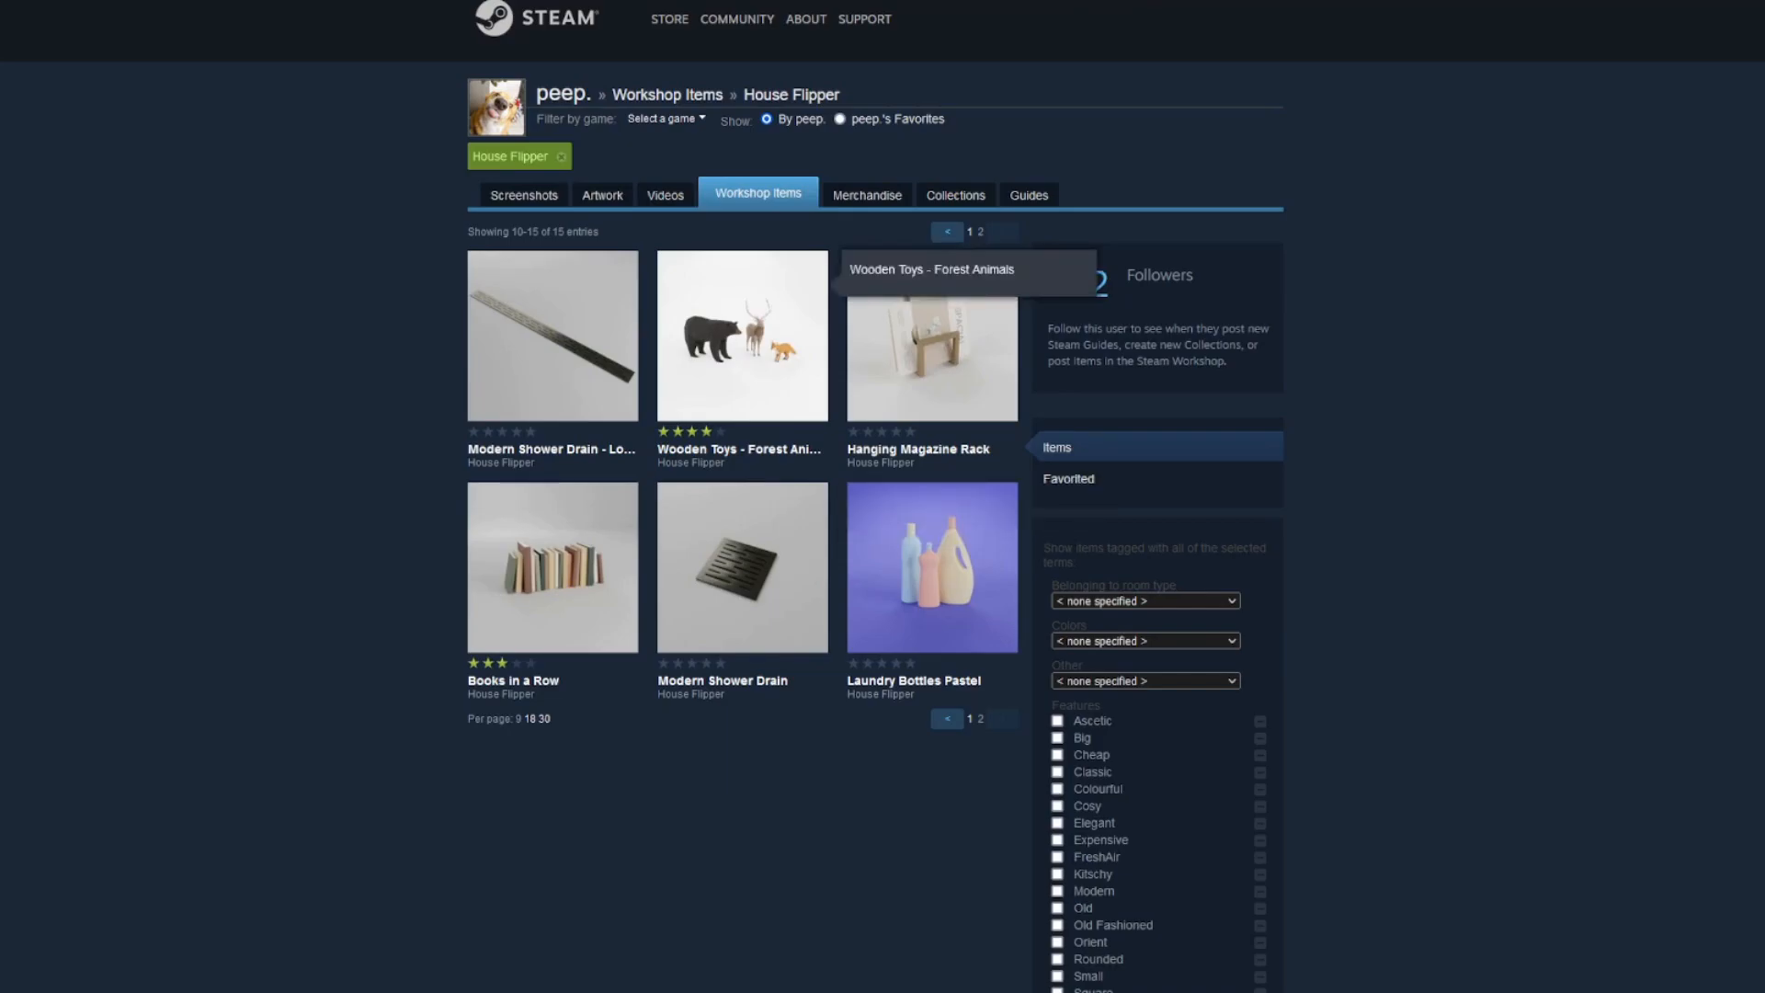
pyautogui.click(741, 334)
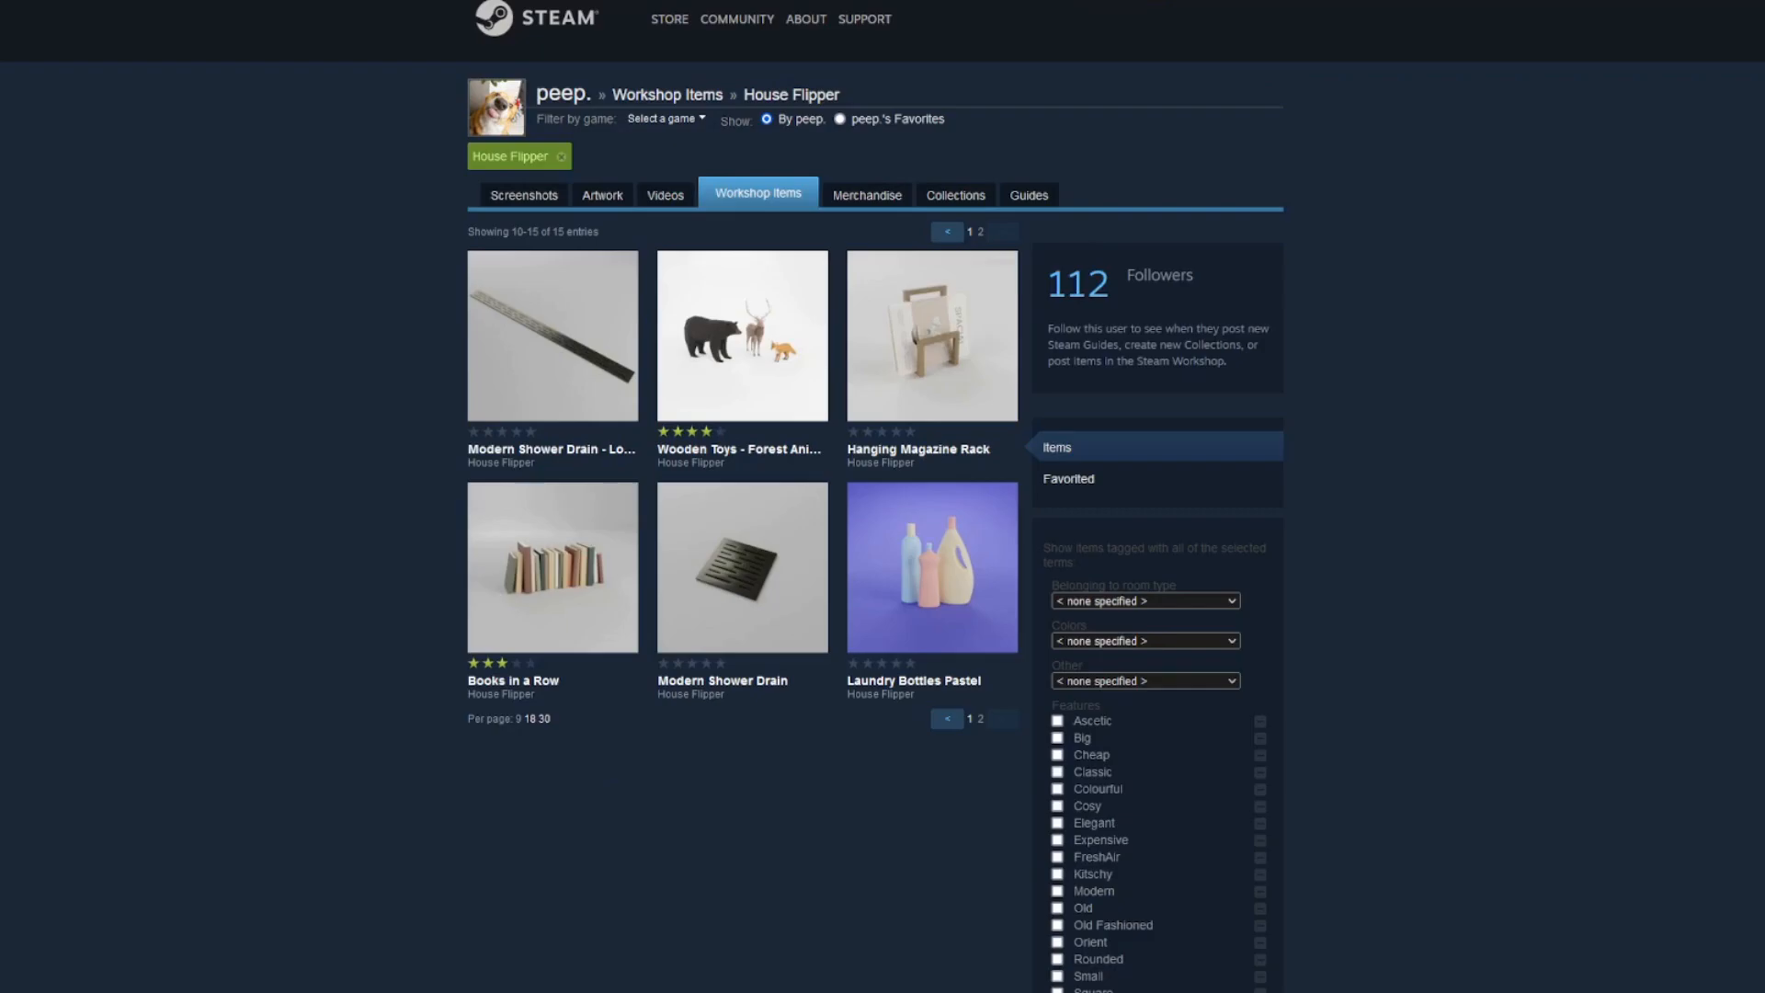
pyautogui.click(931, 334)
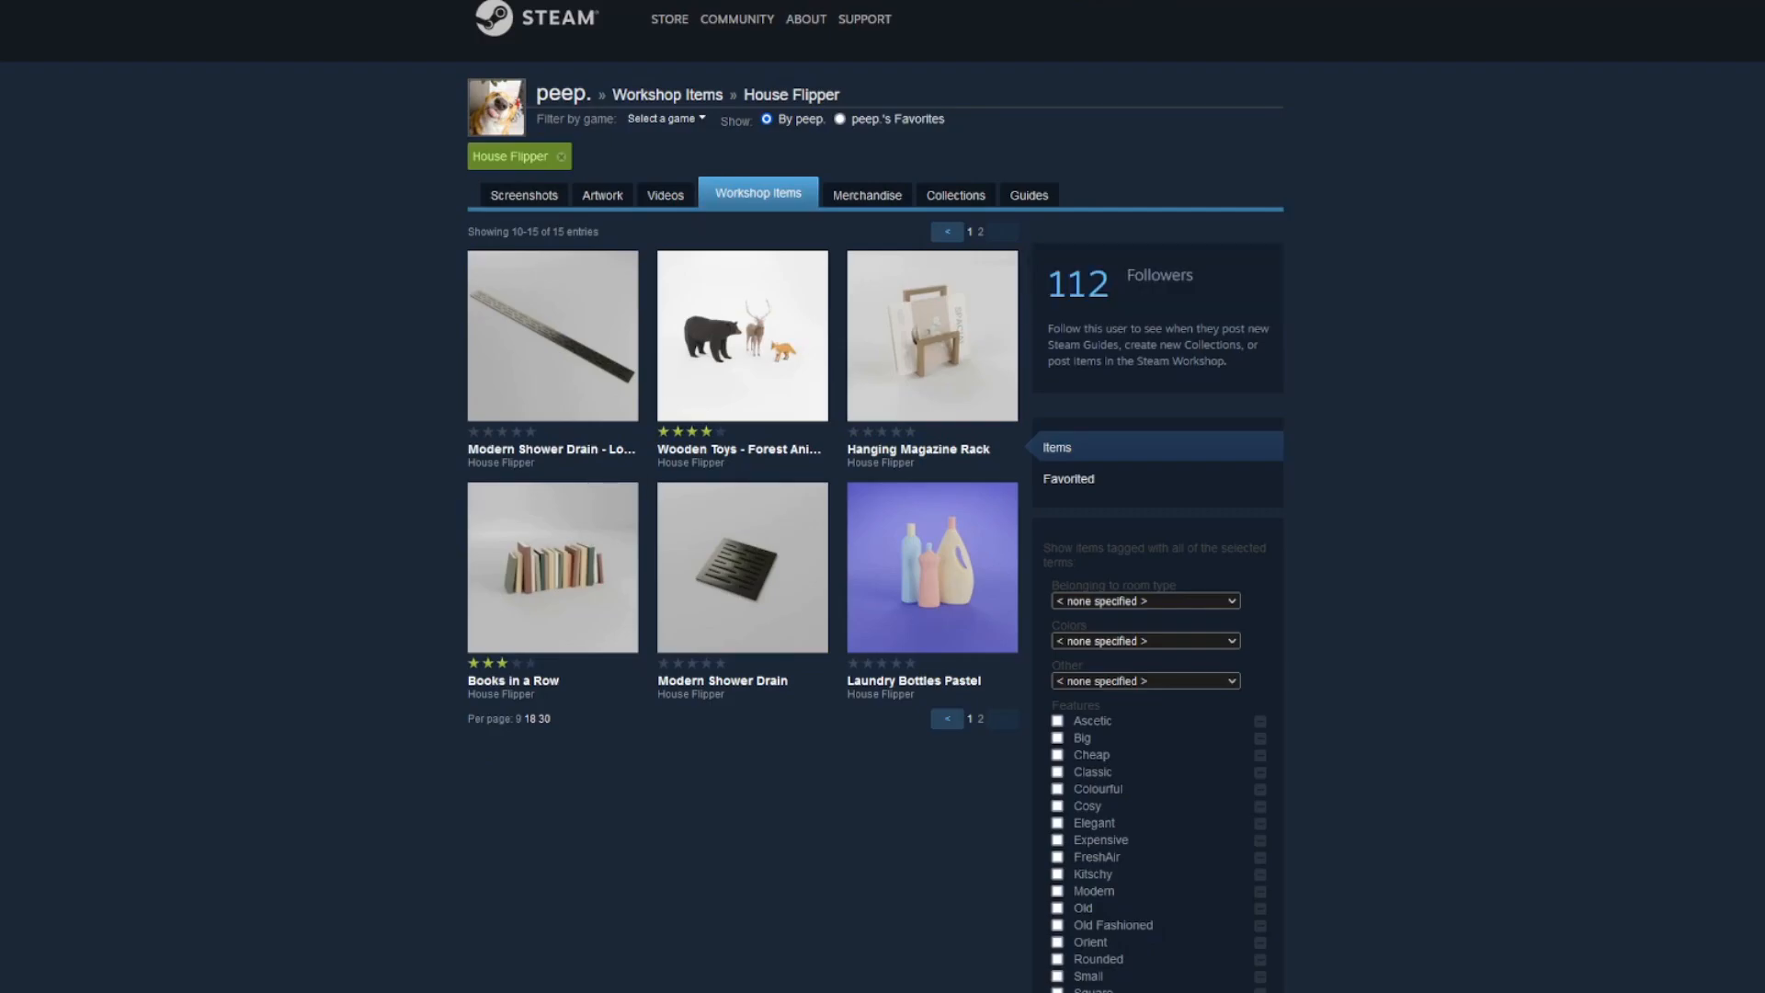
# Step: Return to page 1 and go to the Vintage Retro Phone - Blush Pink item page
pyautogui.click(968, 232)
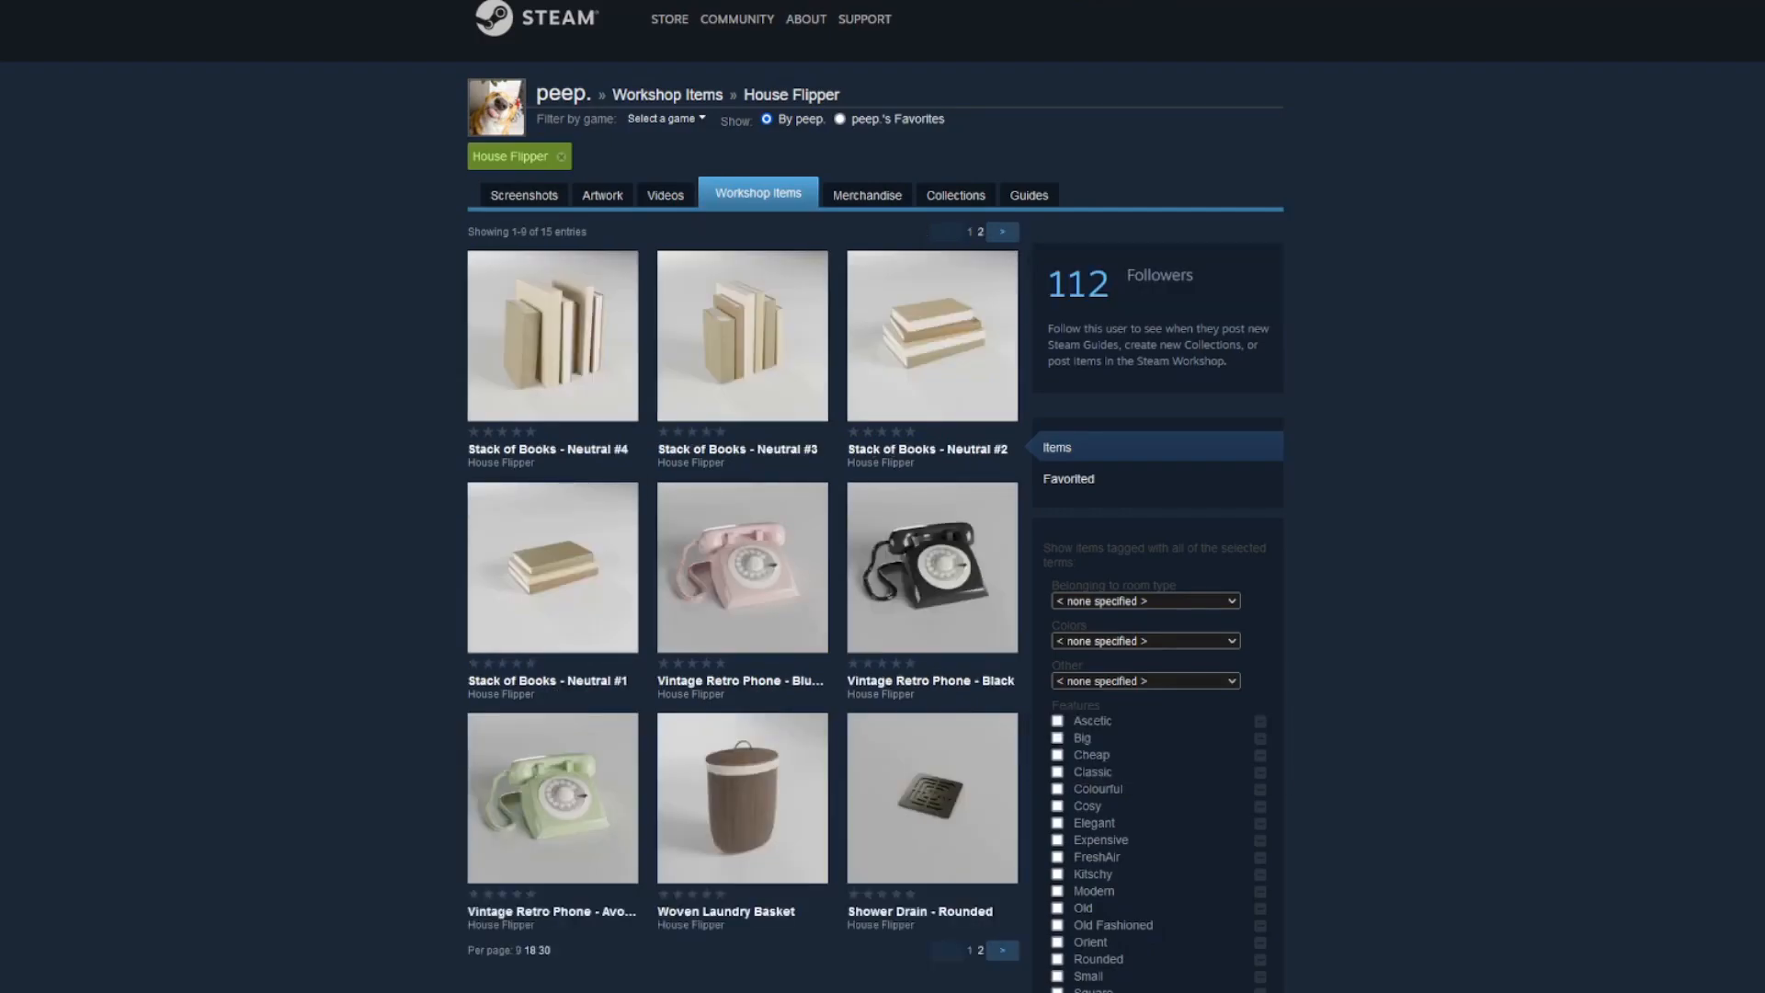
pyautogui.click(741, 796)
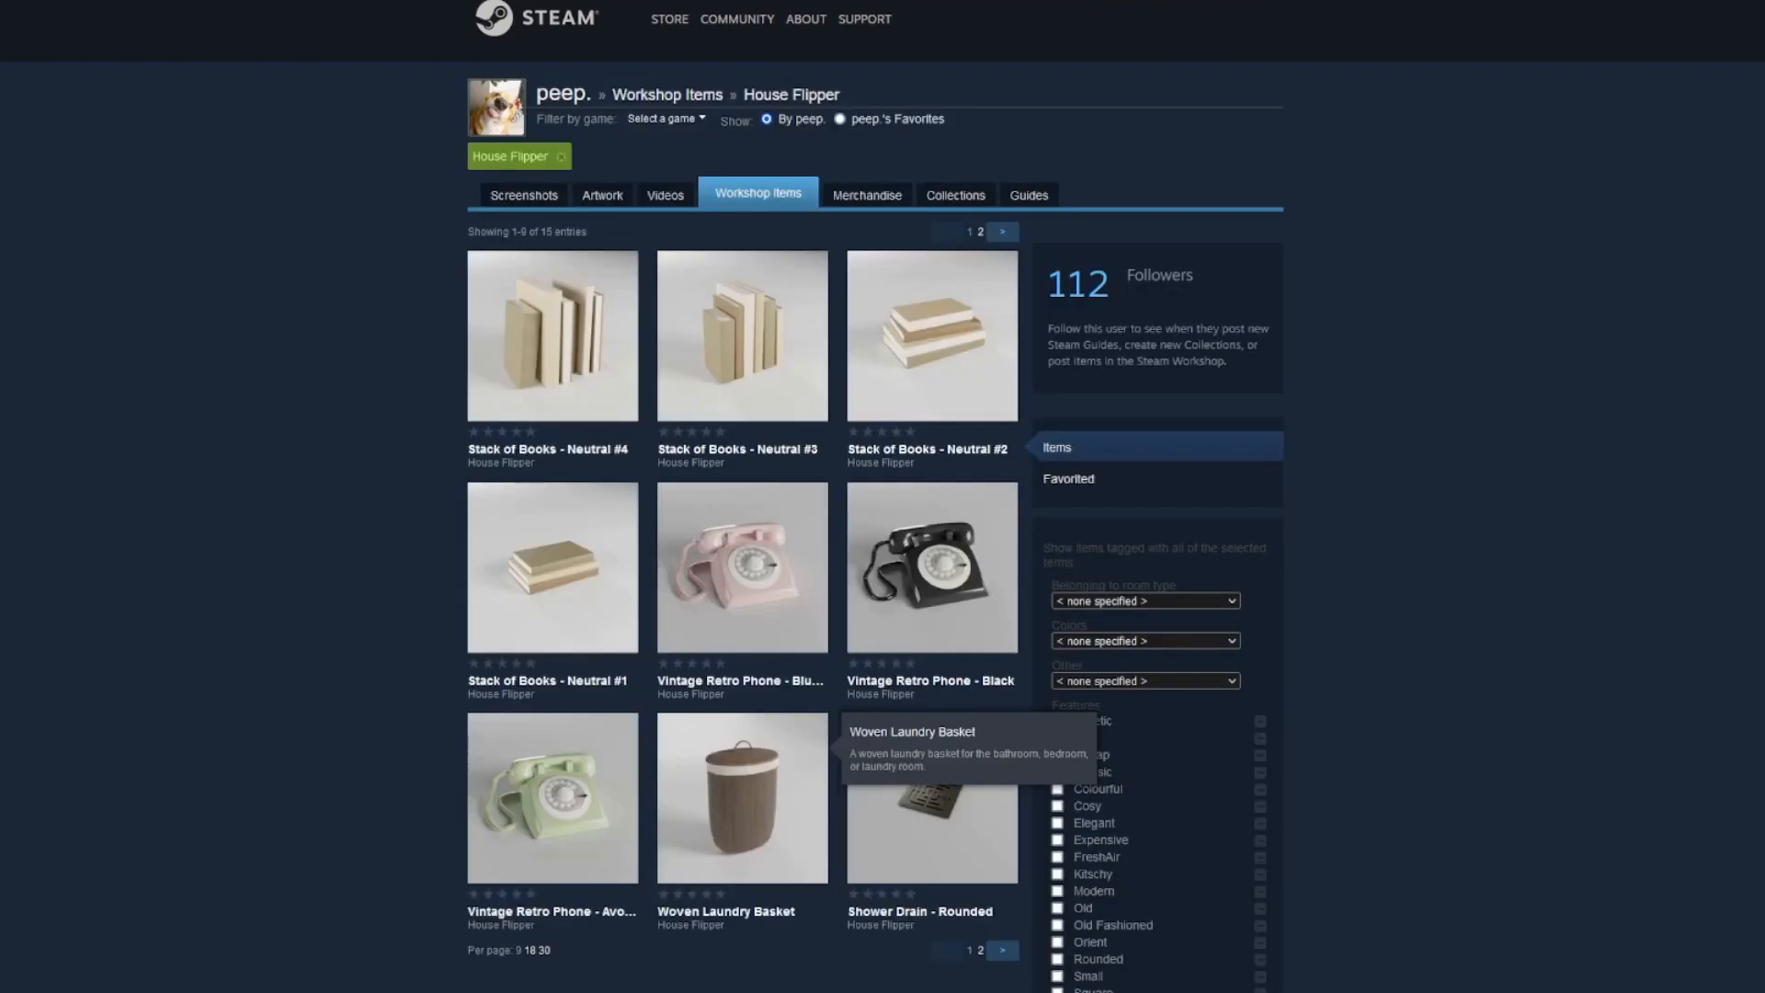
pyautogui.click(741, 569)
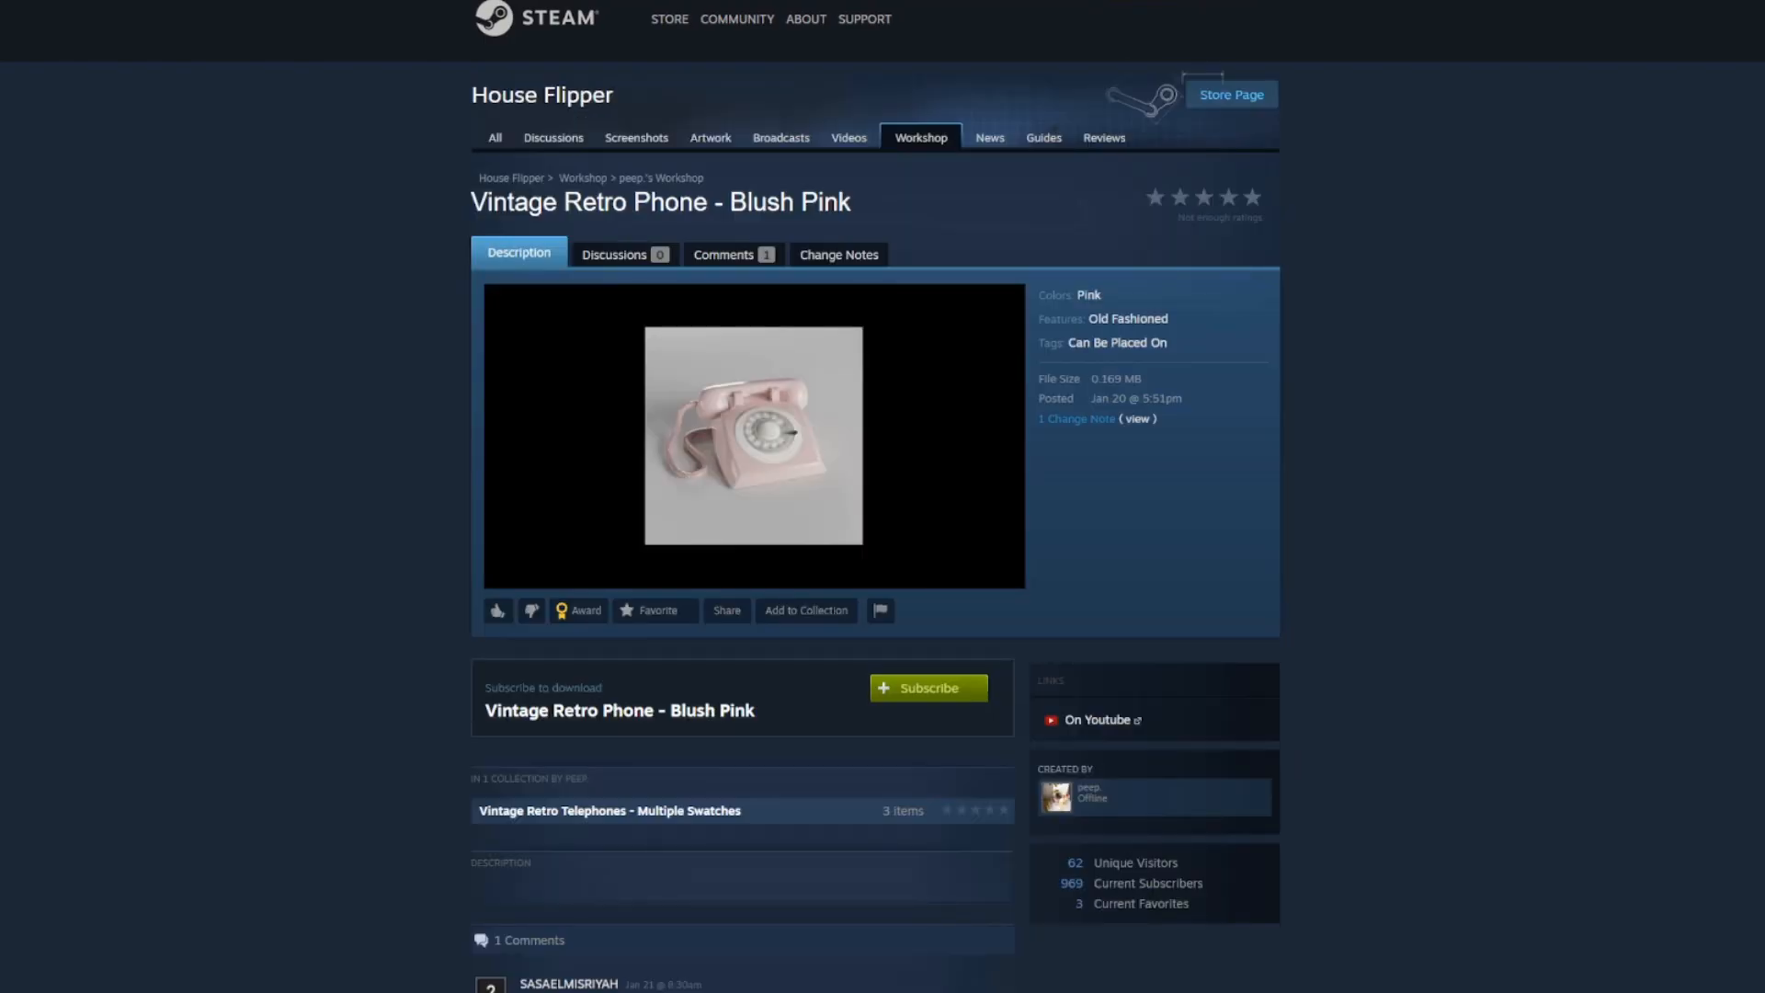